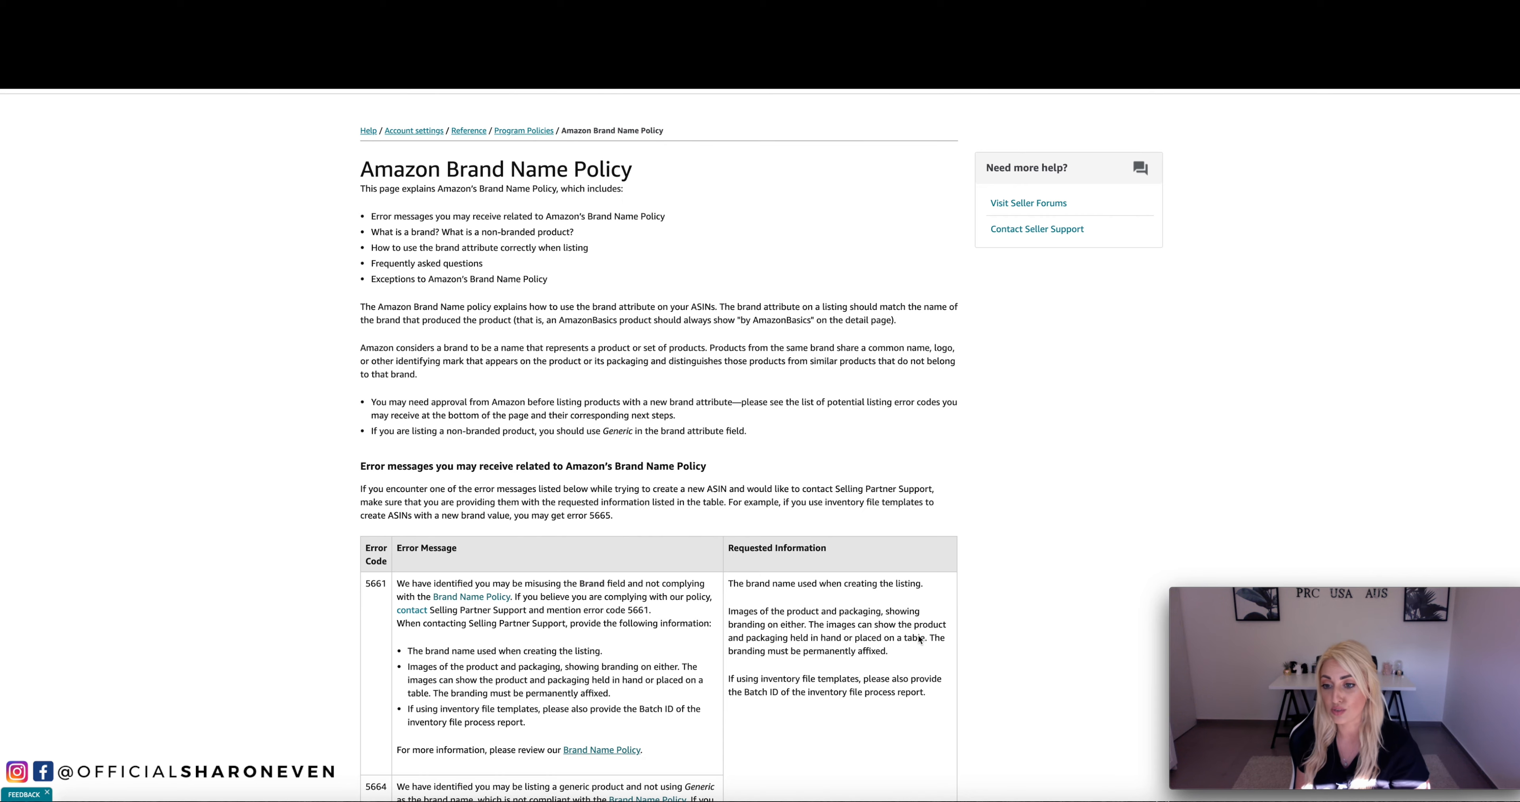
Scroll the Brand Name Policy help page down to the error 5665 row of the table
scroll(down, 3)
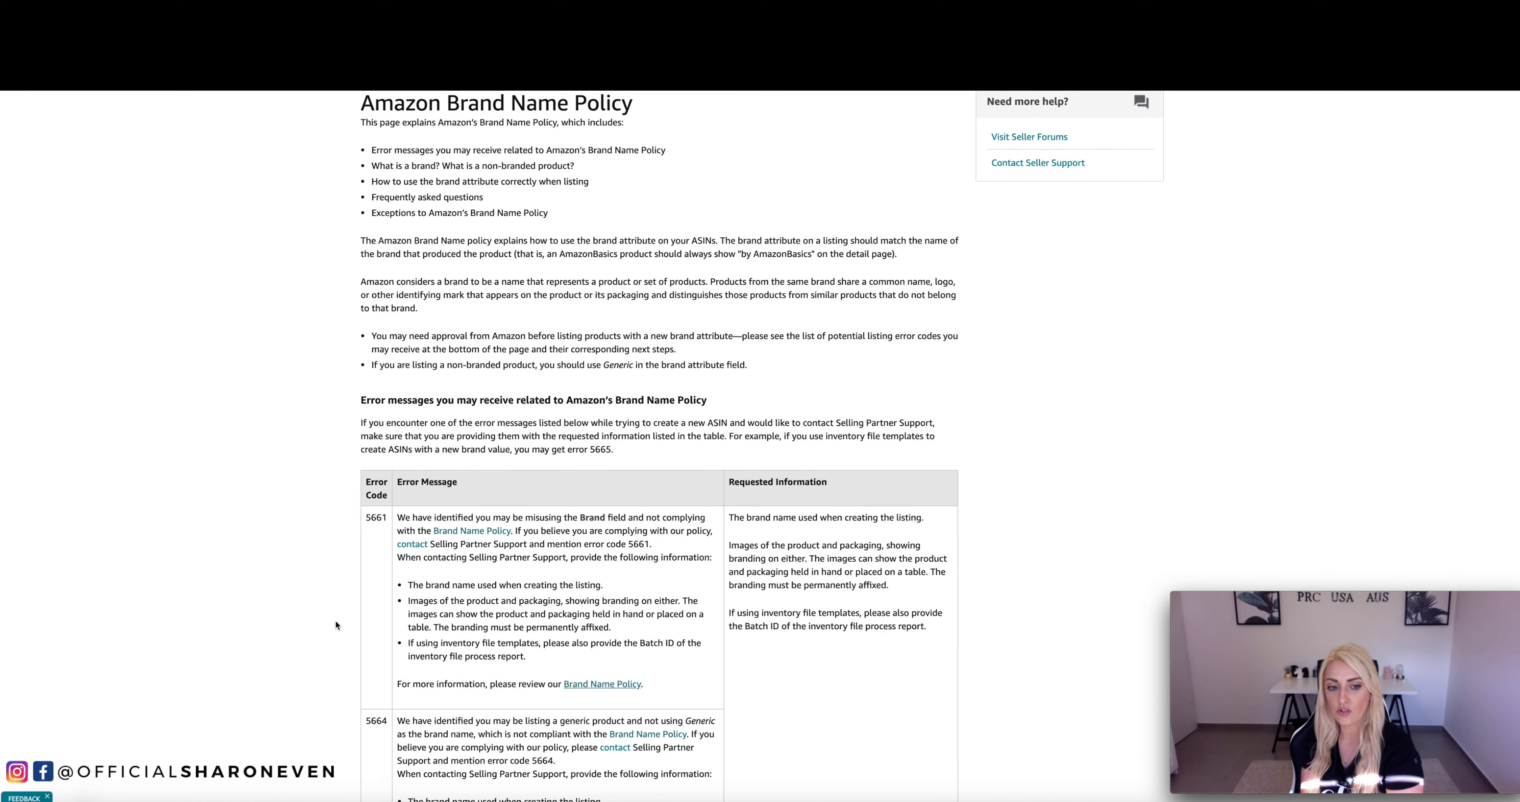
scroll(down, 3)
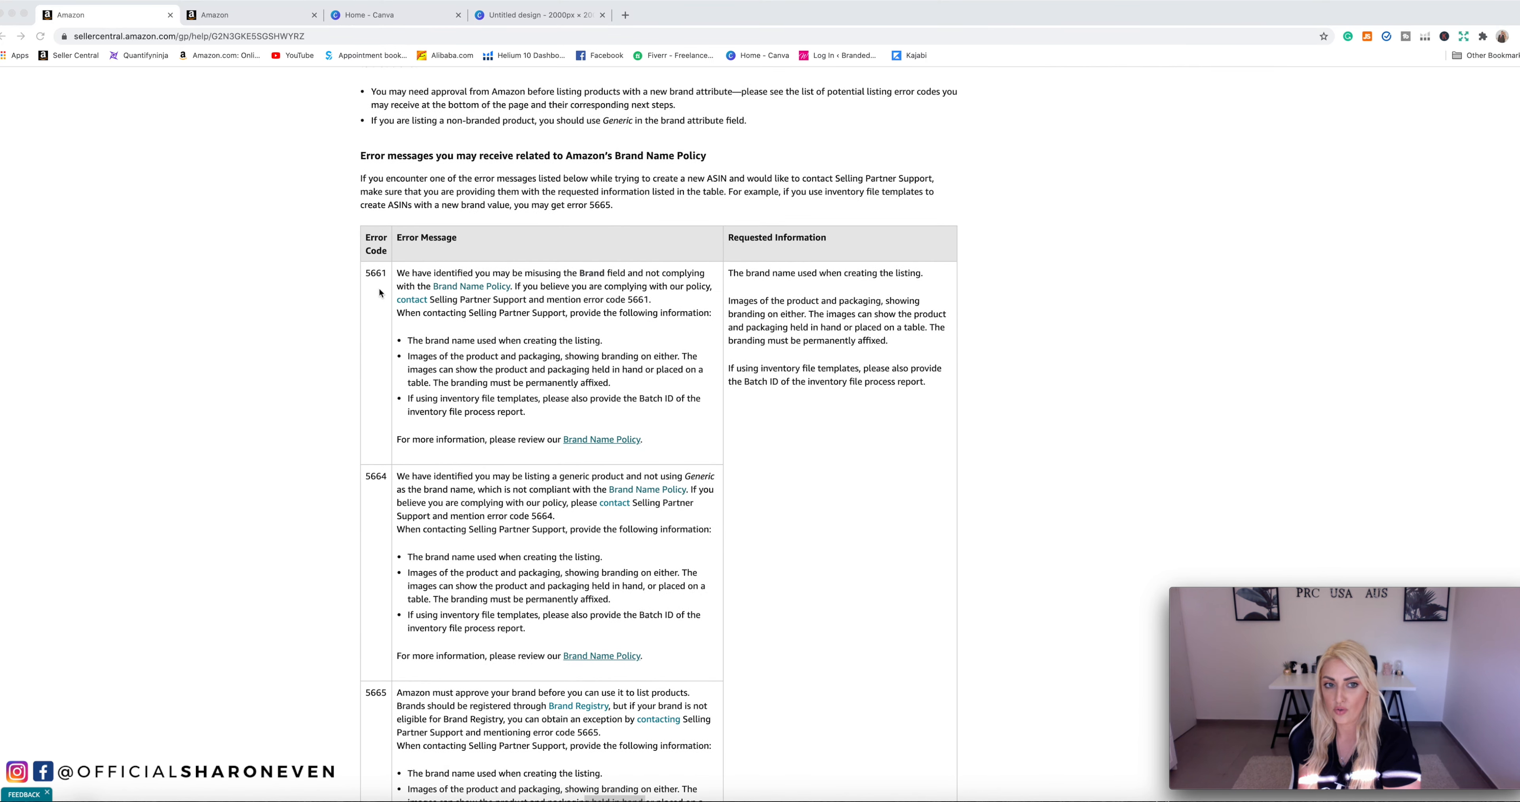
mouse_move(427, 414)
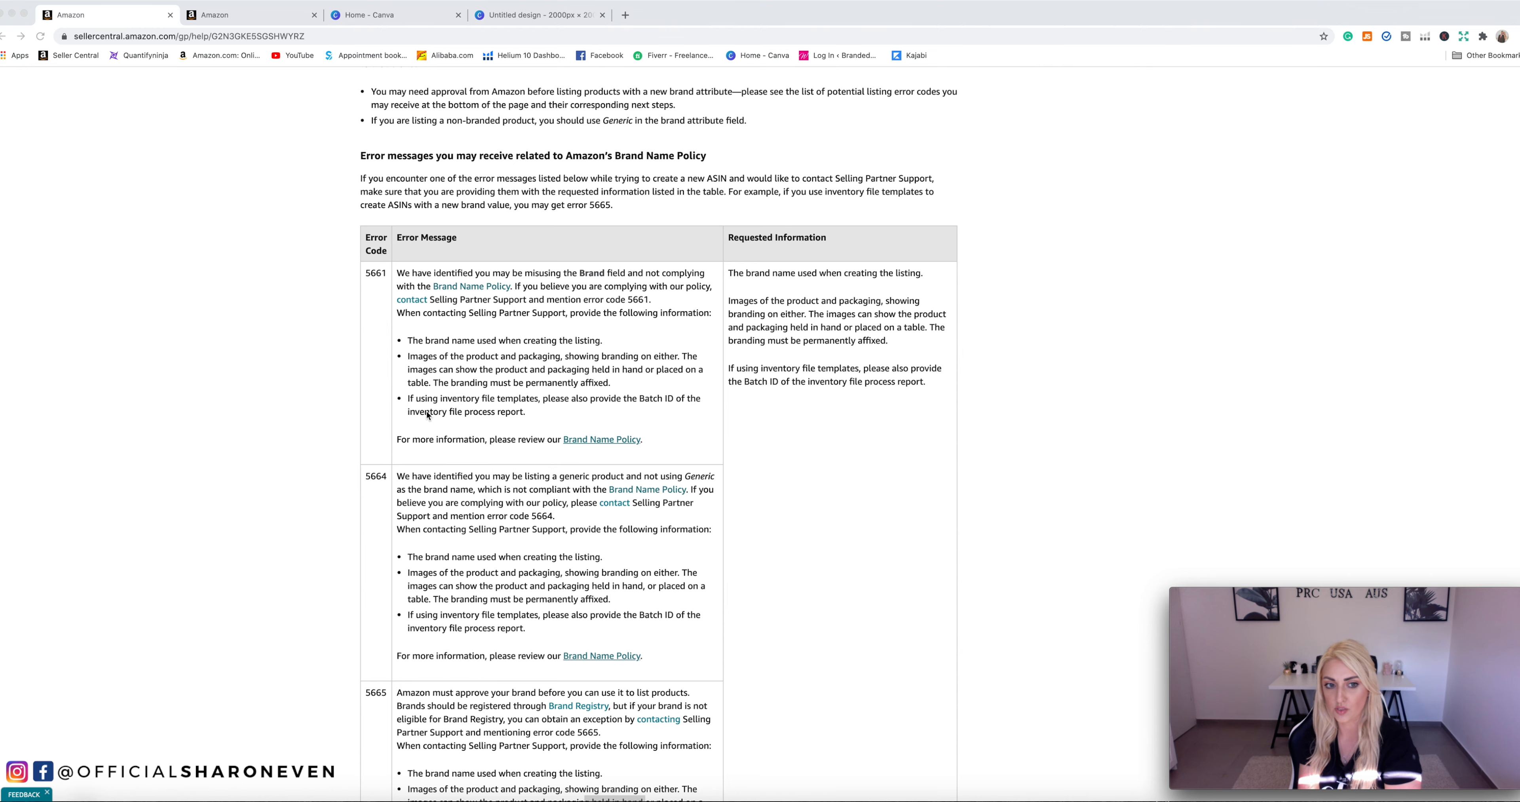
scroll(down, 3)
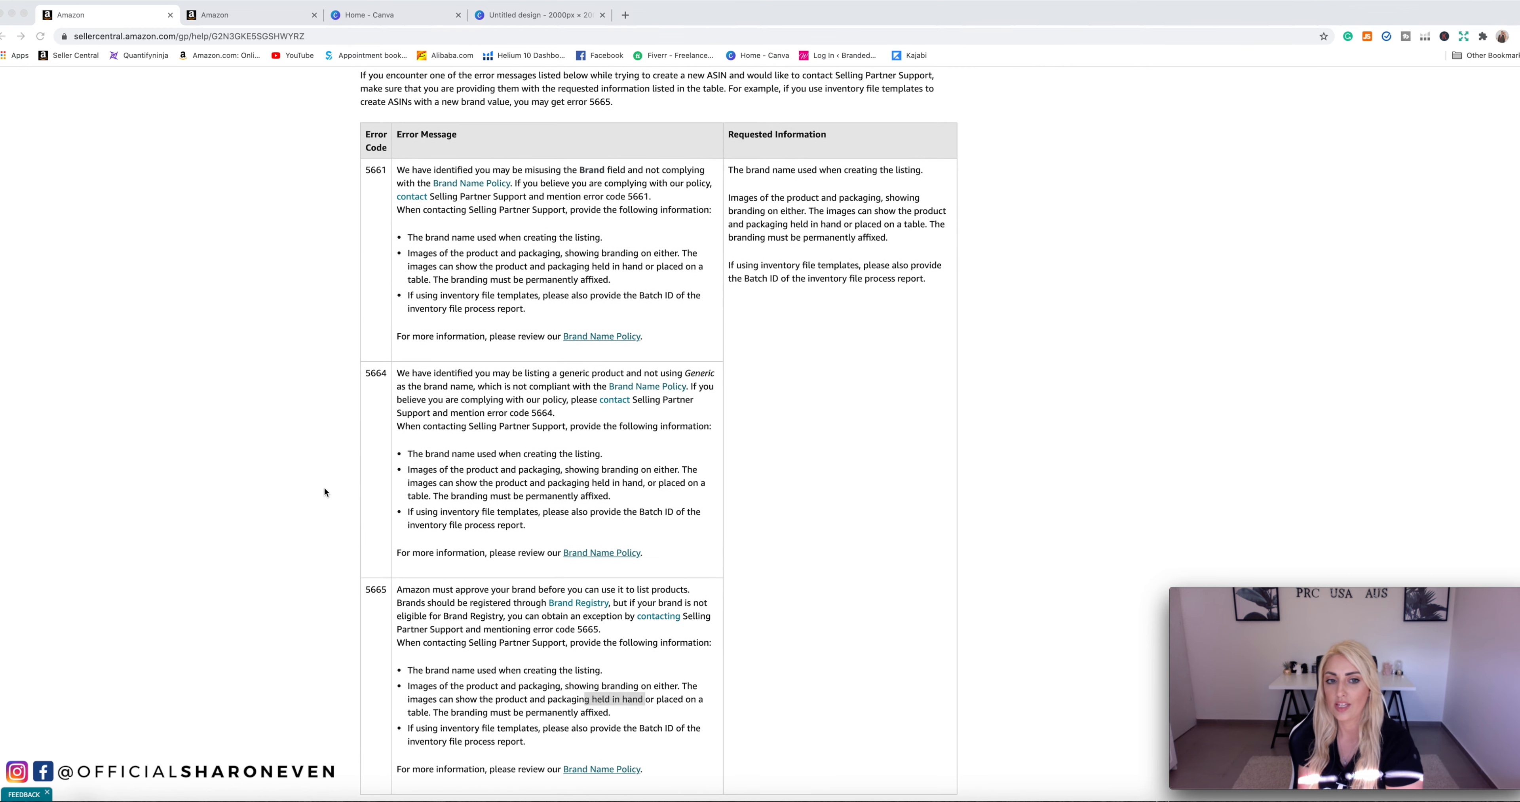
scroll(down, 3)
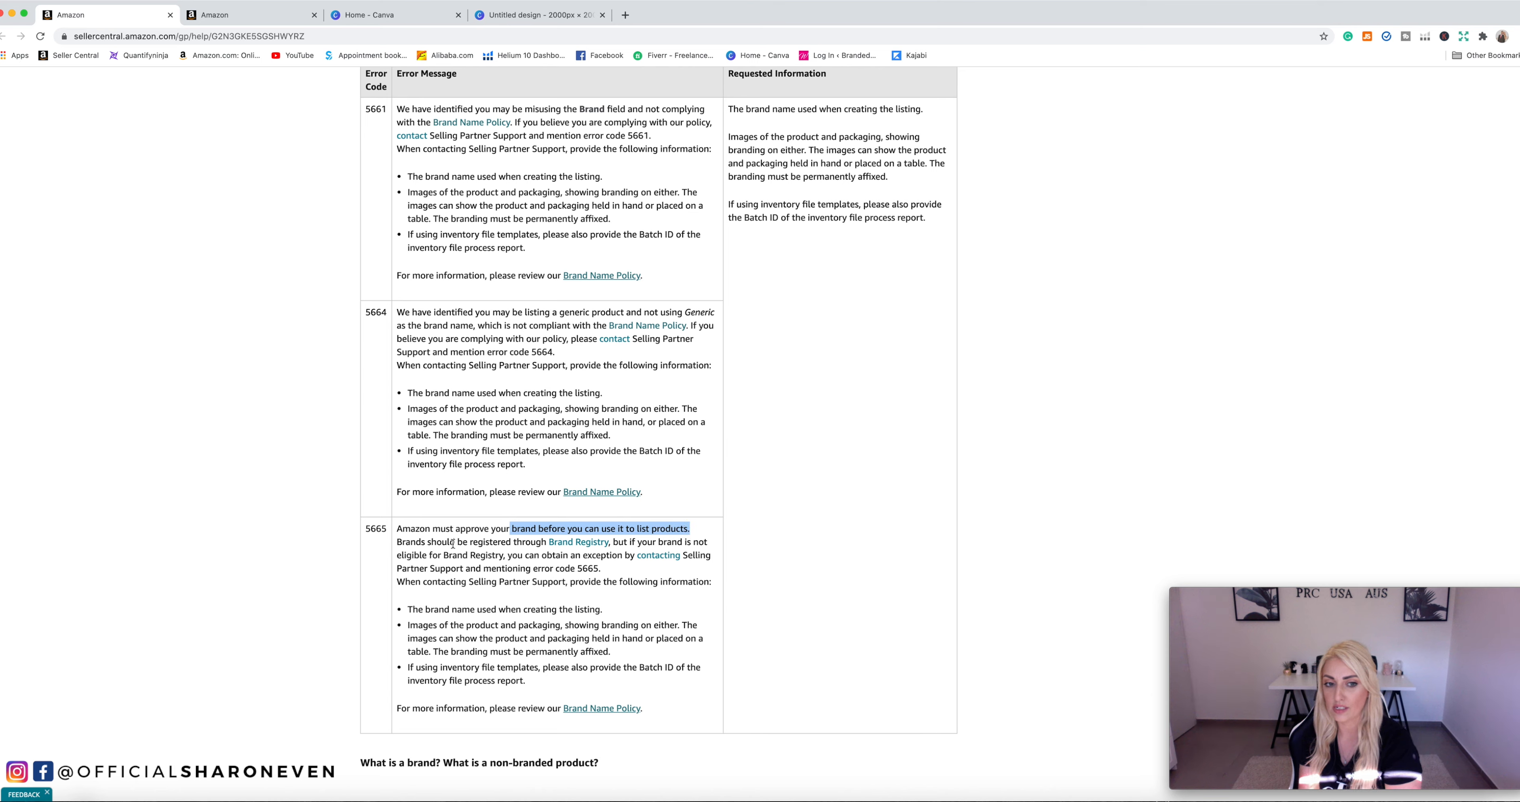
click(543, 542)
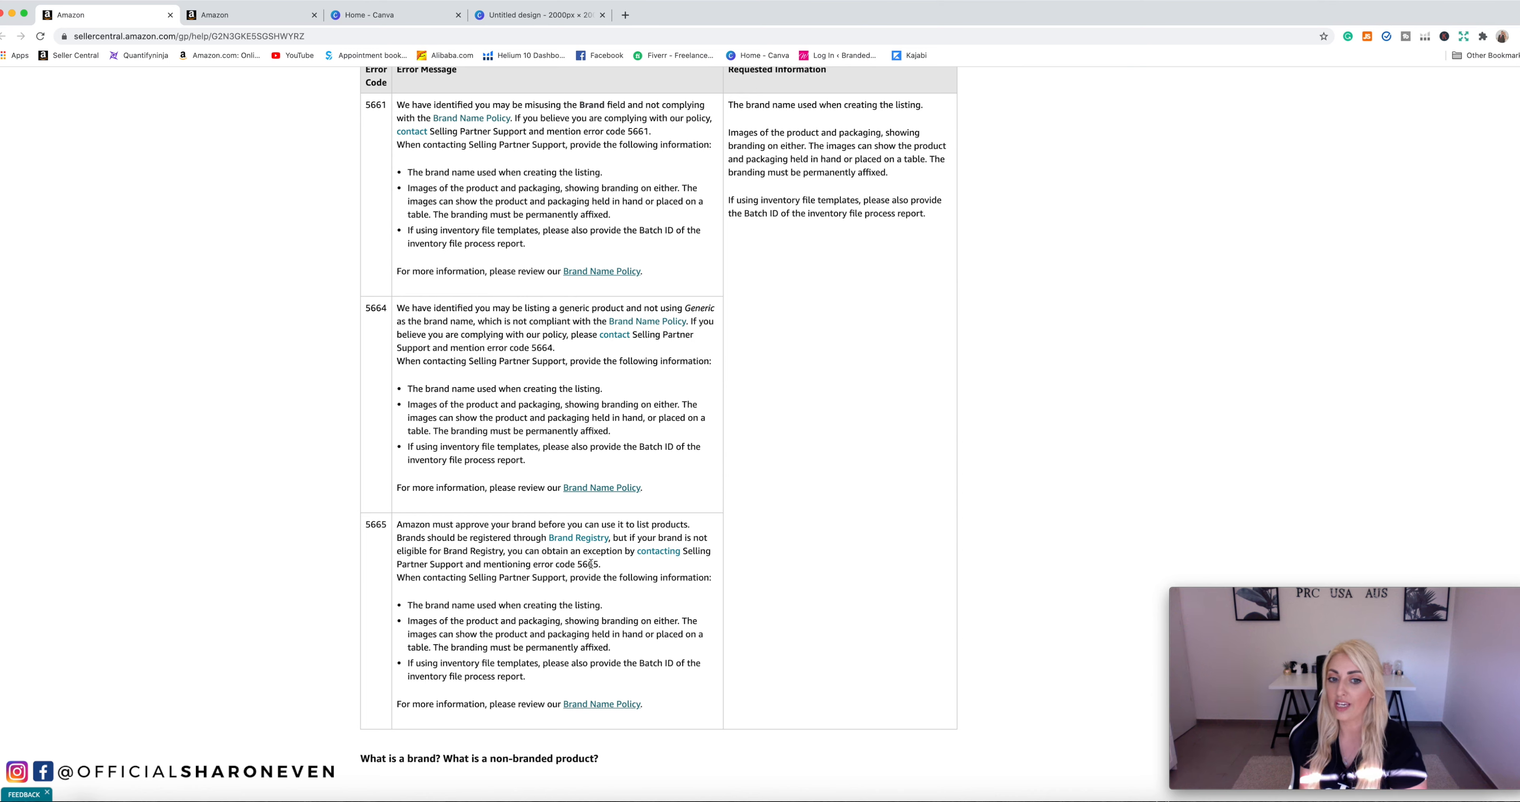
double_click(565, 564)
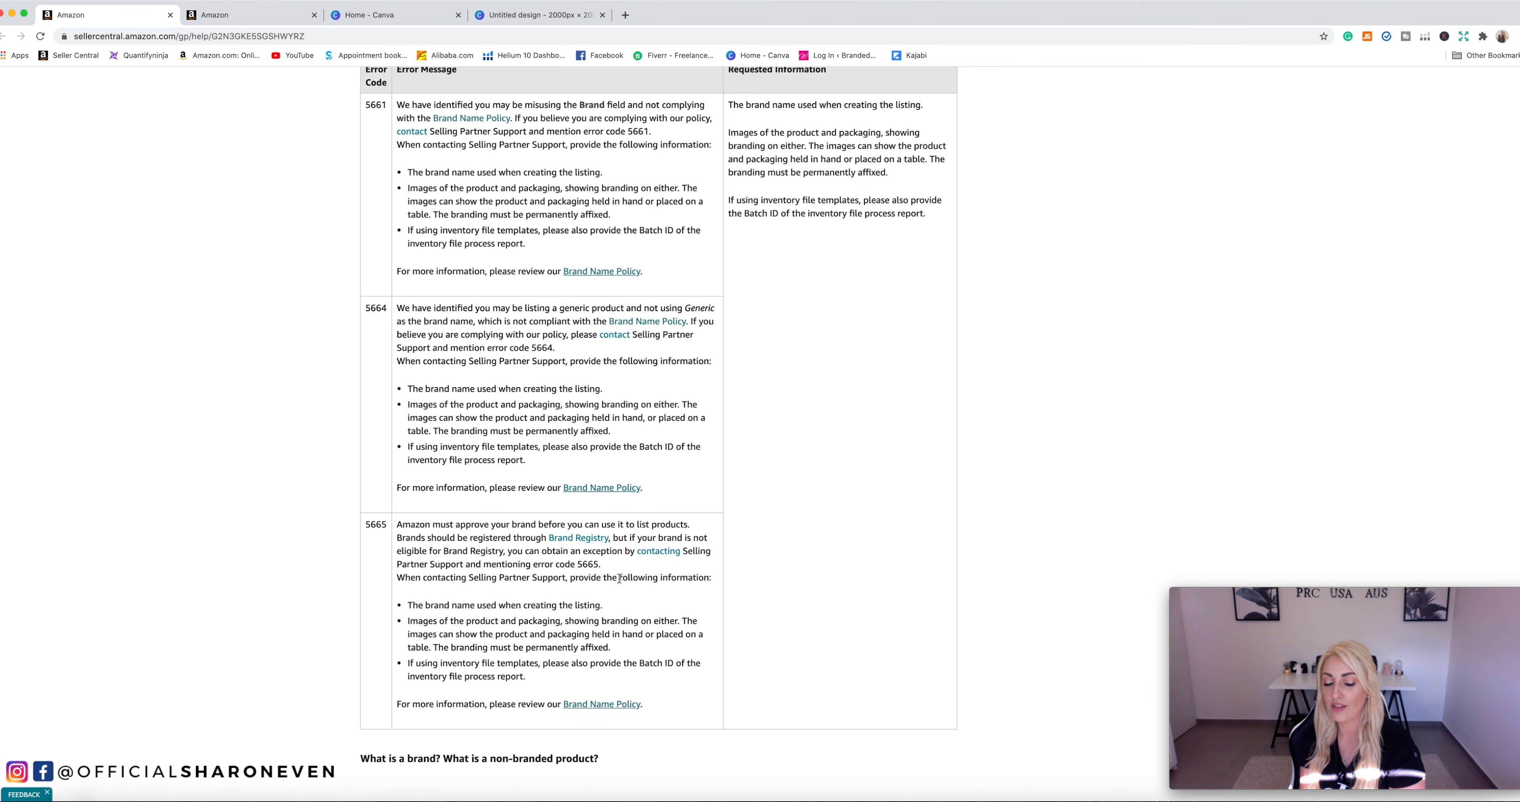
scroll(down, 3)
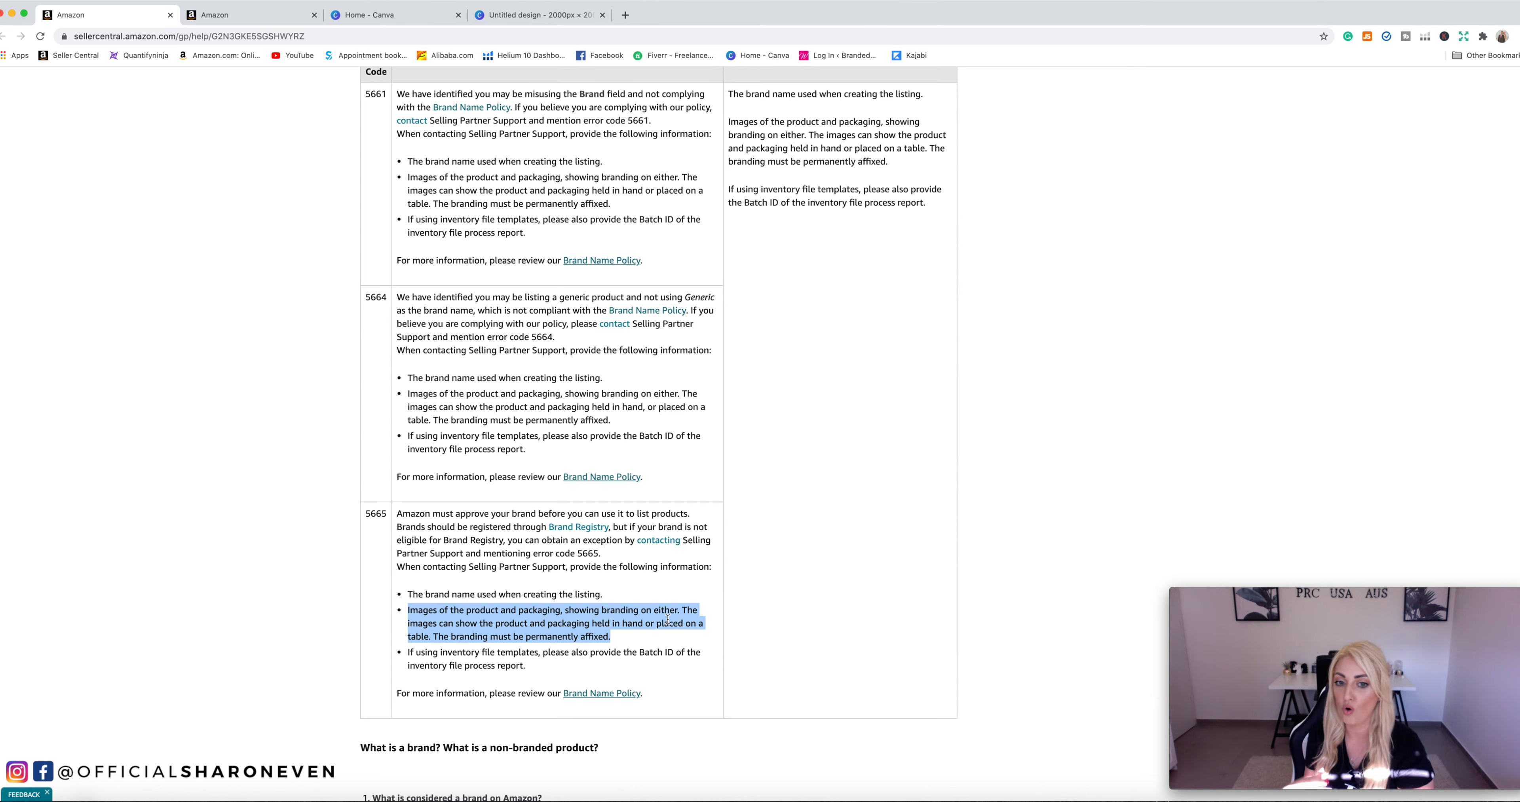
click(523, 636)
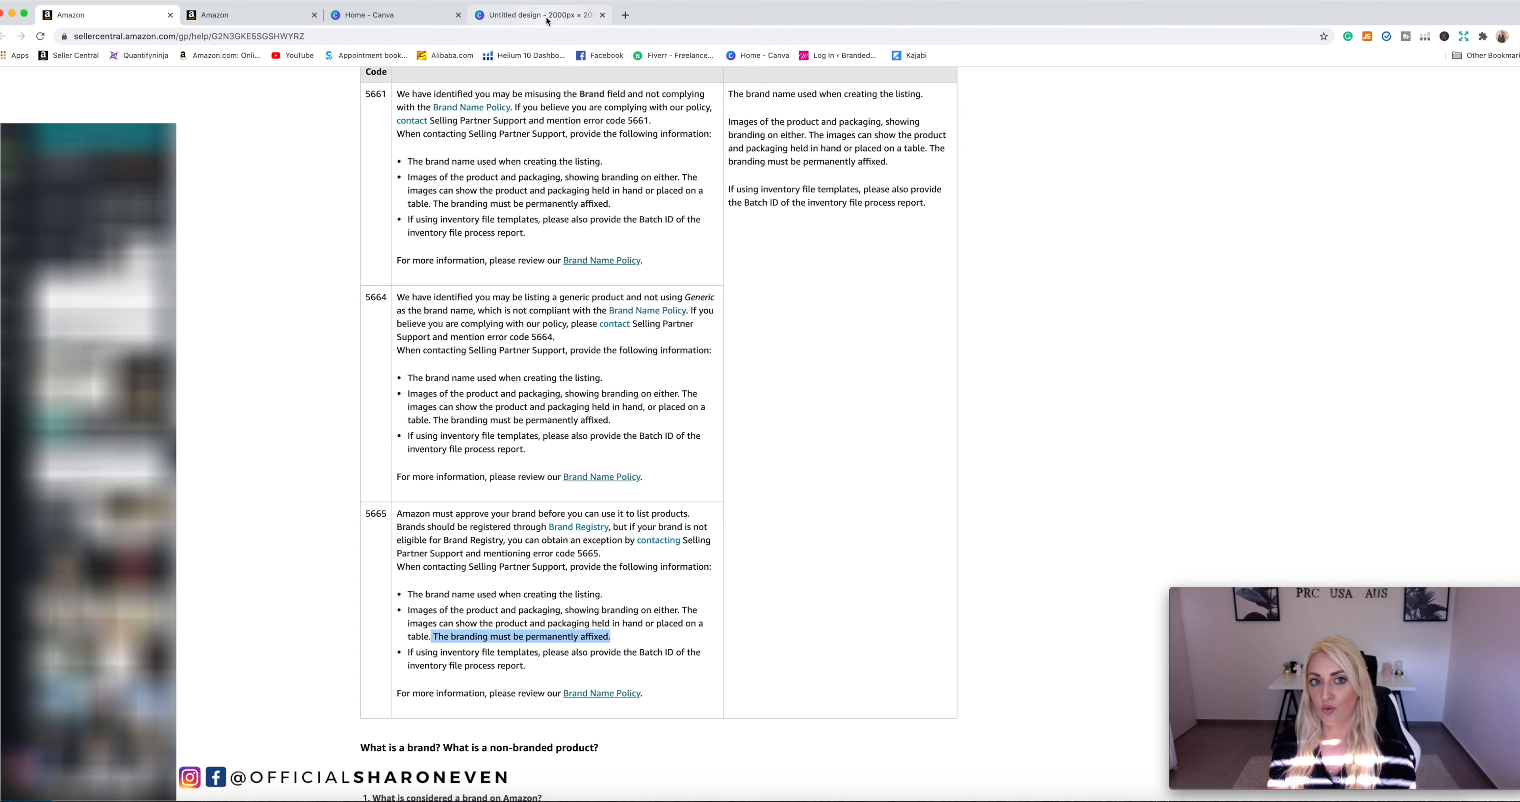
Switch to the Canva 'Untitled design' and scroll to Page 2 with the UNICARGO box
click(540, 14)
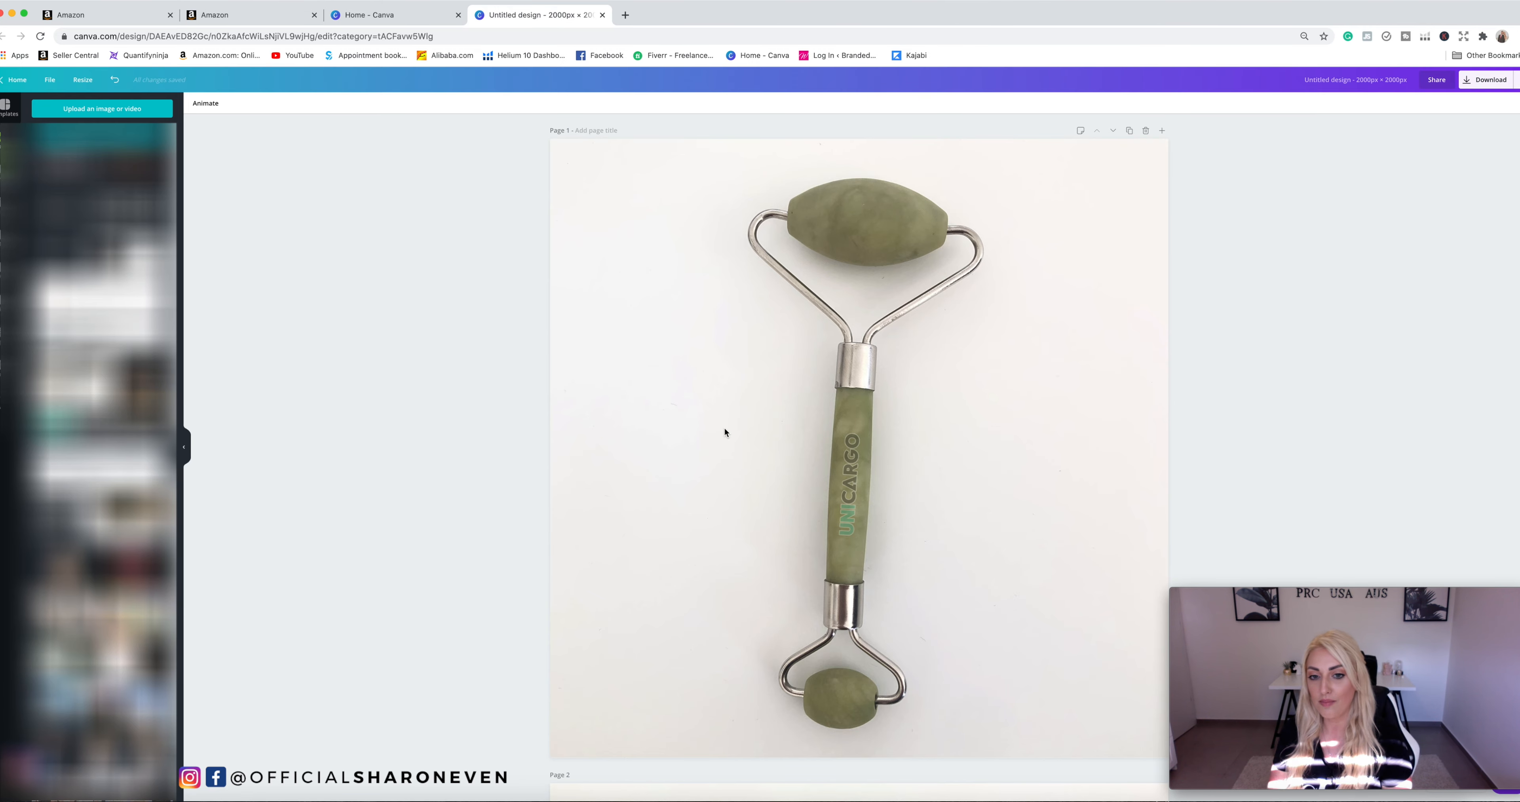
scroll(down, 3)
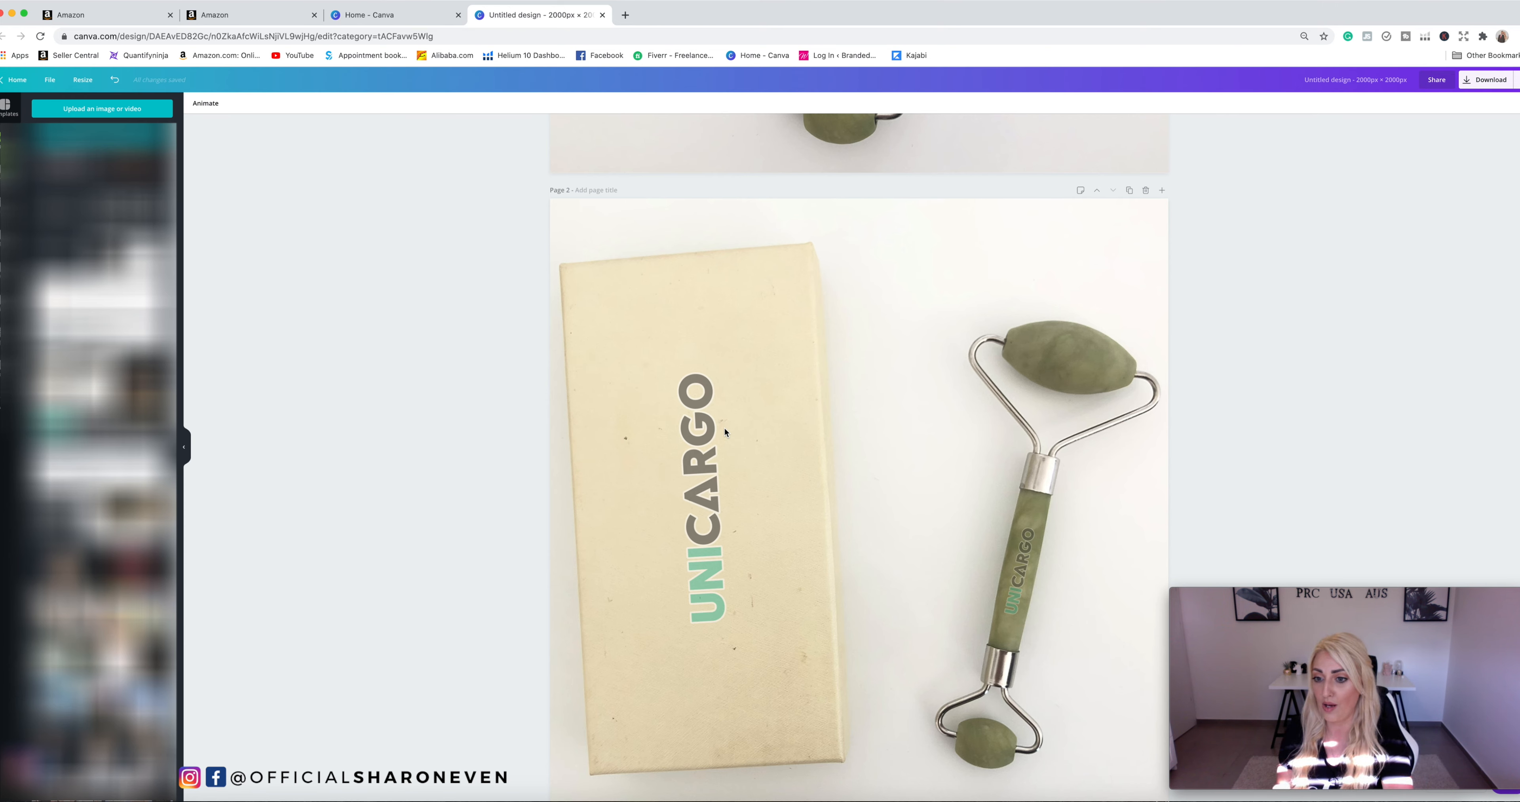
mouse_move(776, 446)
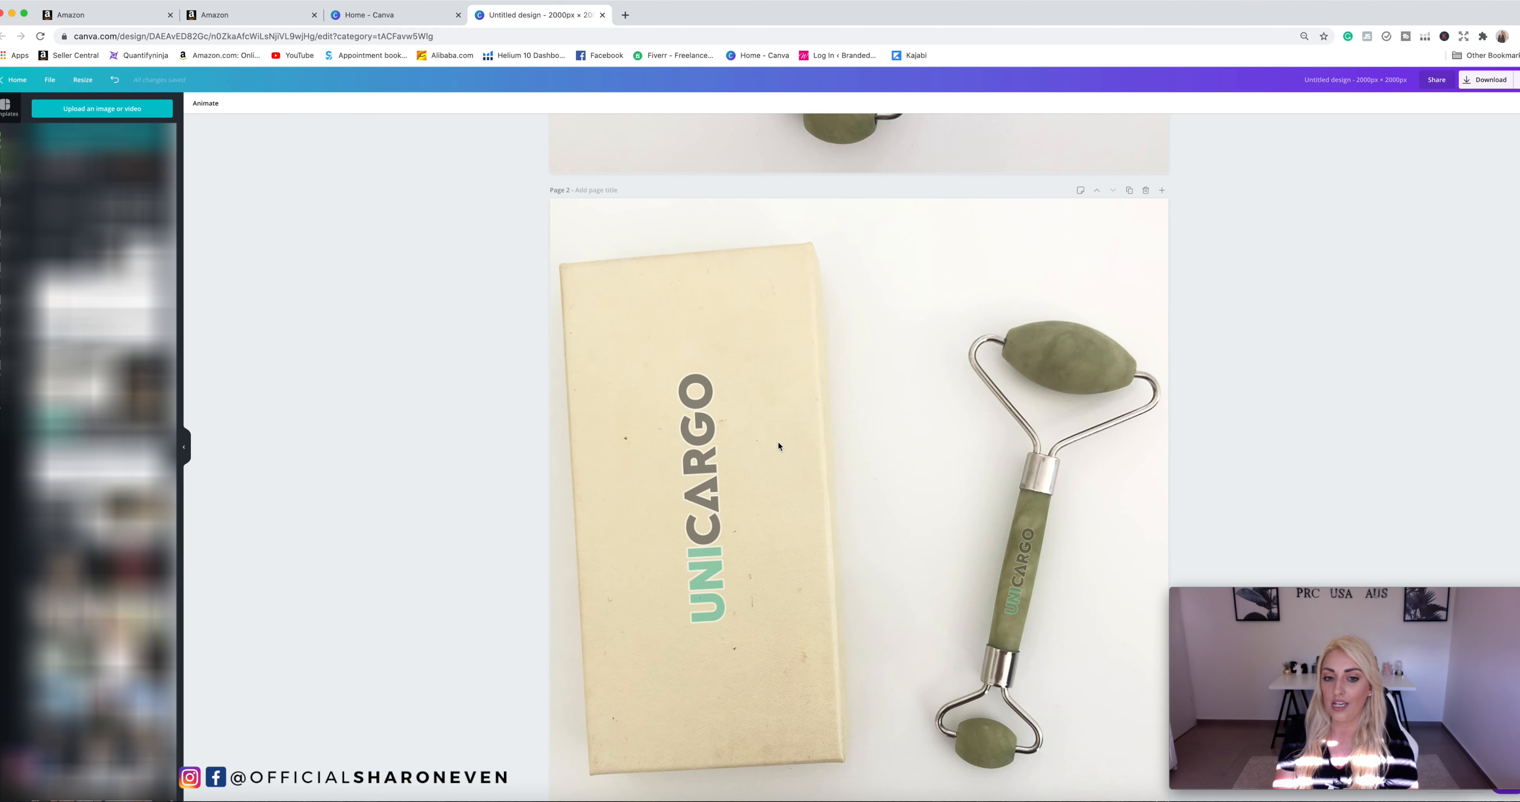
Reposition the UNICARGO logo on the box and rotate it upright above the roller
click(705, 495)
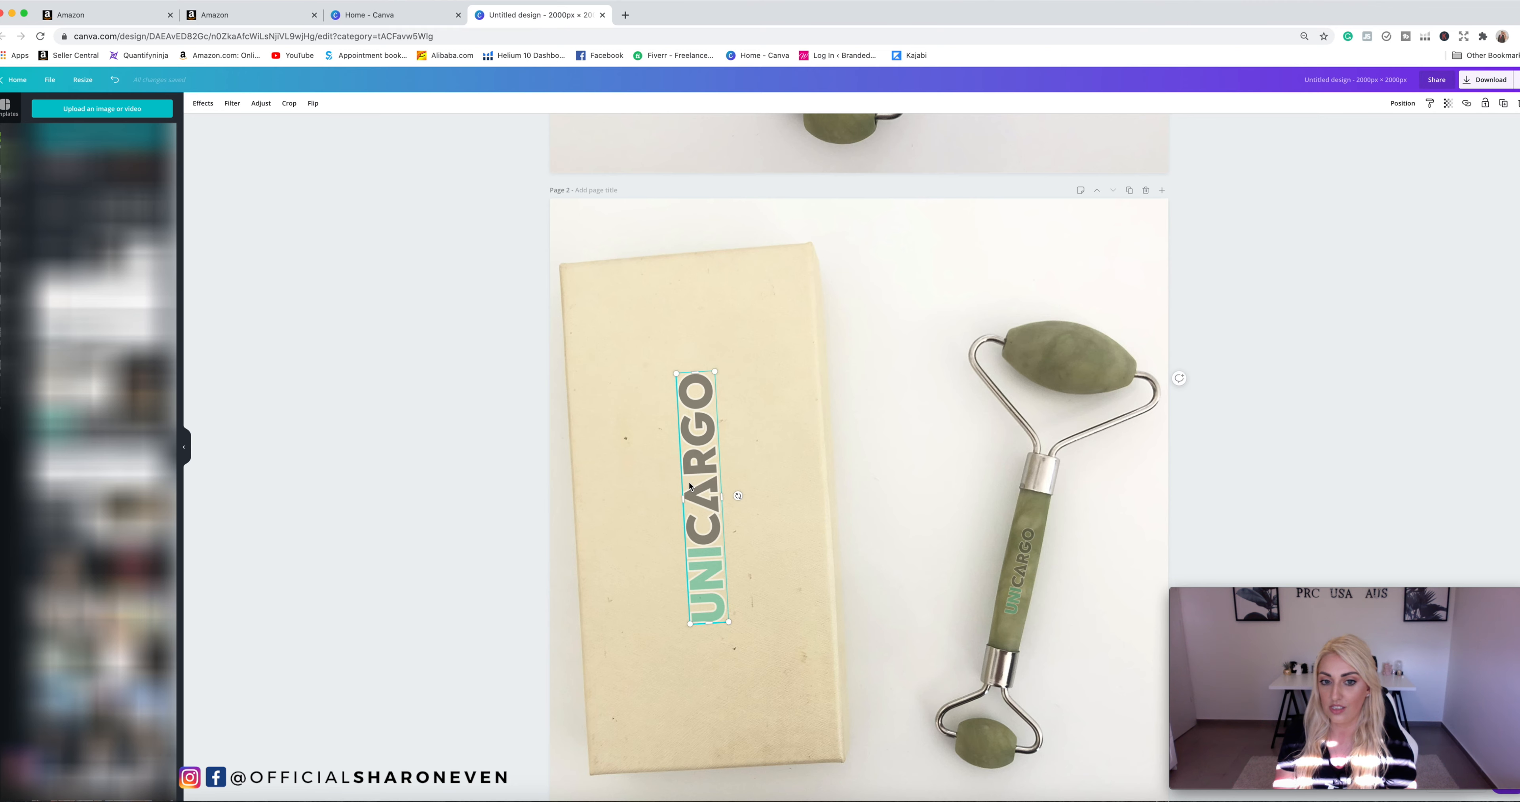
click(1448, 102)
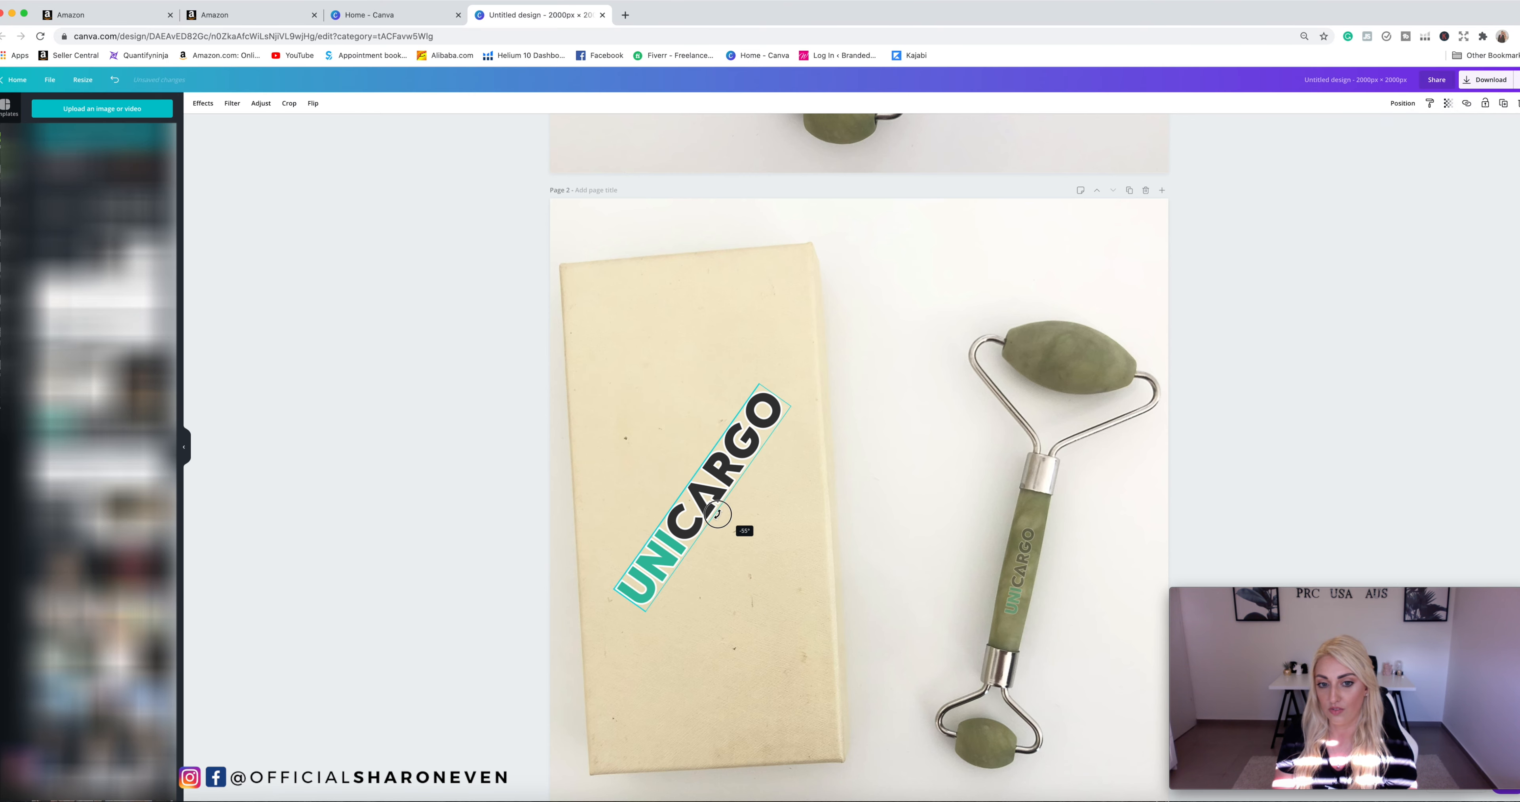
drag(717, 514, 698, 534)
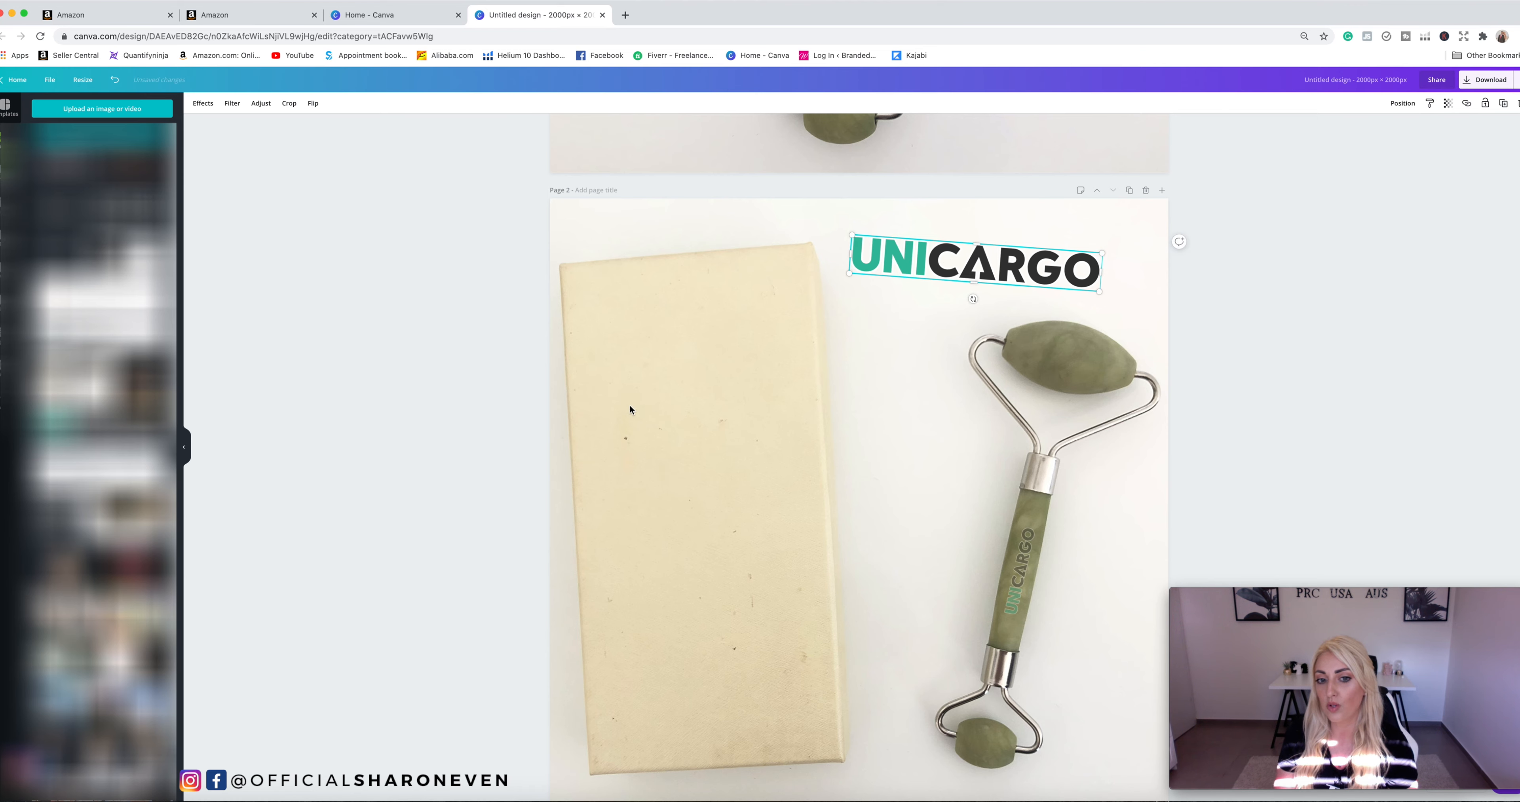
mouse_move(990, 264)
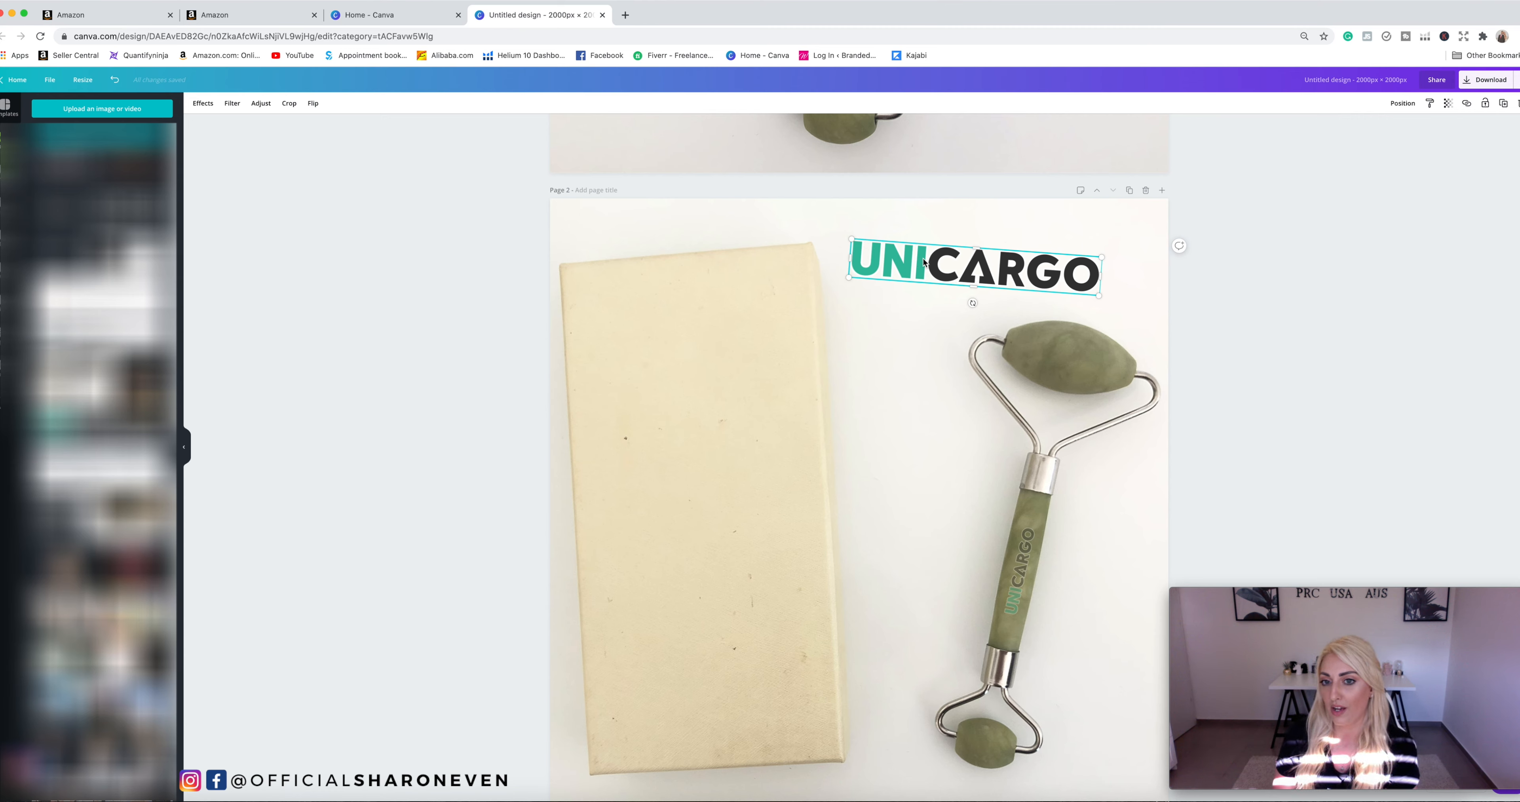
click(1447, 104)
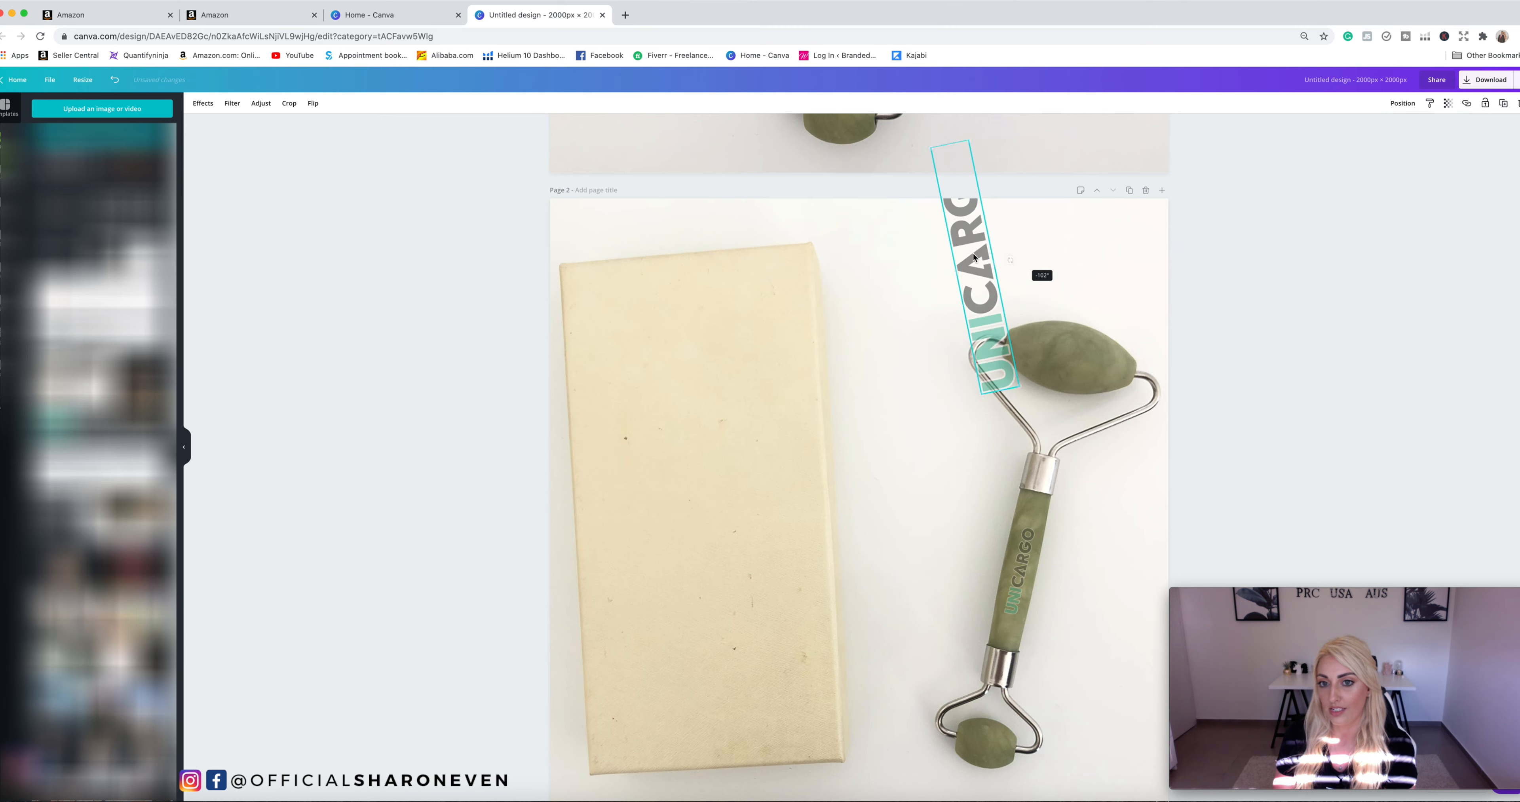
drag(969, 282, 688, 466)
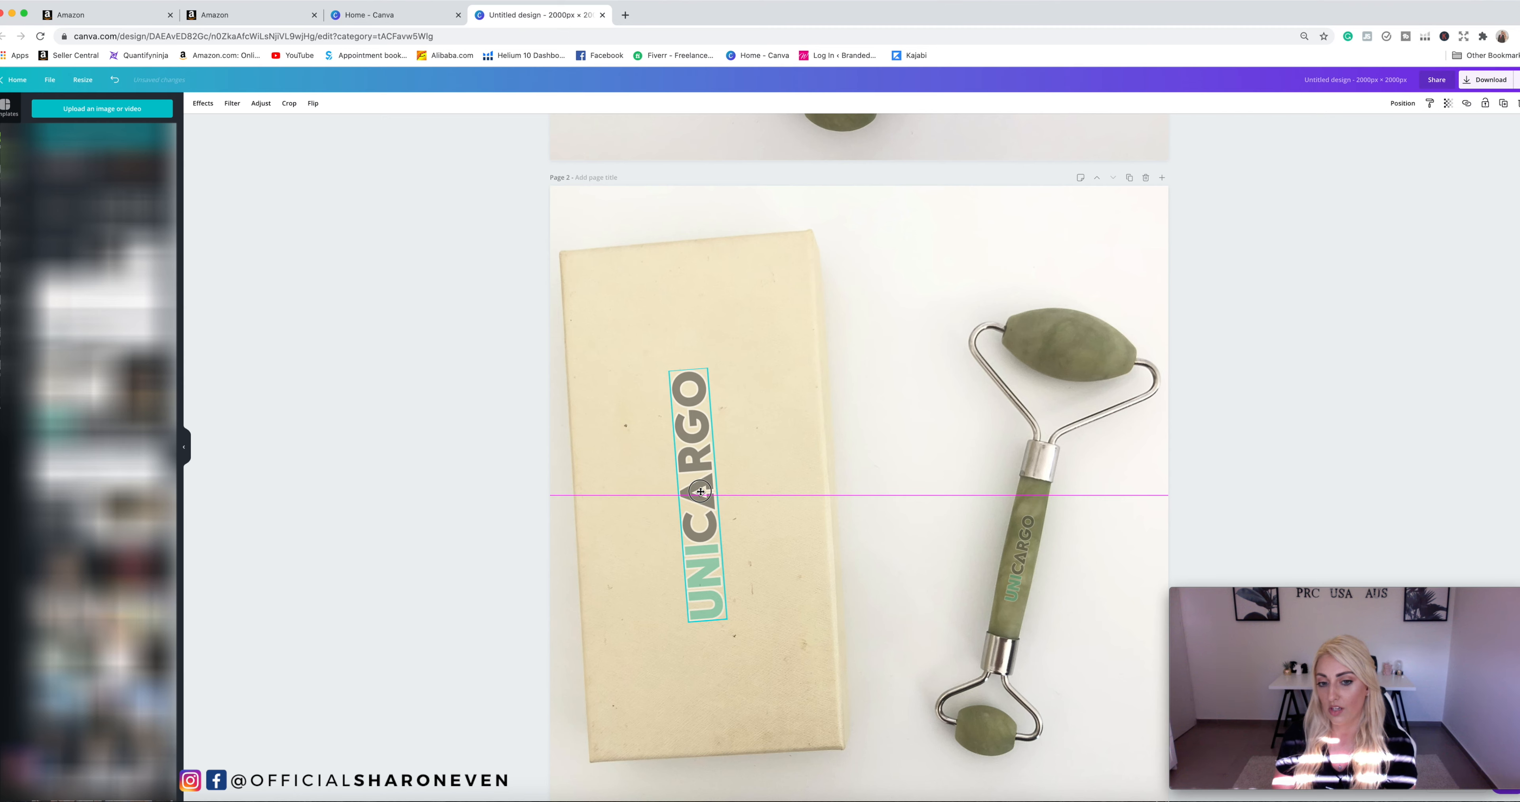
click(863, 469)
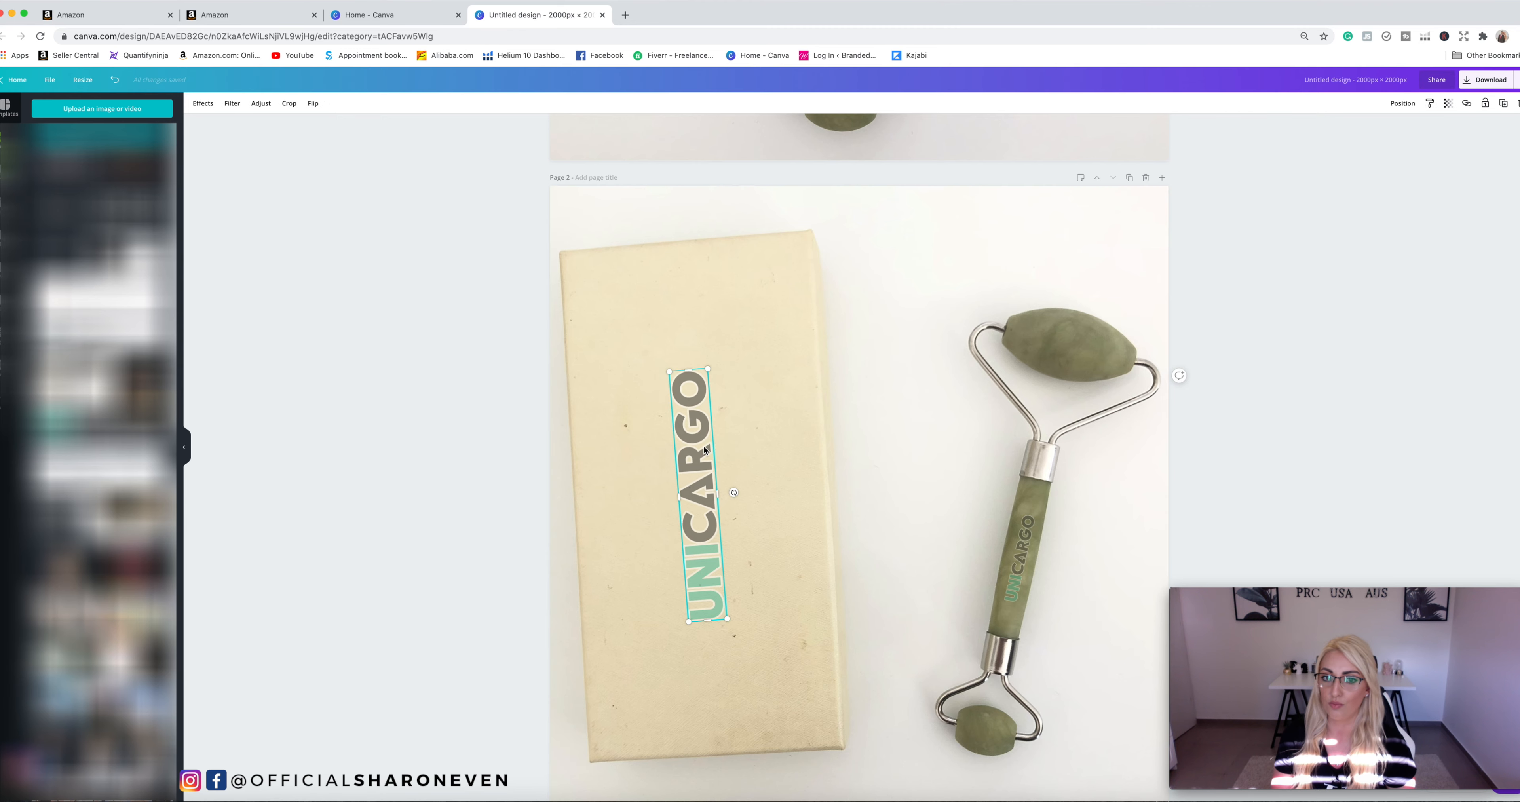
Lower the logo's transparency so it reads as a faint print on the box
click(1446, 103)
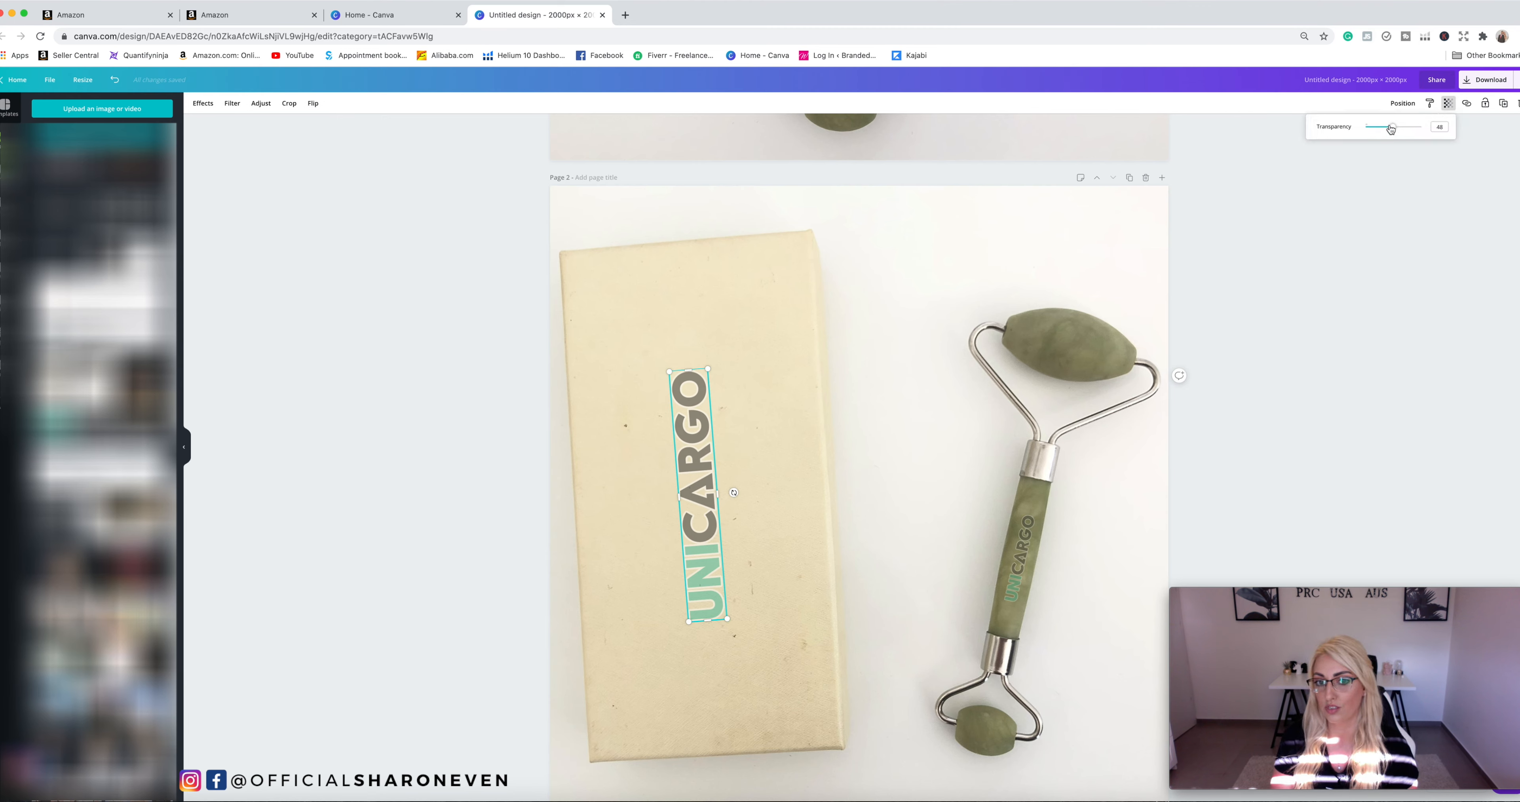
click(1045, 215)
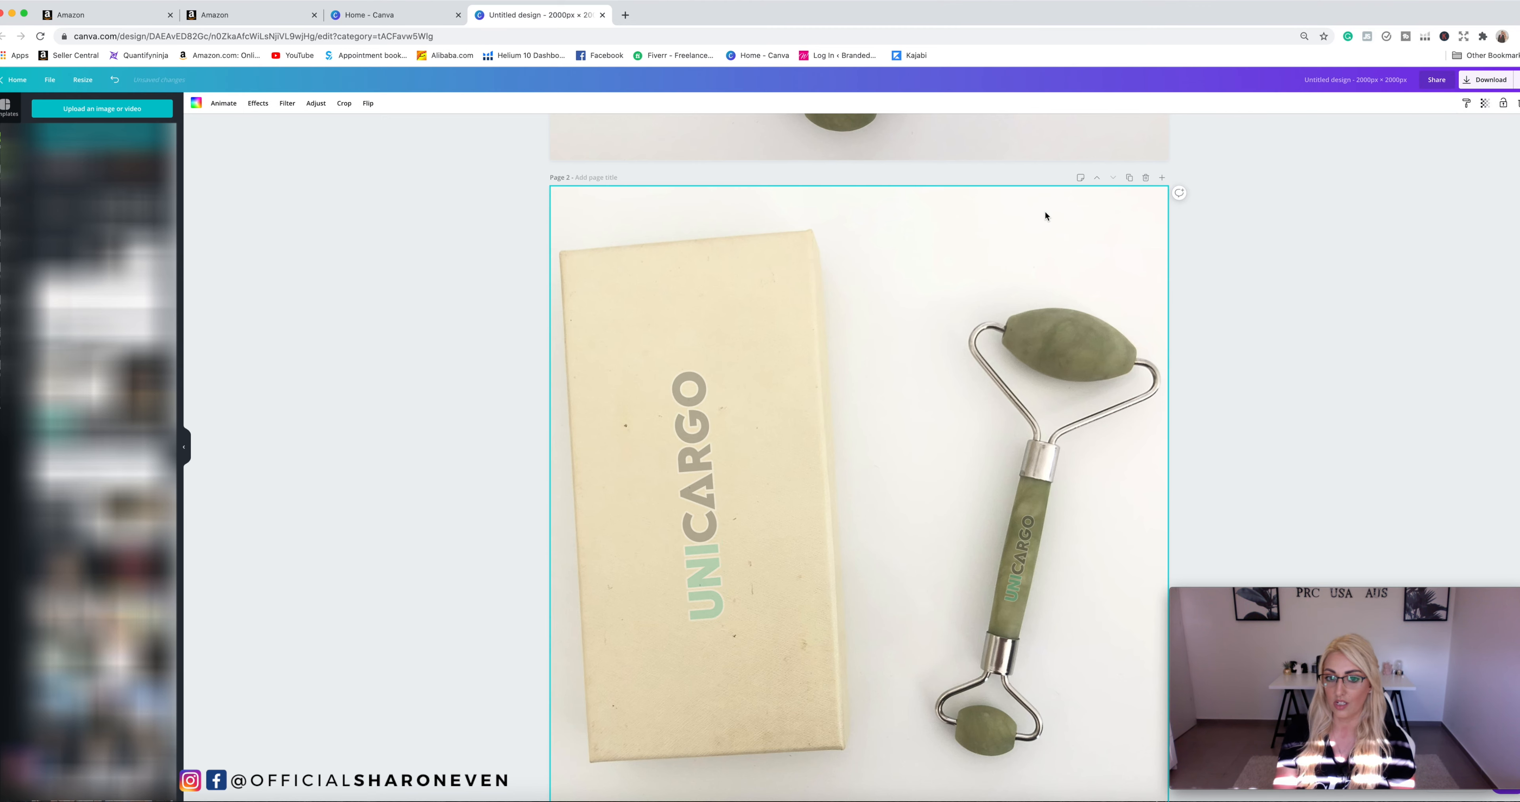
mouse_move(1046, 221)
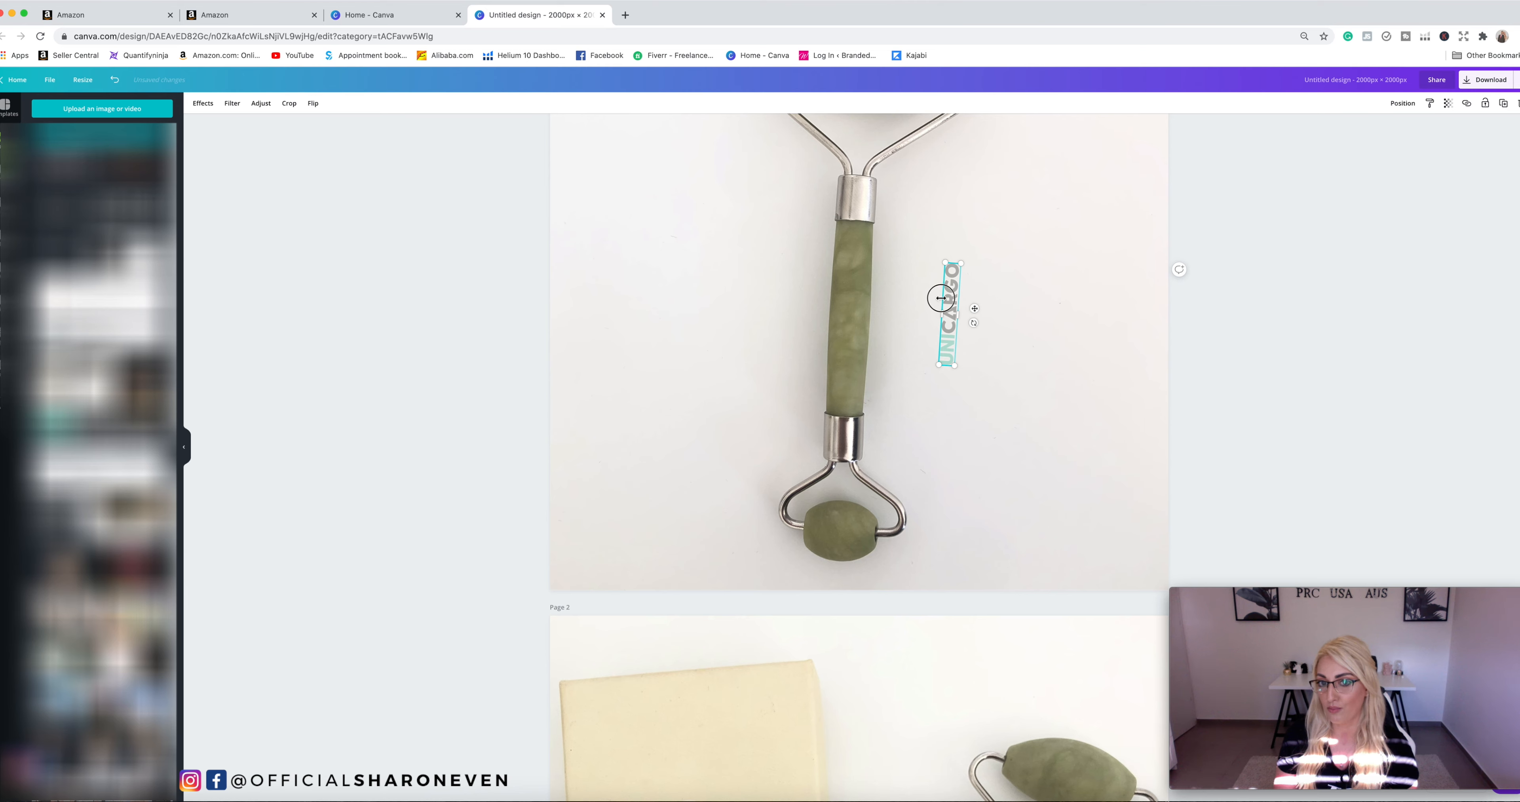
Move the small UNICARGO logo onto the jade roller handle on Page 1
drag(945, 298, 851, 302)
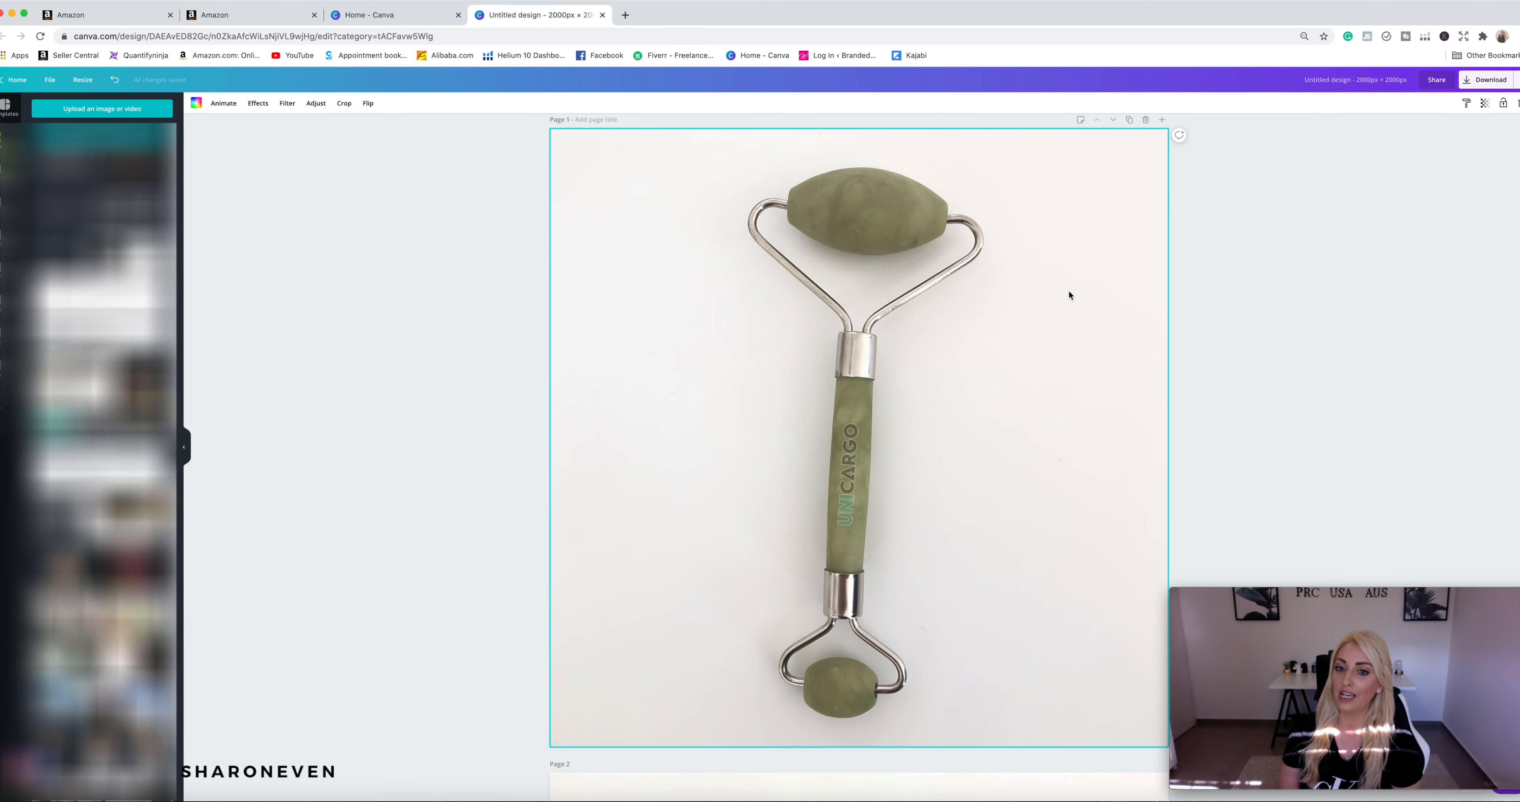
Review both mockup pages, then switch to the Amazon Seller Central dashboard
scroll(down, 3)
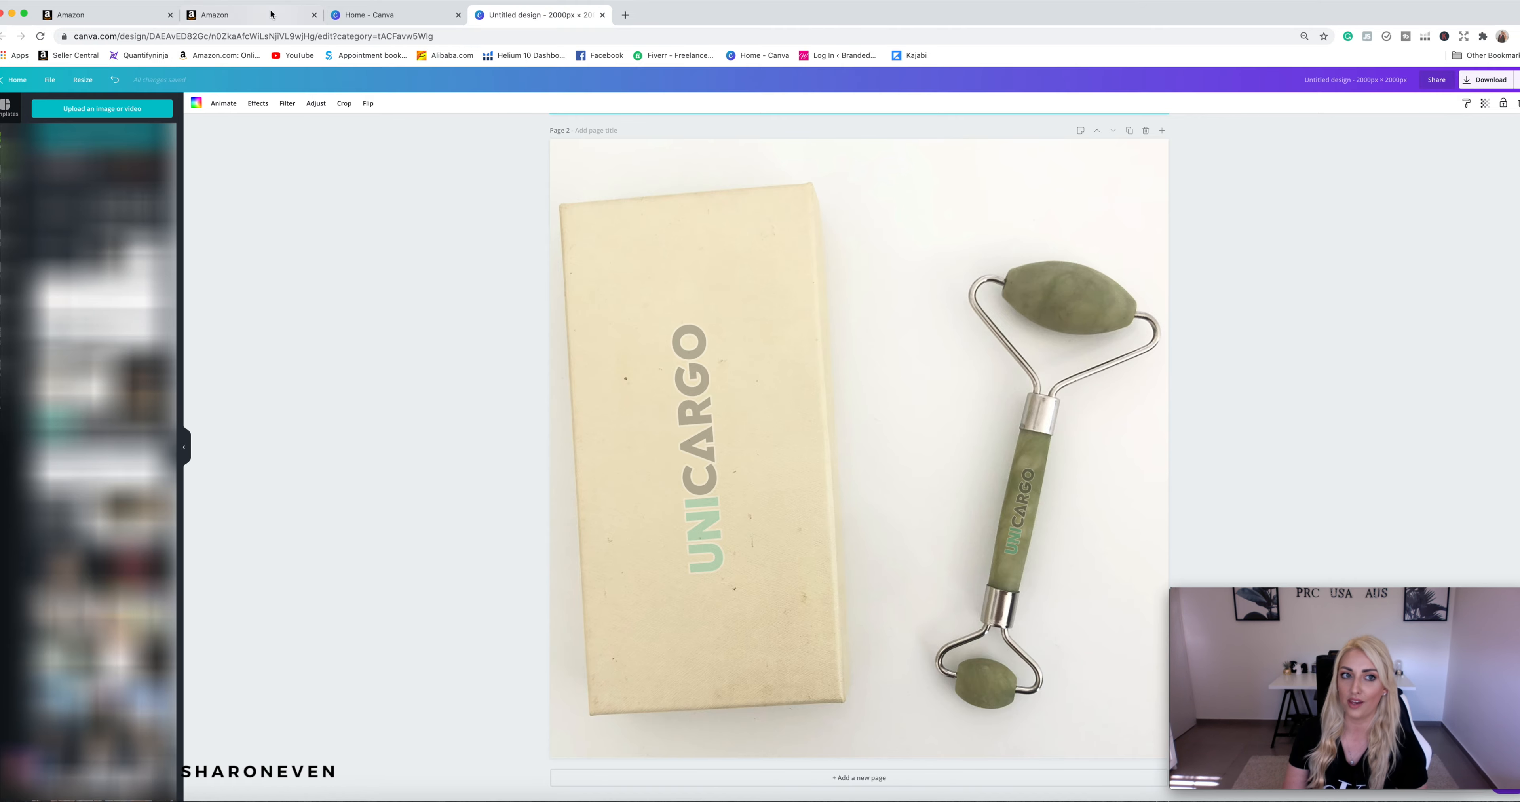
click(247, 9)
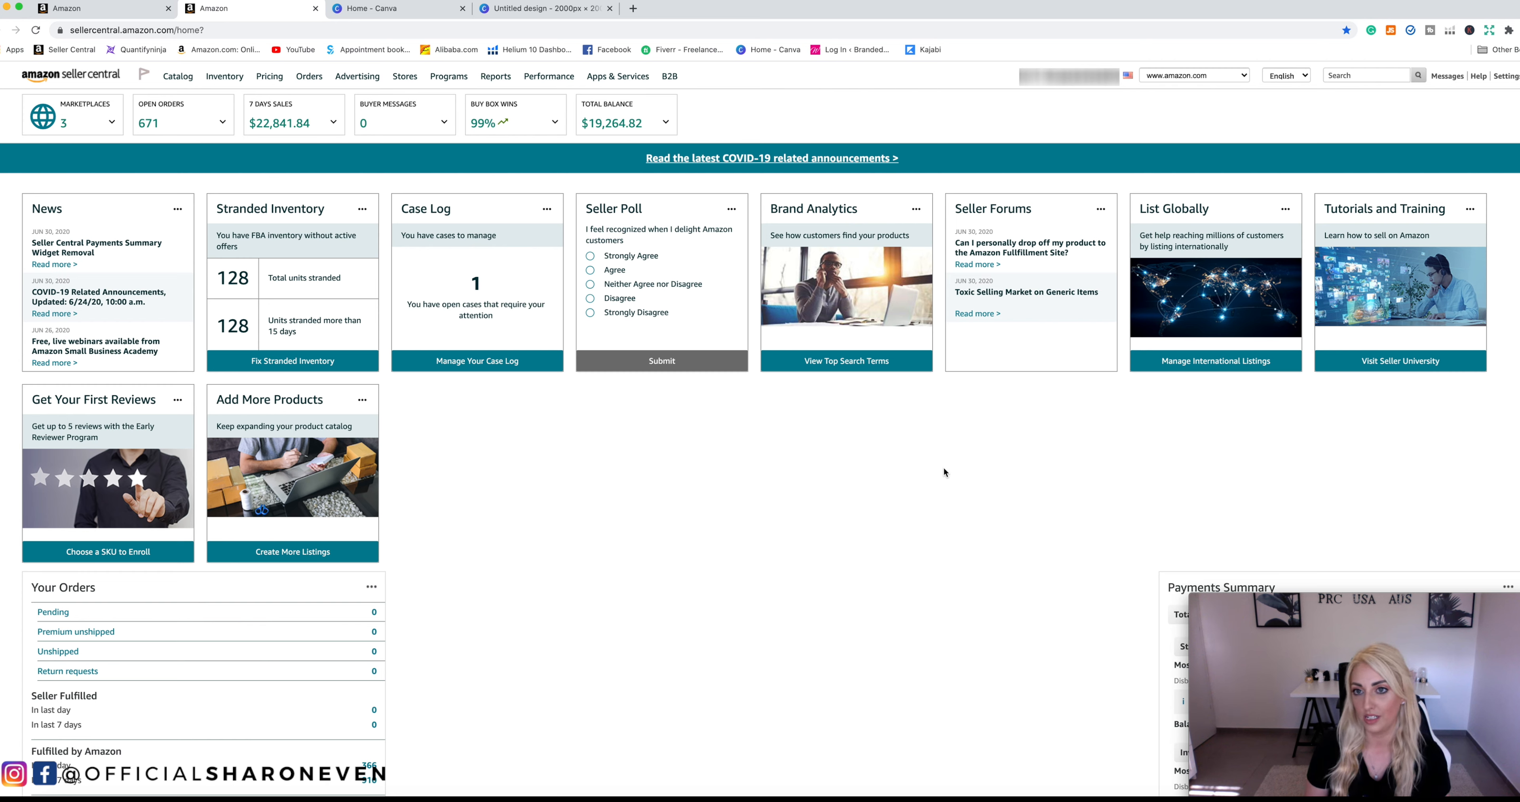
Go through Help > Support to the Get Support page asking which service is needed
click(1478, 76)
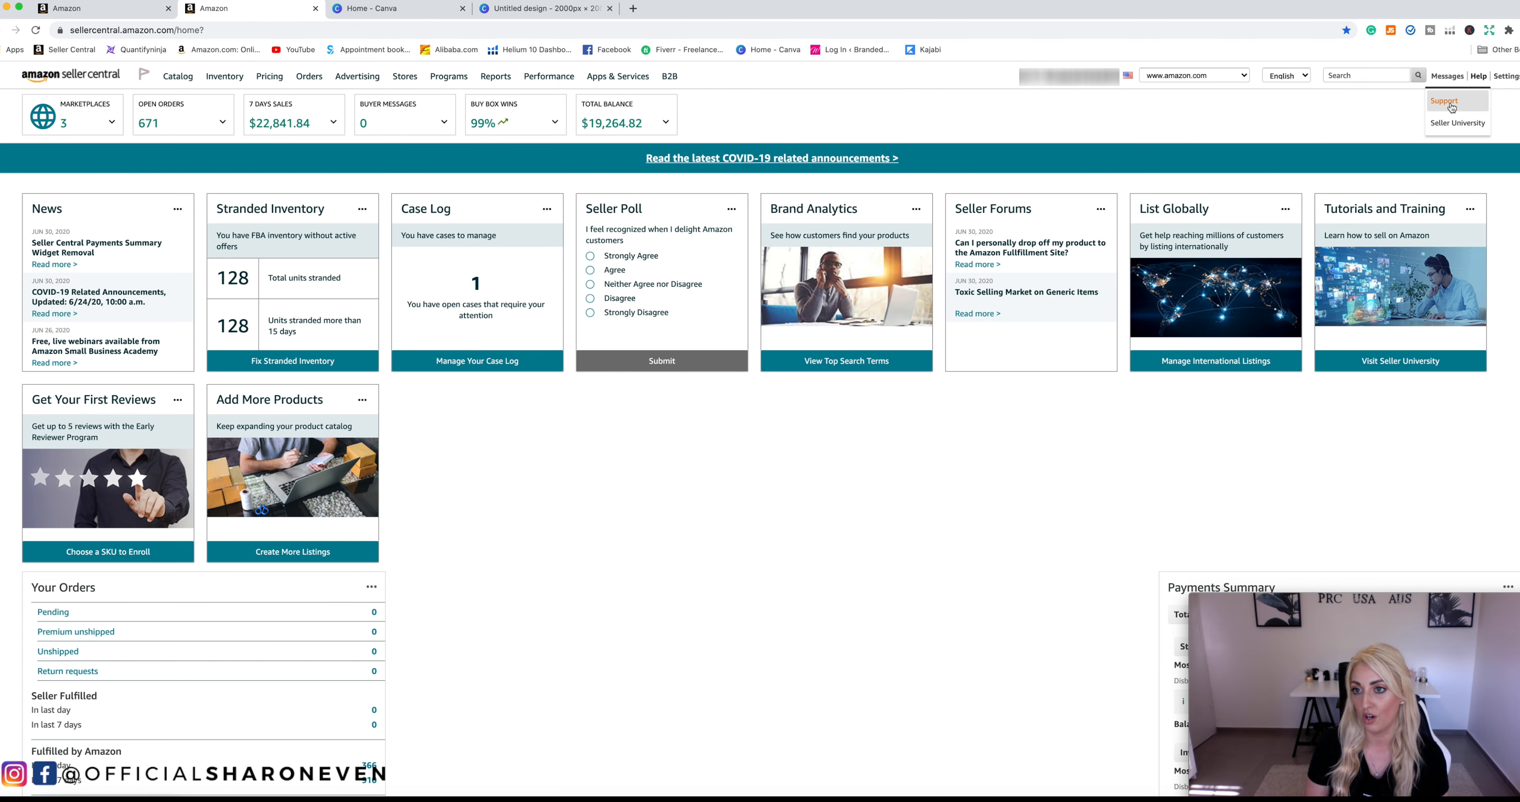
click(1443, 102)
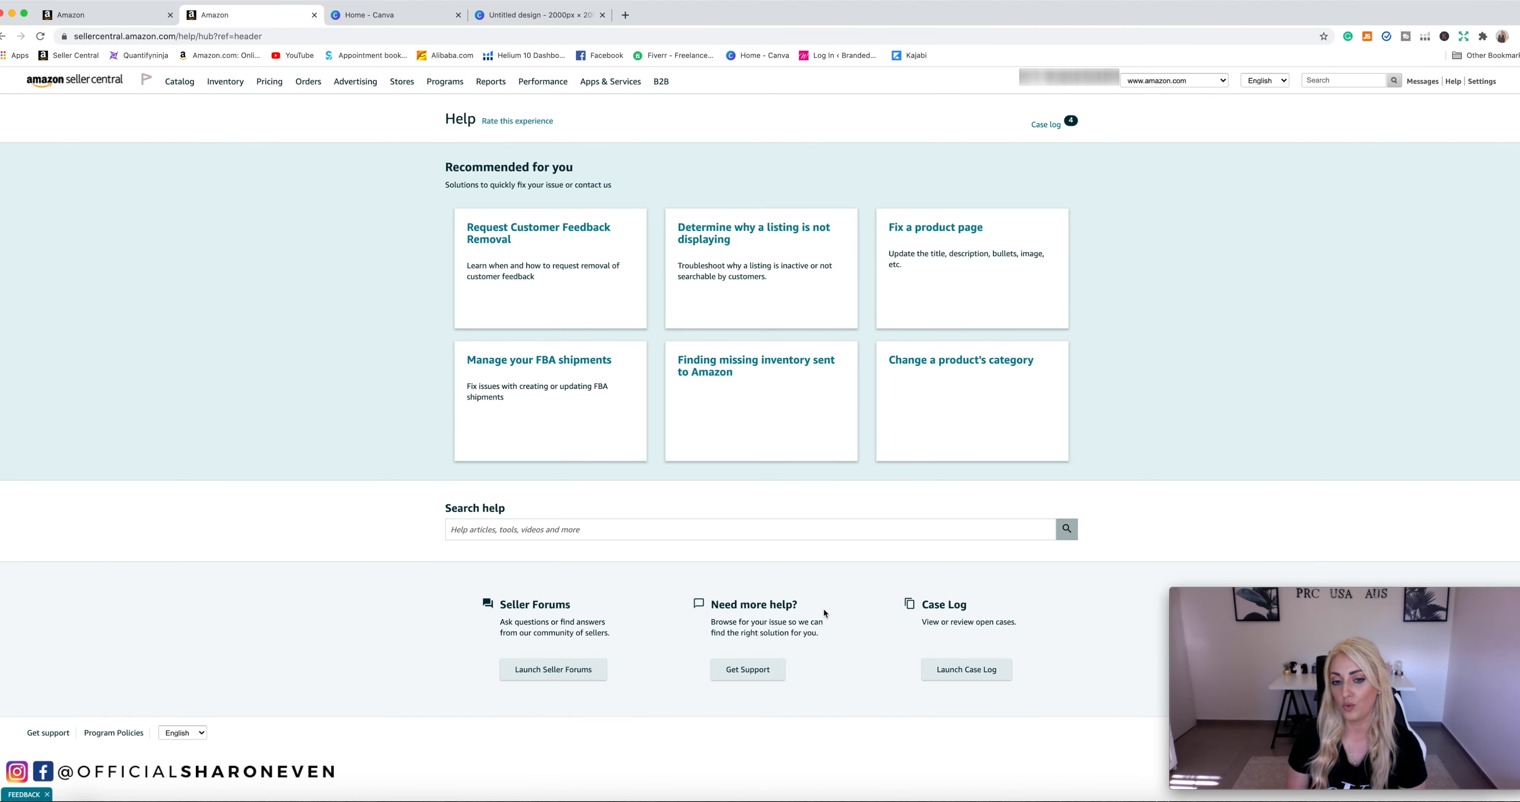
mouse_move(779, 612)
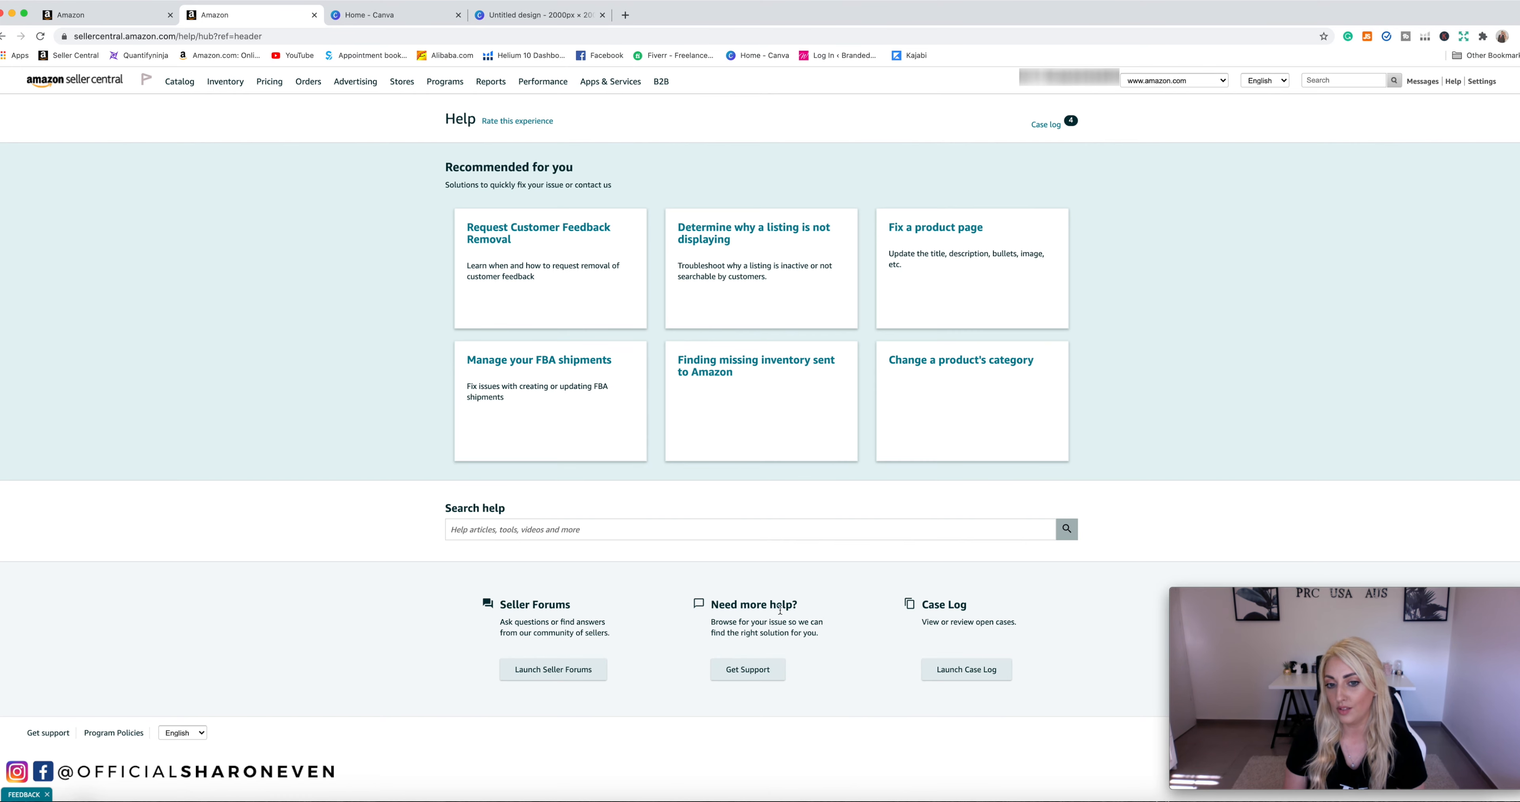
click(747, 669)
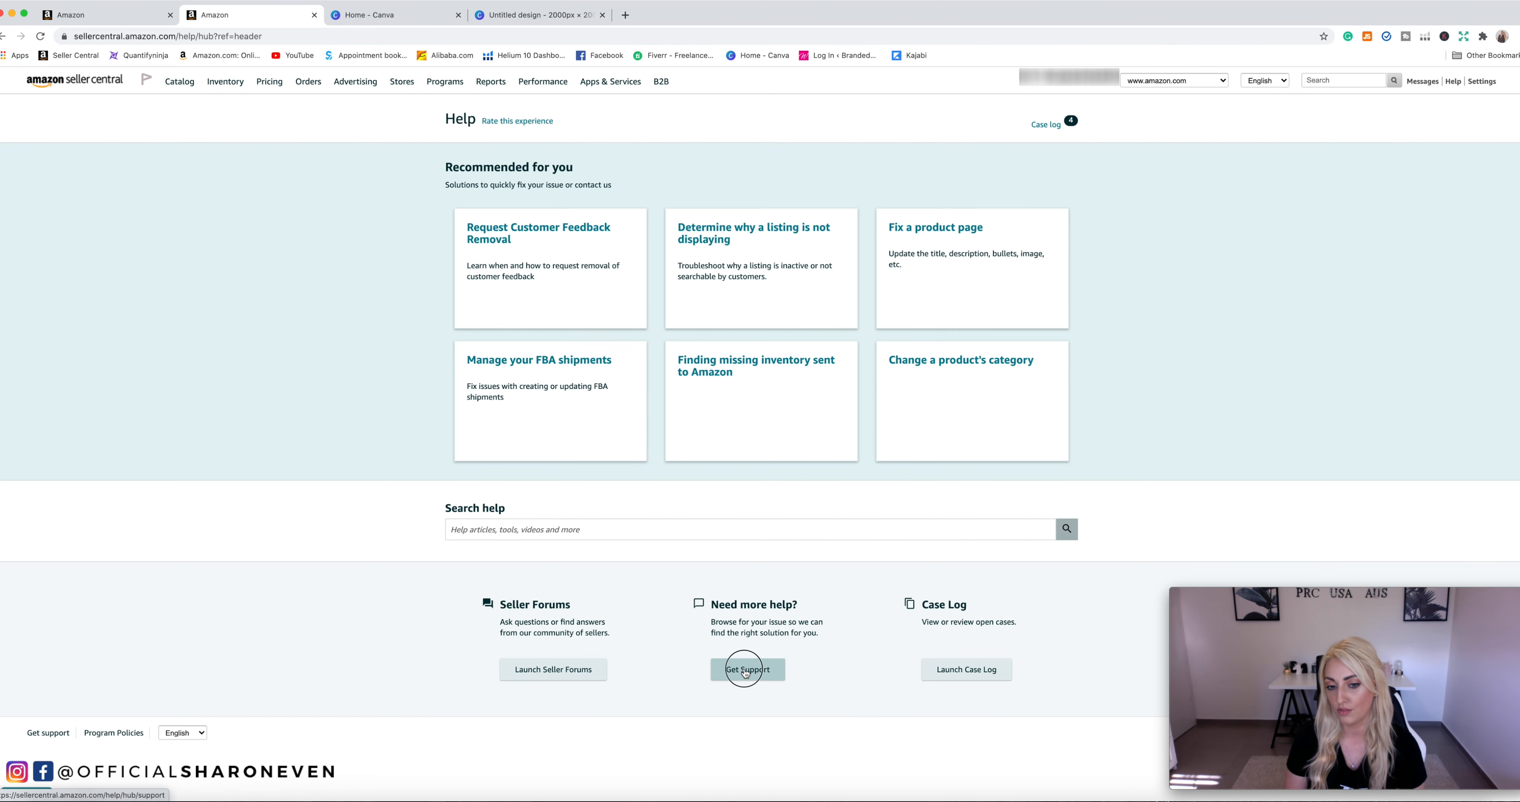
click(747, 669)
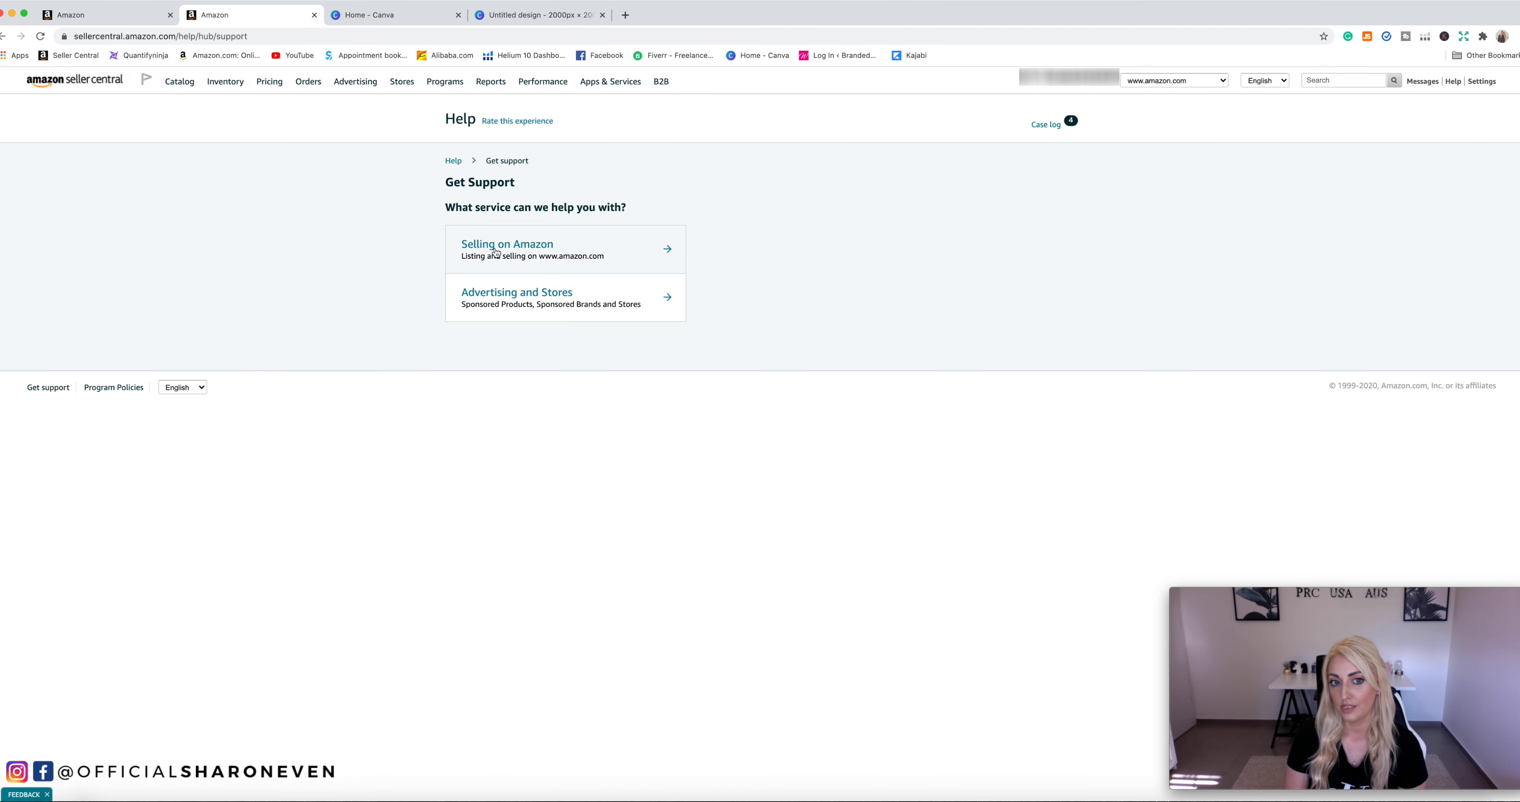
Choose Selling on Amazon > Products, Listings, or Inventory > Trouble Adding a Product
click(507, 249)
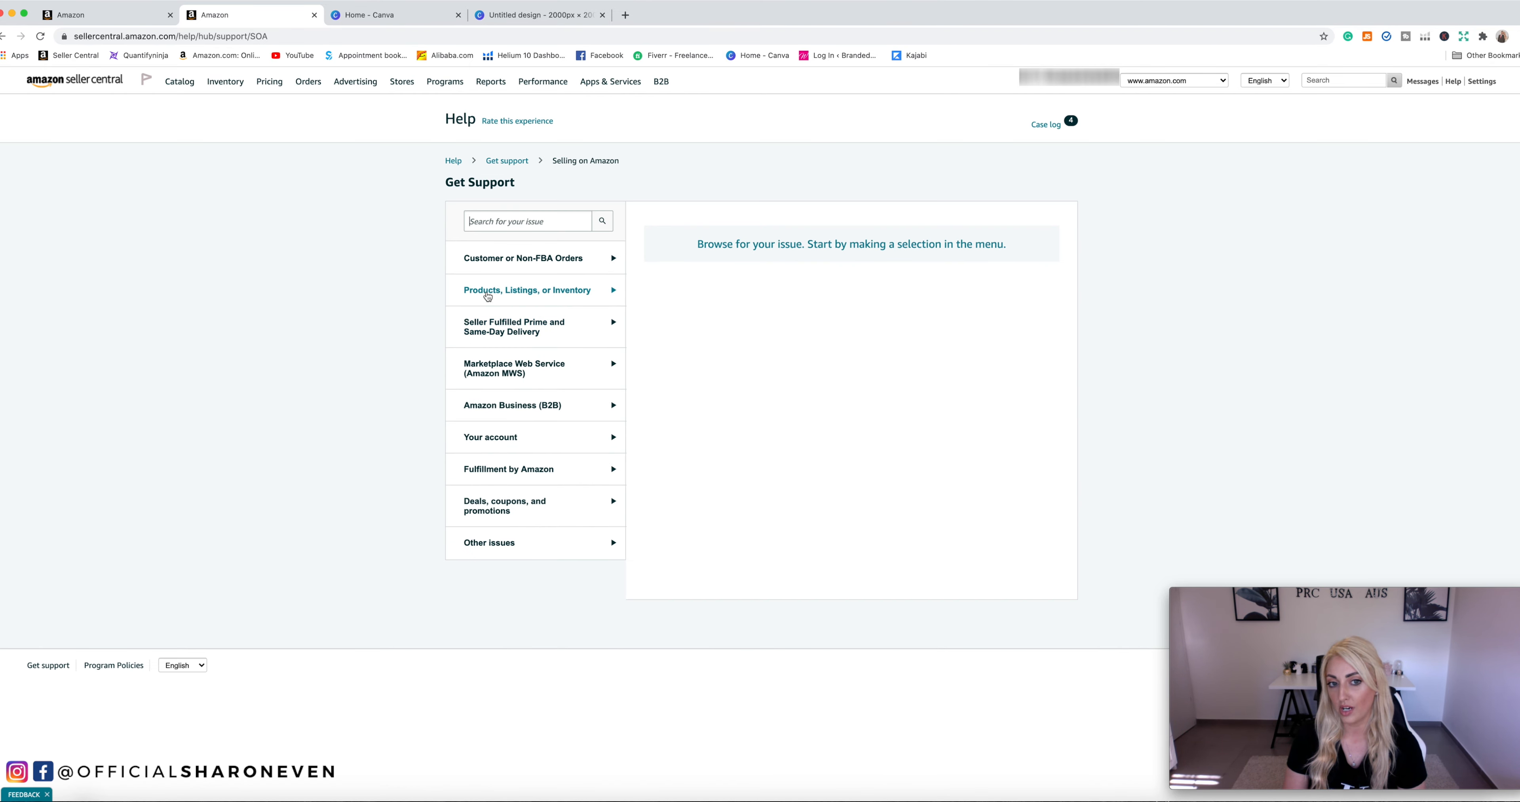
mouse_move(546, 298)
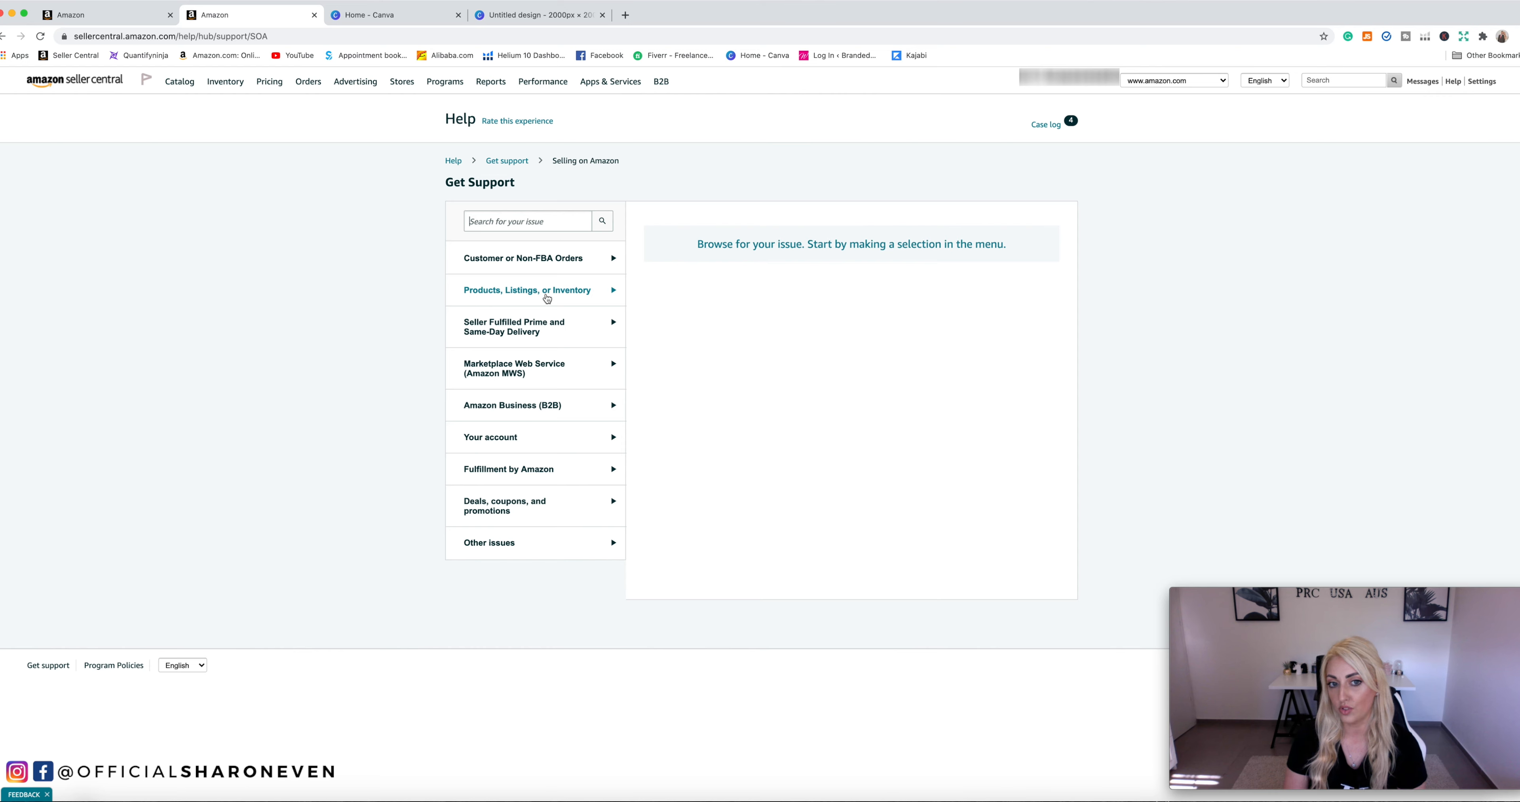
click(527, 290)
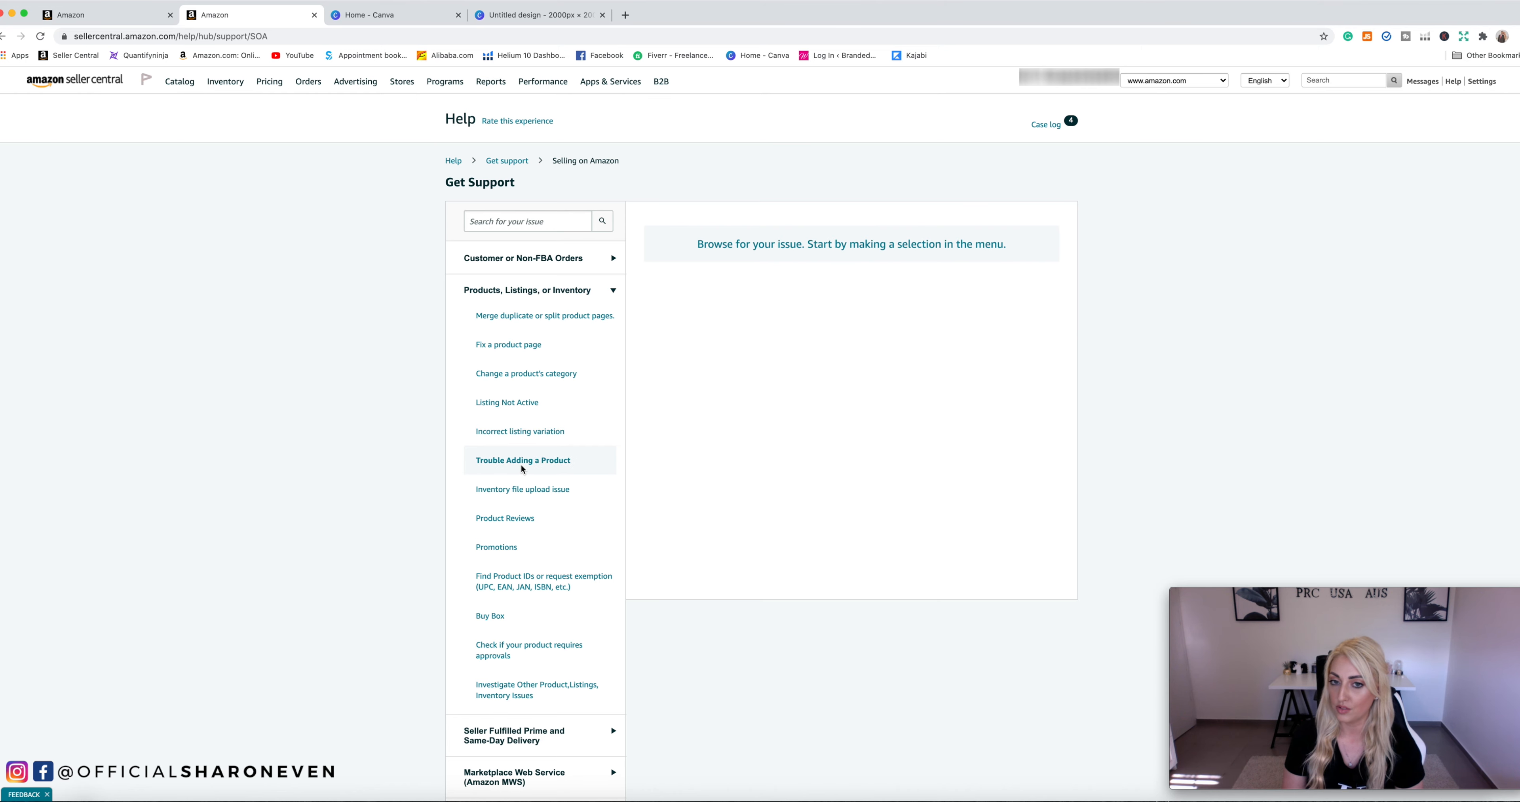
click(522, 460)
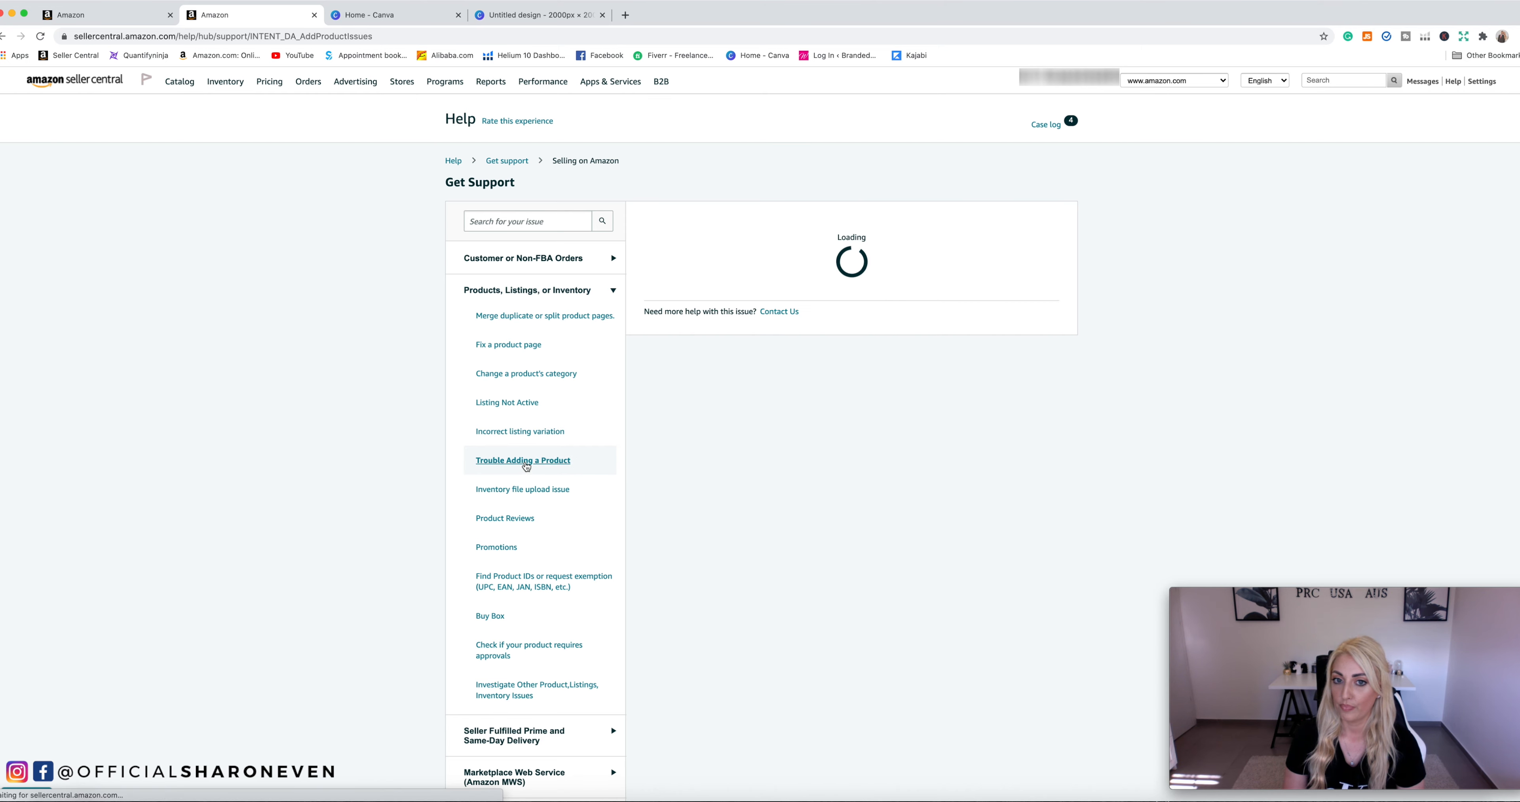
click(521, 460)
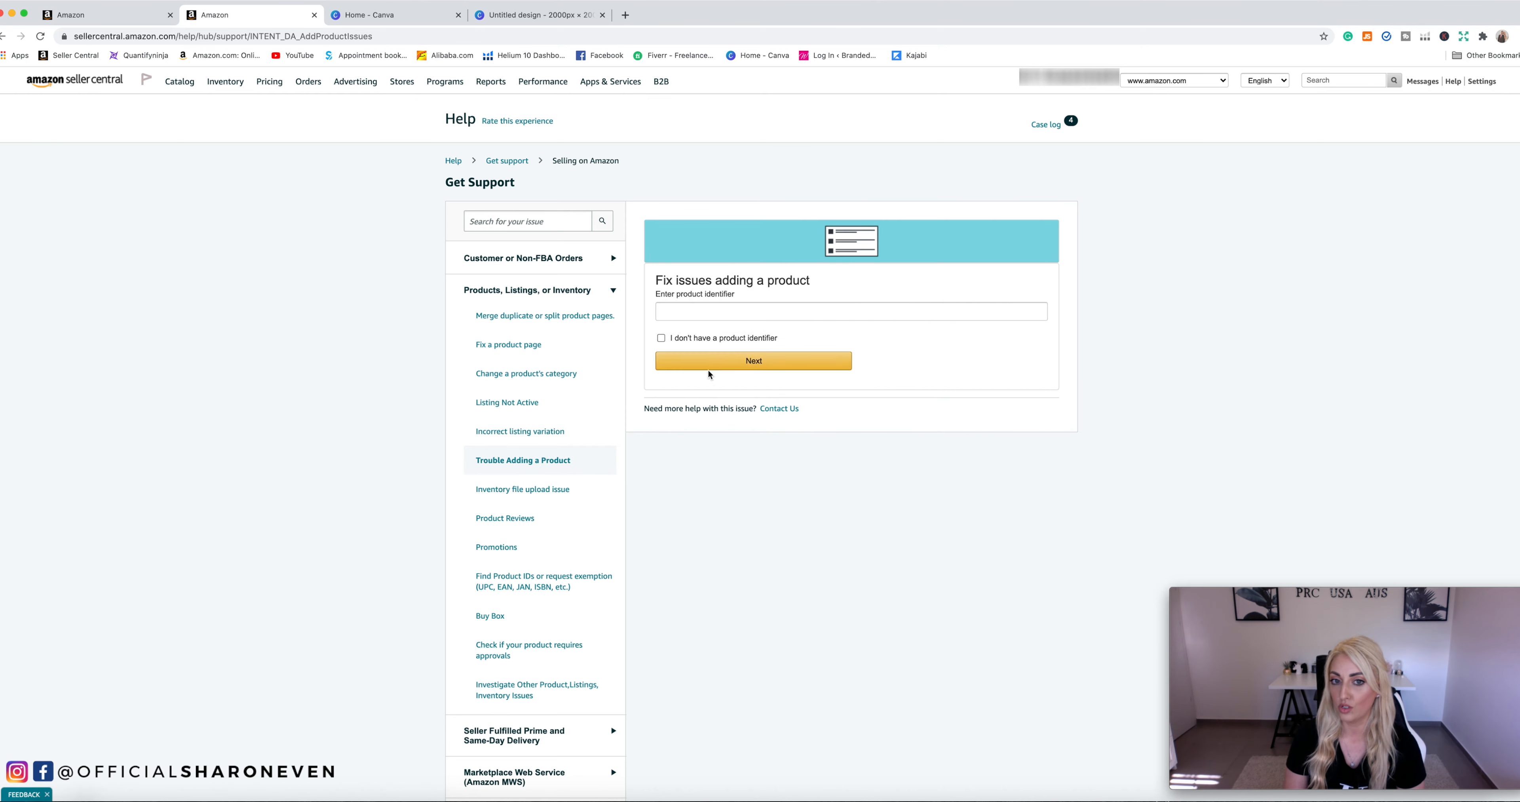
mouse_move(736, 418)
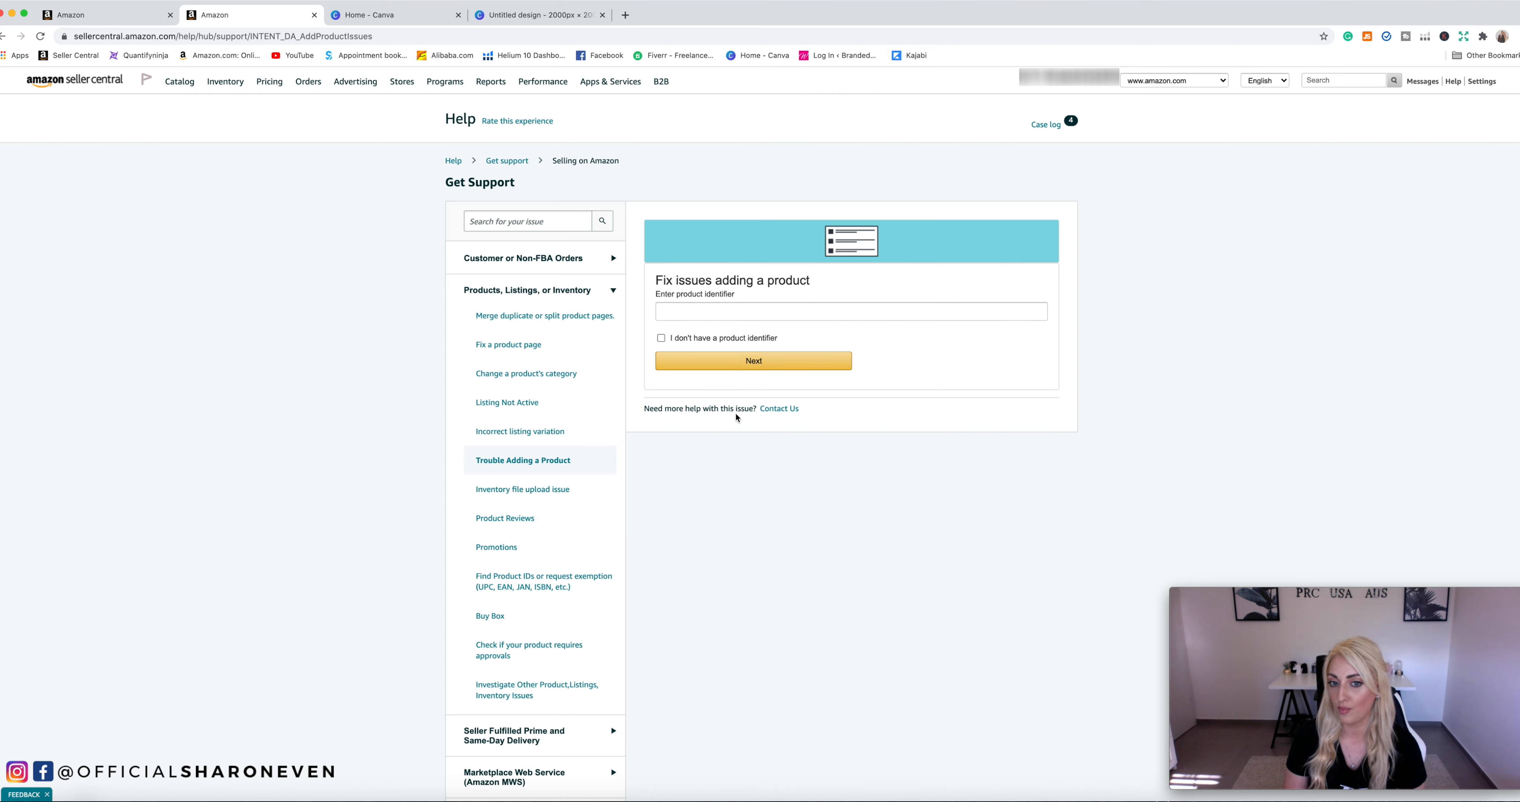
Start the contact form with the reason 'Error 5665'
click(778, 408)
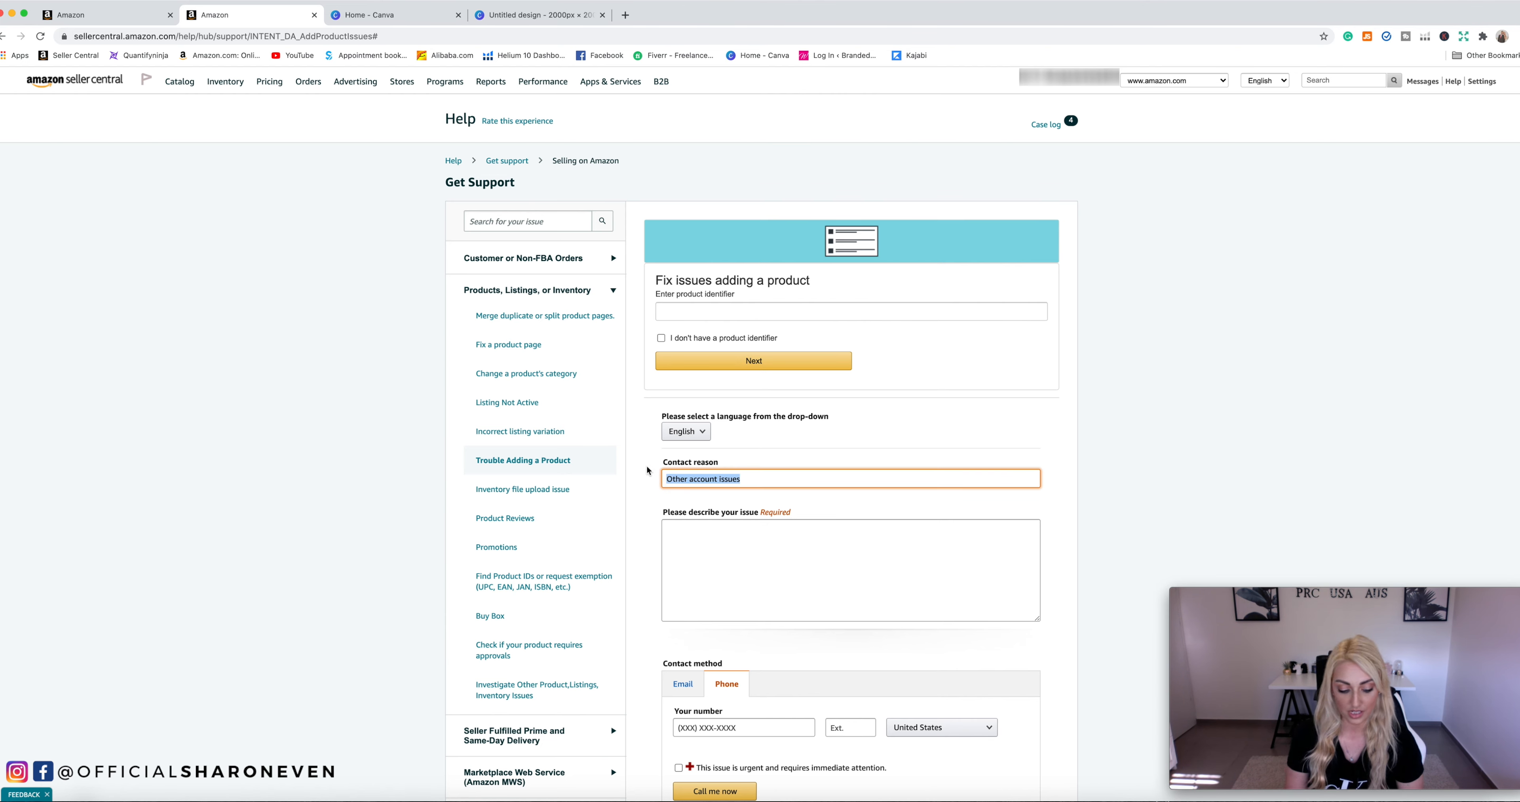
text(Error)
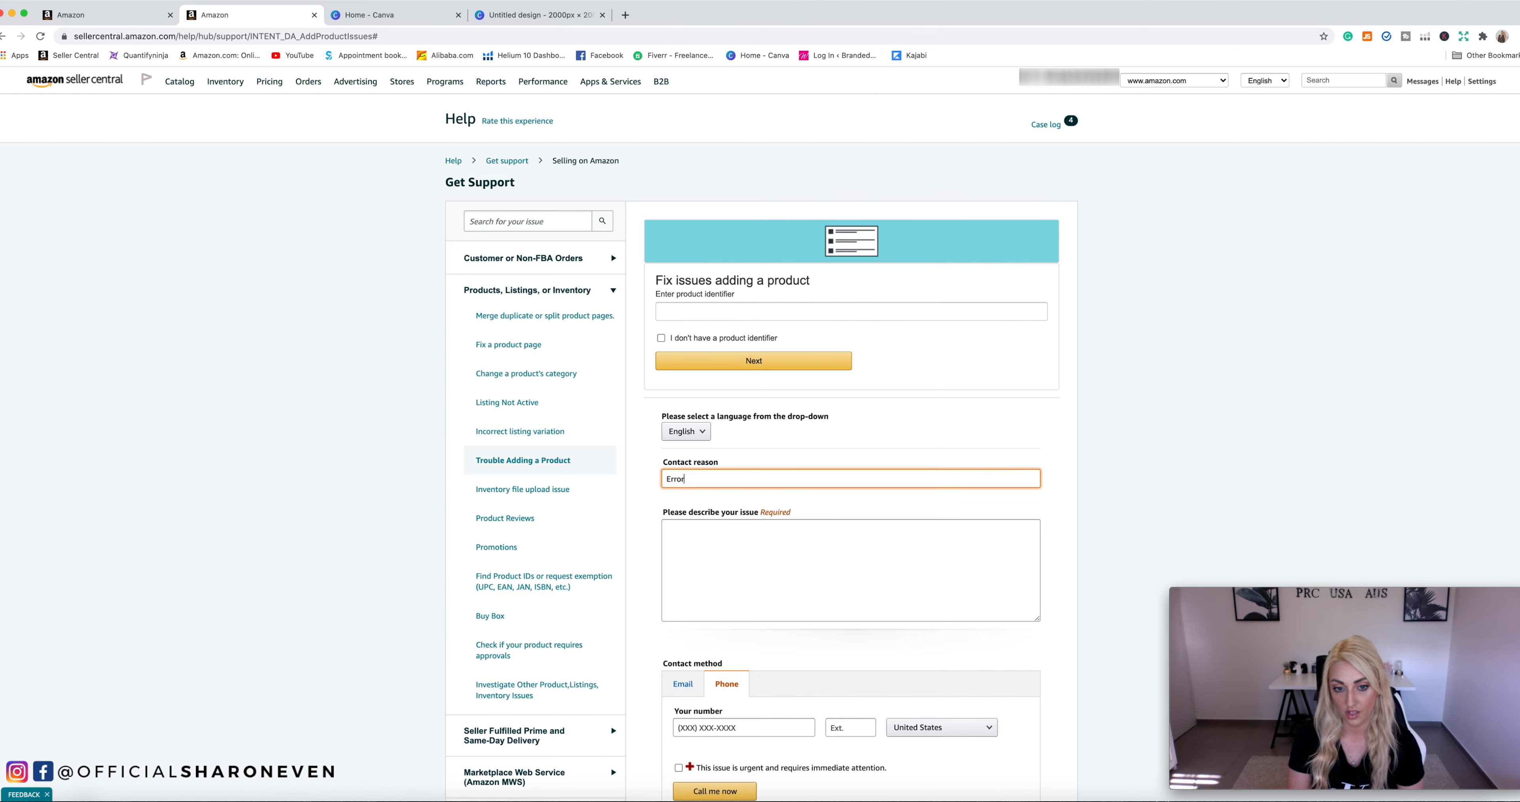
text(5665)
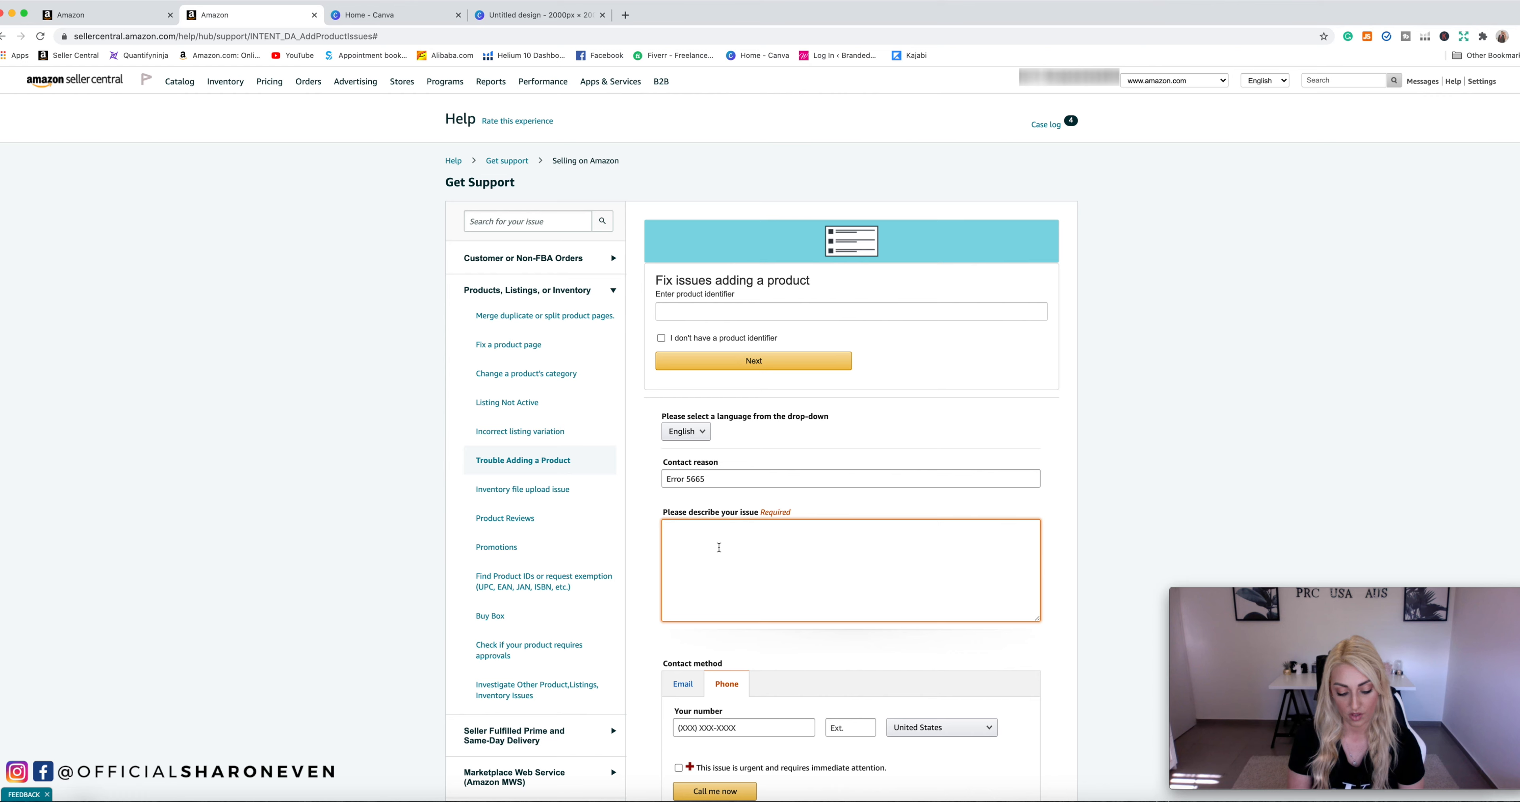
Describe adding a listing under brand UNICARGO with attached images of branded product and packaging
text(I am tryi)
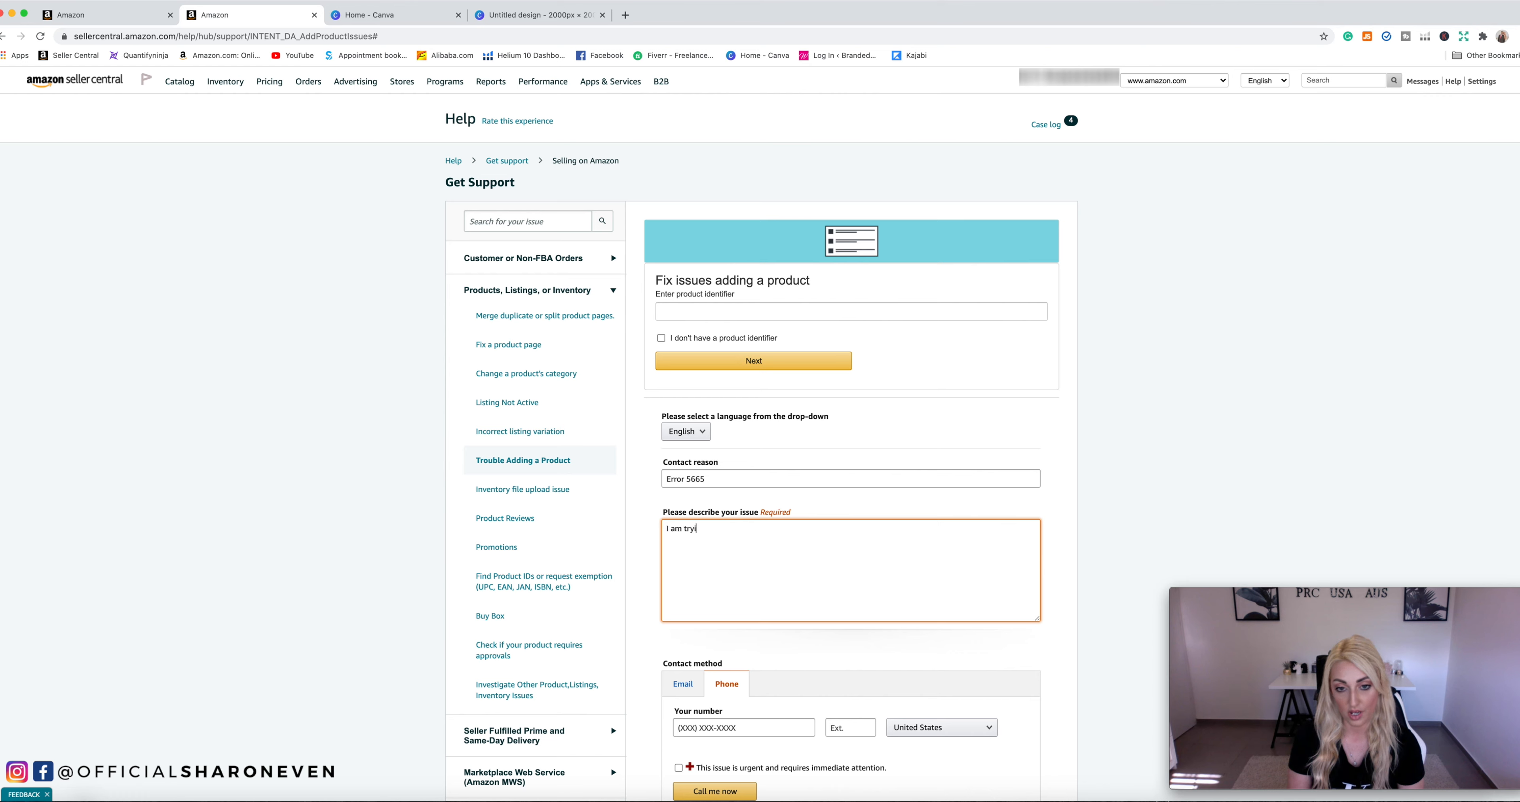
text(ng to add a listing)
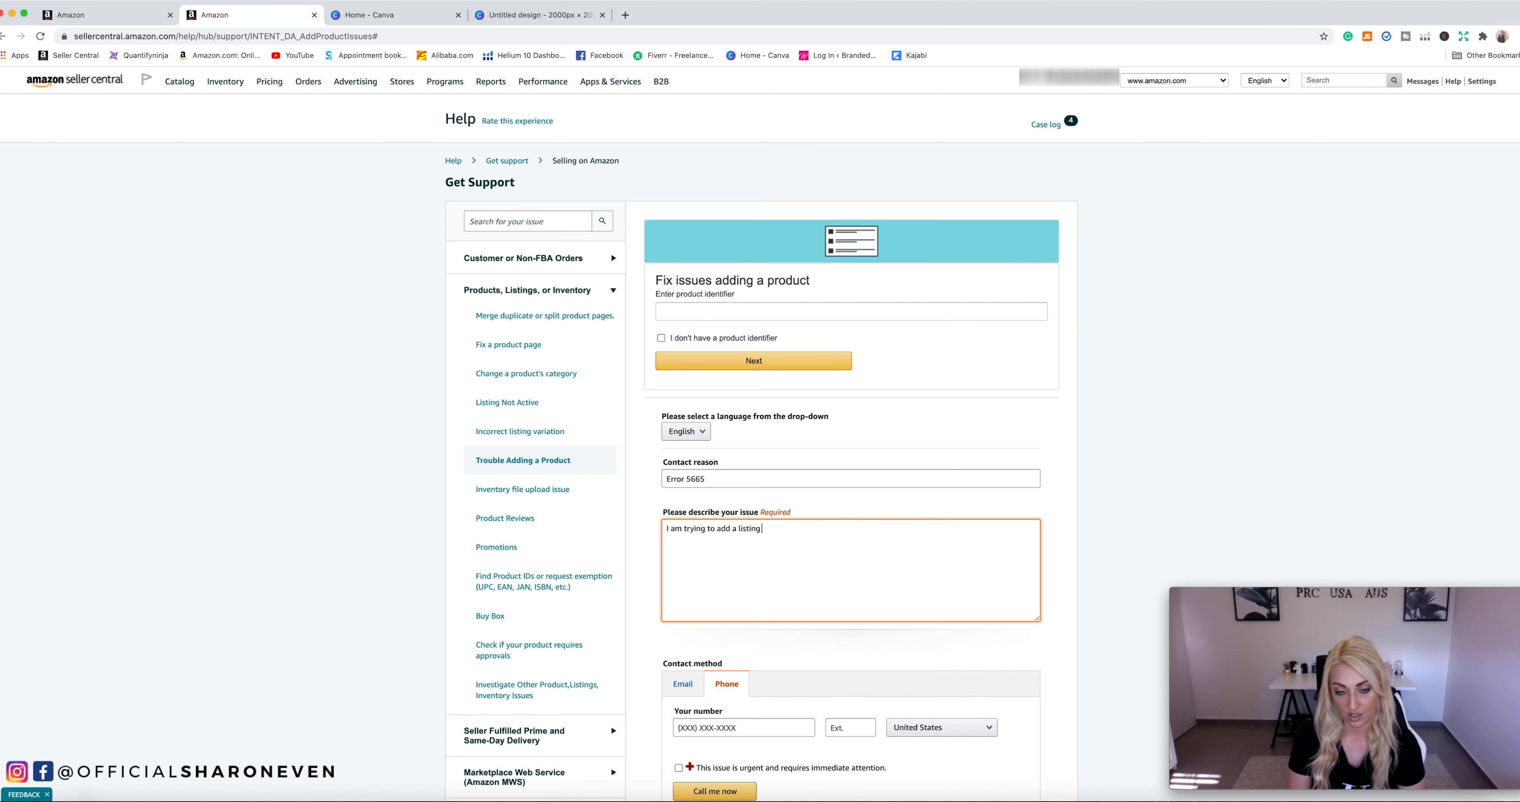
text(using my)
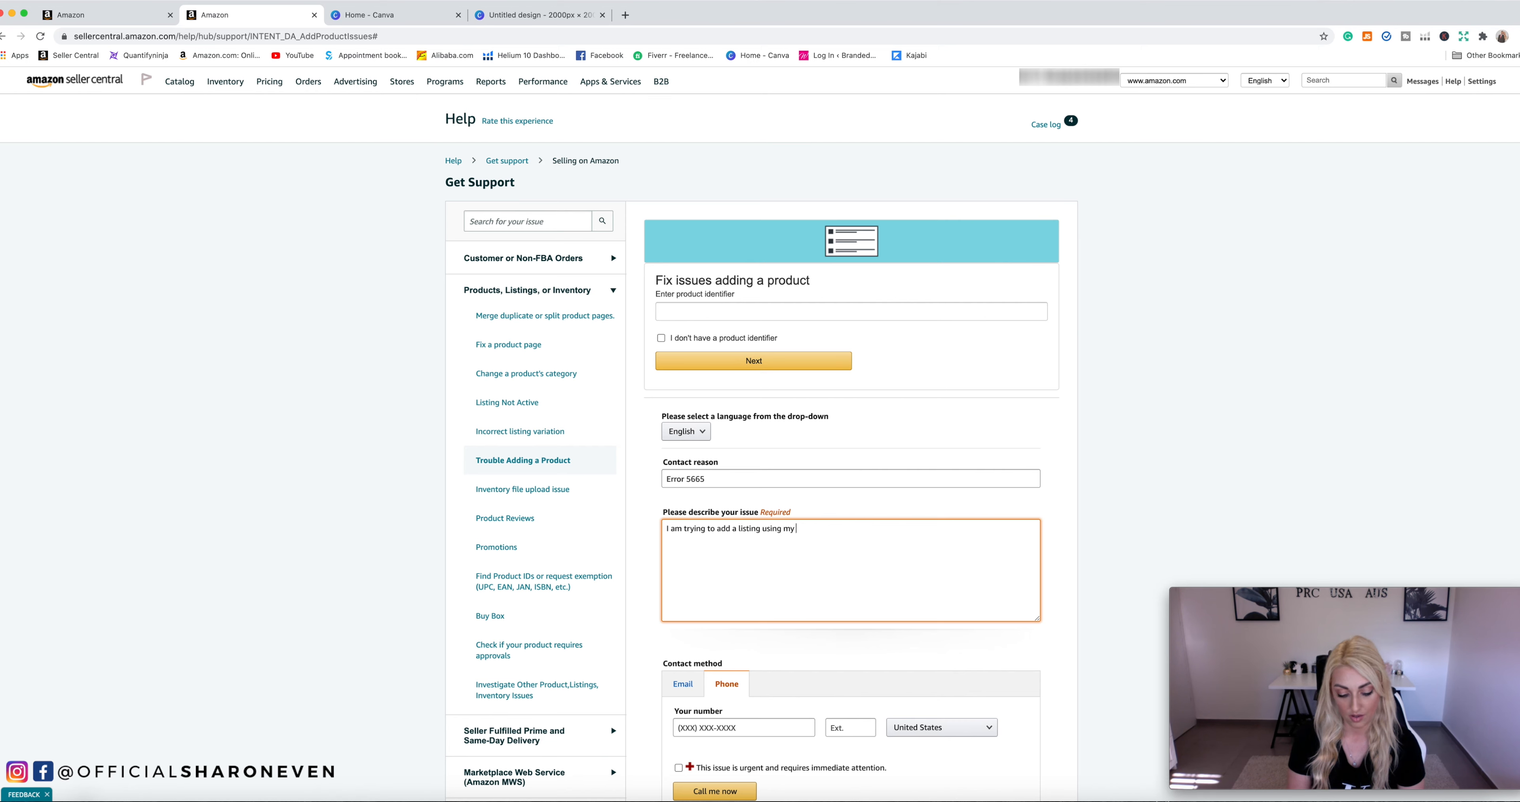
text(Brand Name =)
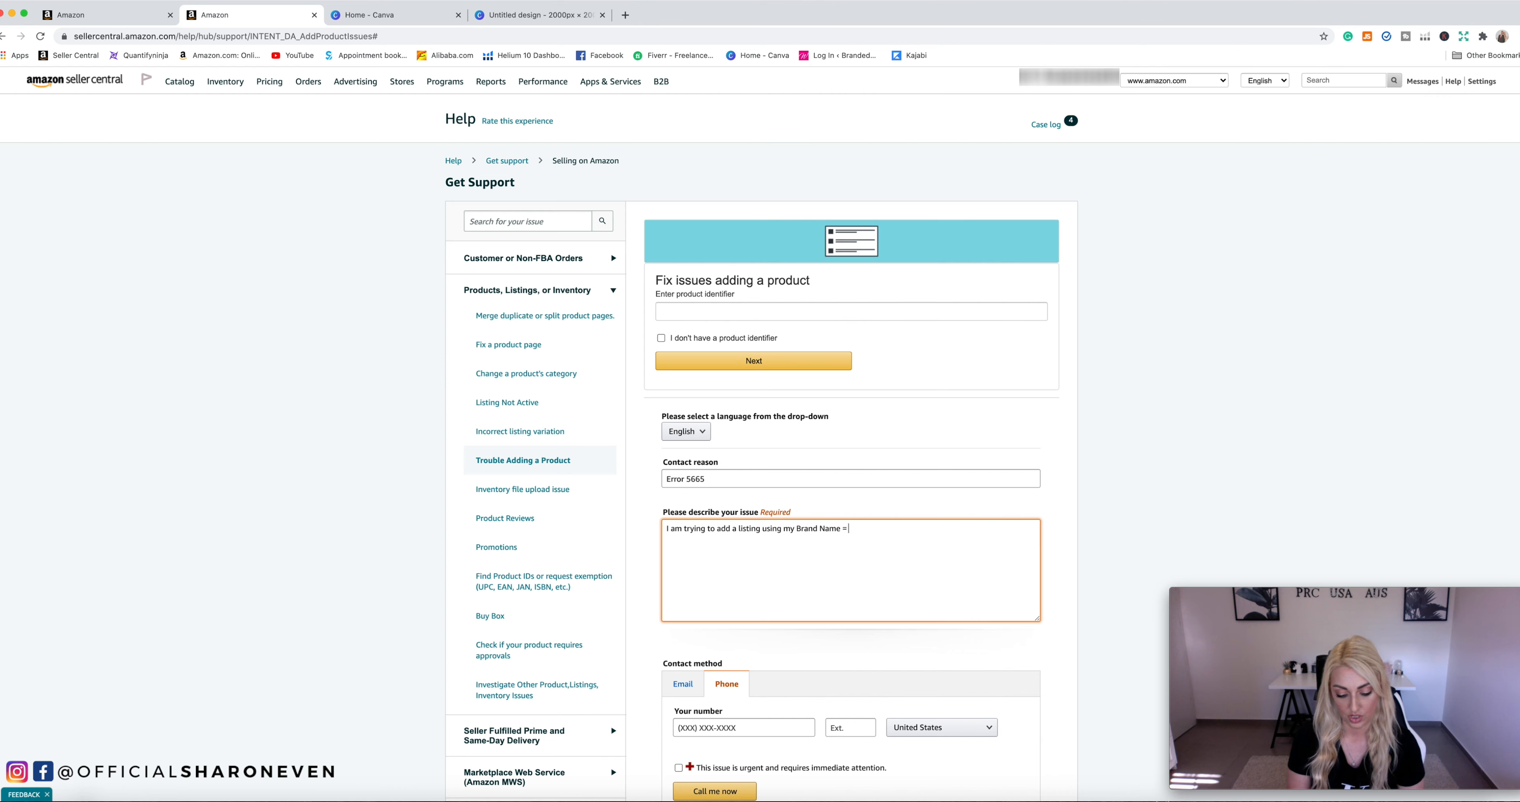
text(UNICARGO)
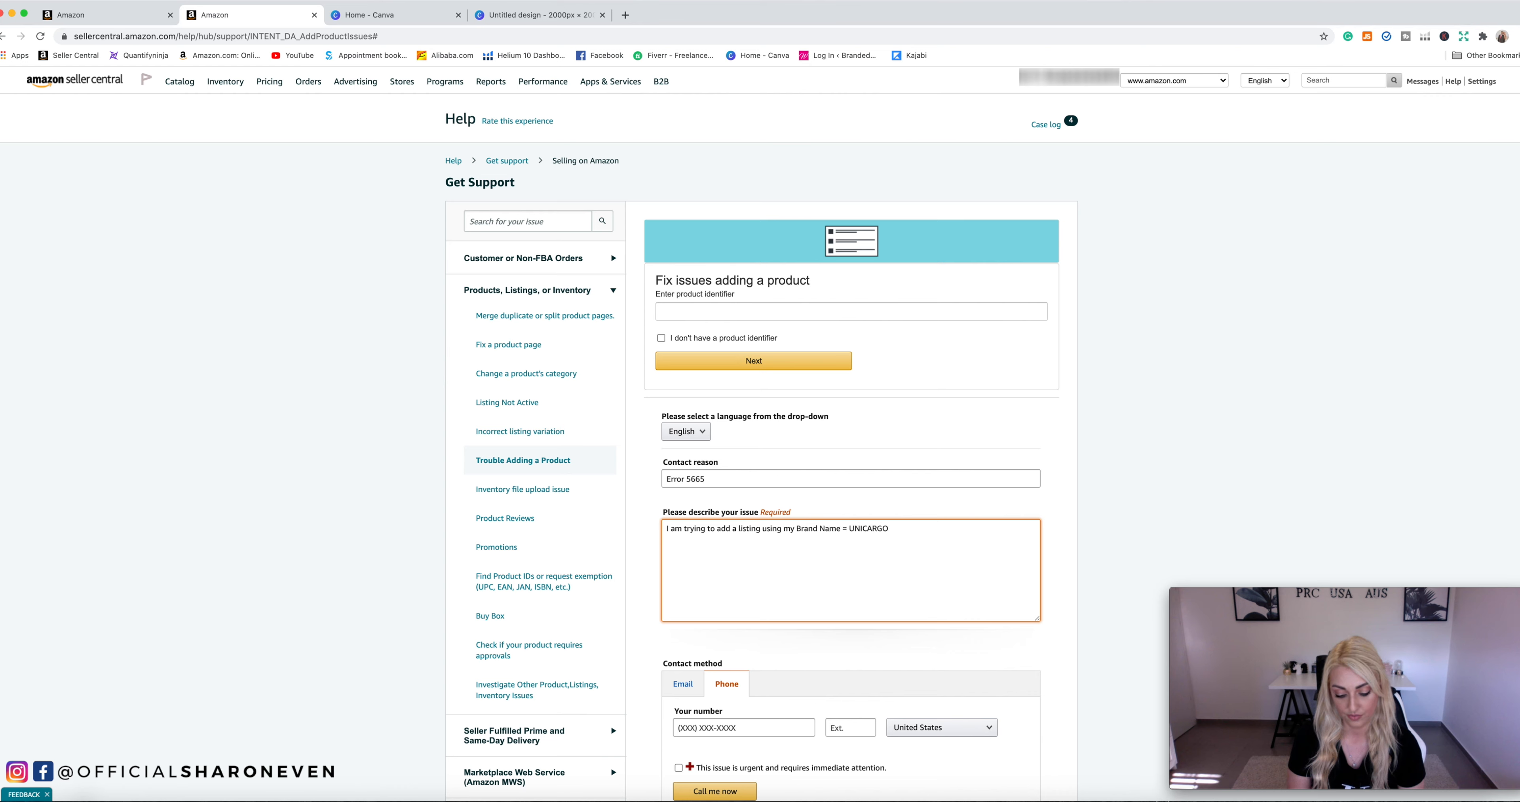
text(, Please fi)
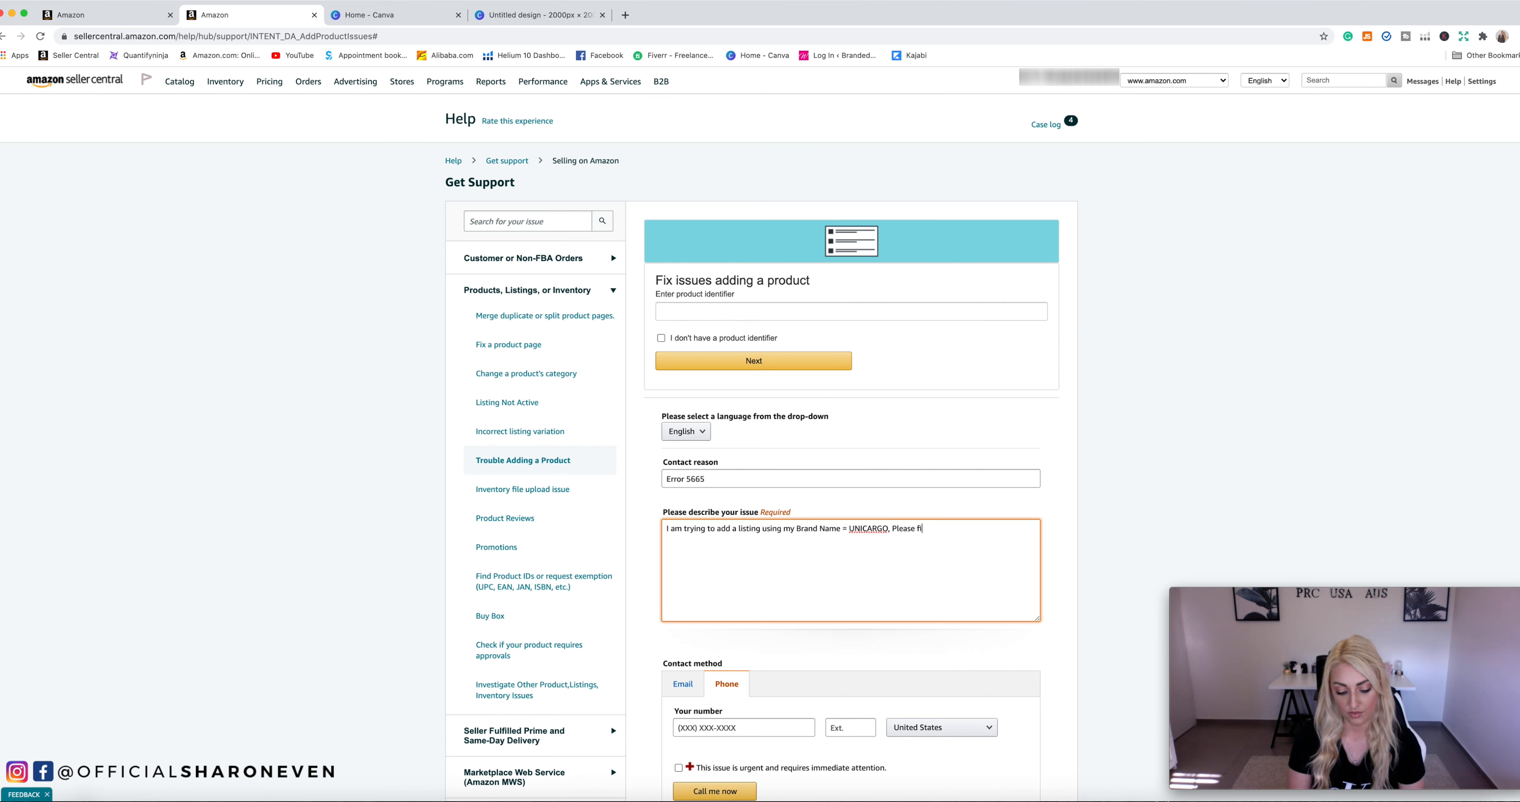
text(nd attached)
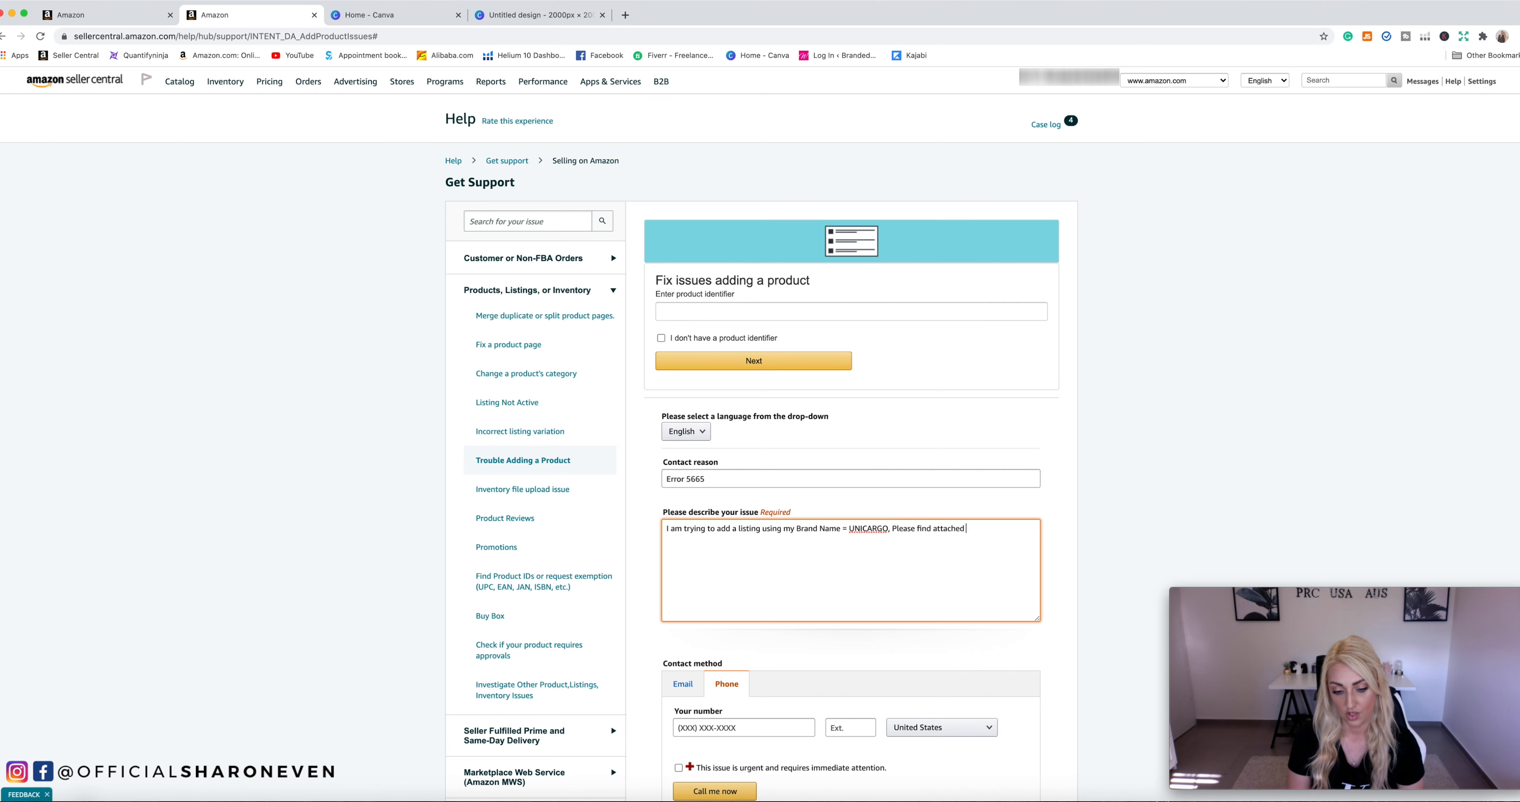
text(images of)
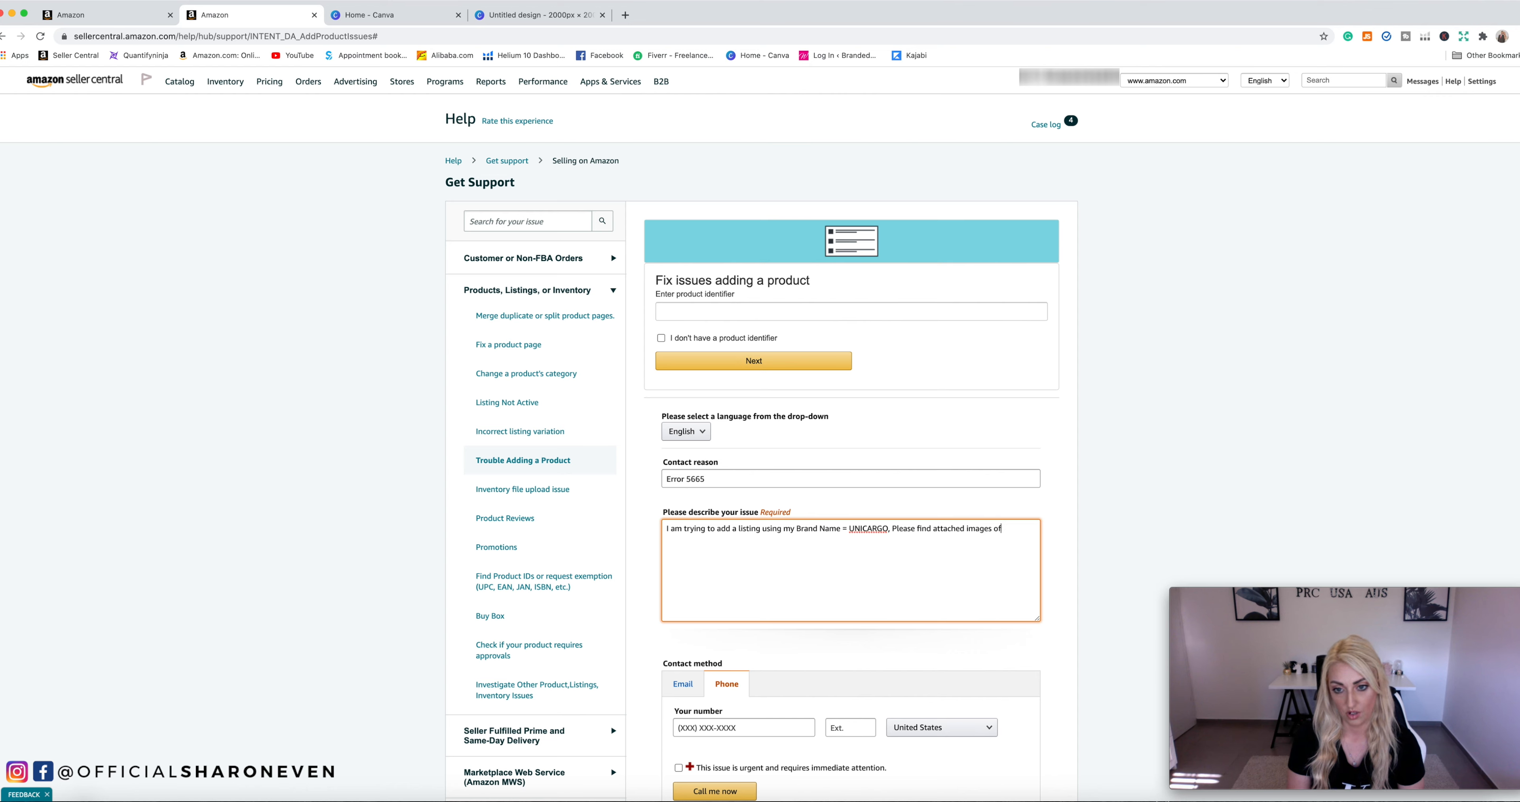
text(my product a)
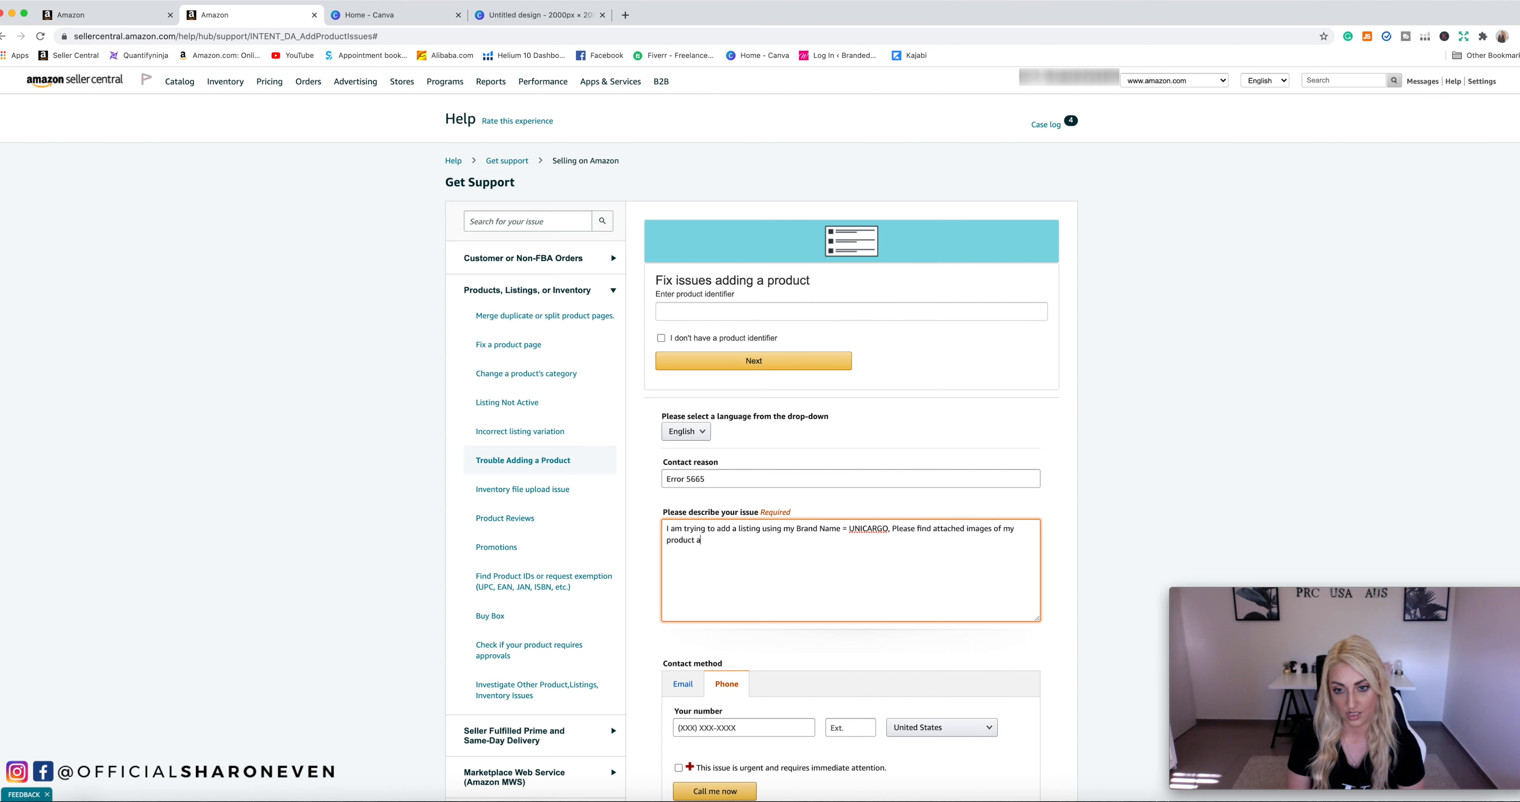
text(nd packaging)
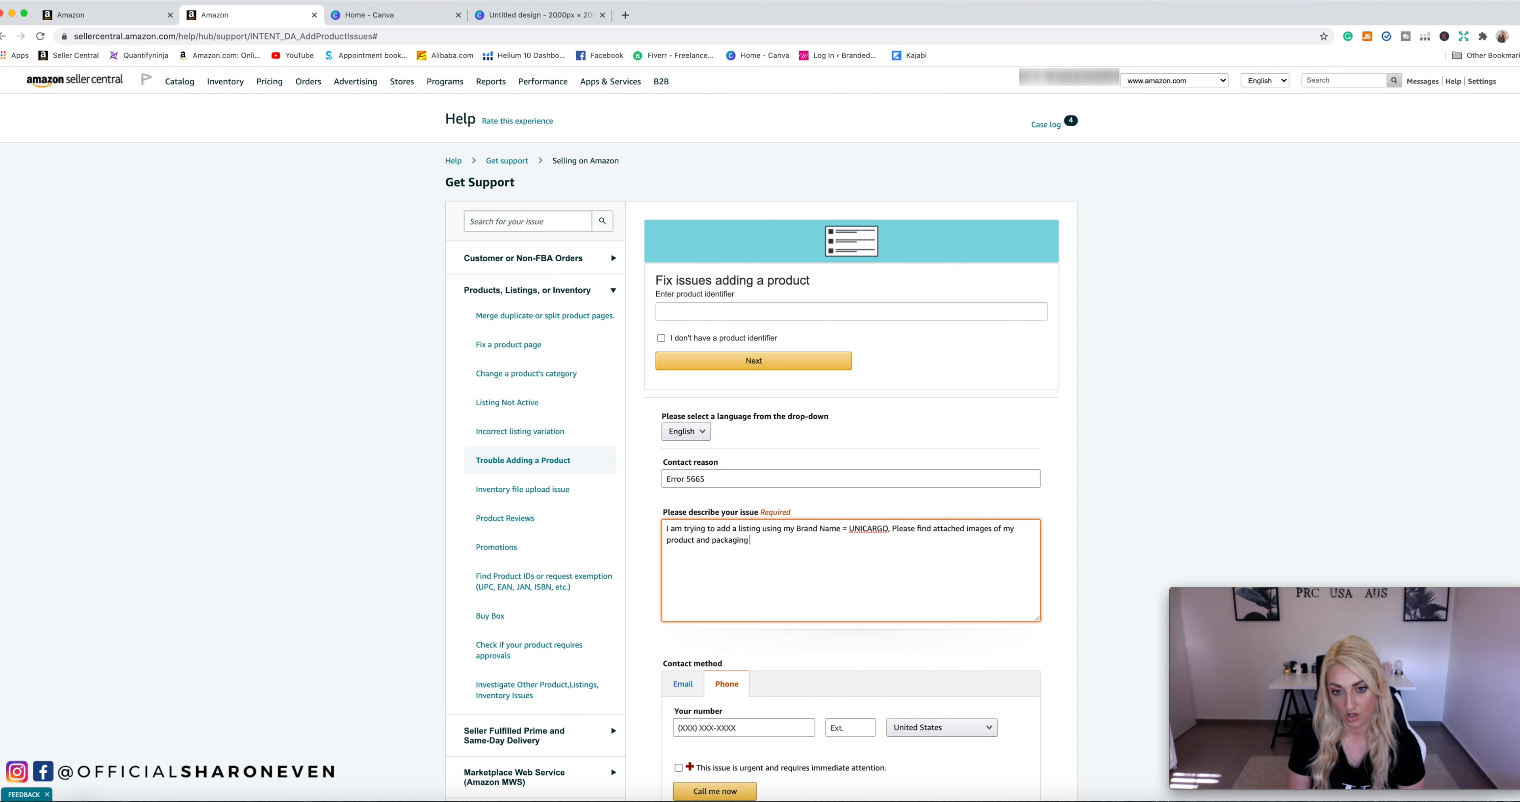
text(with my brand)
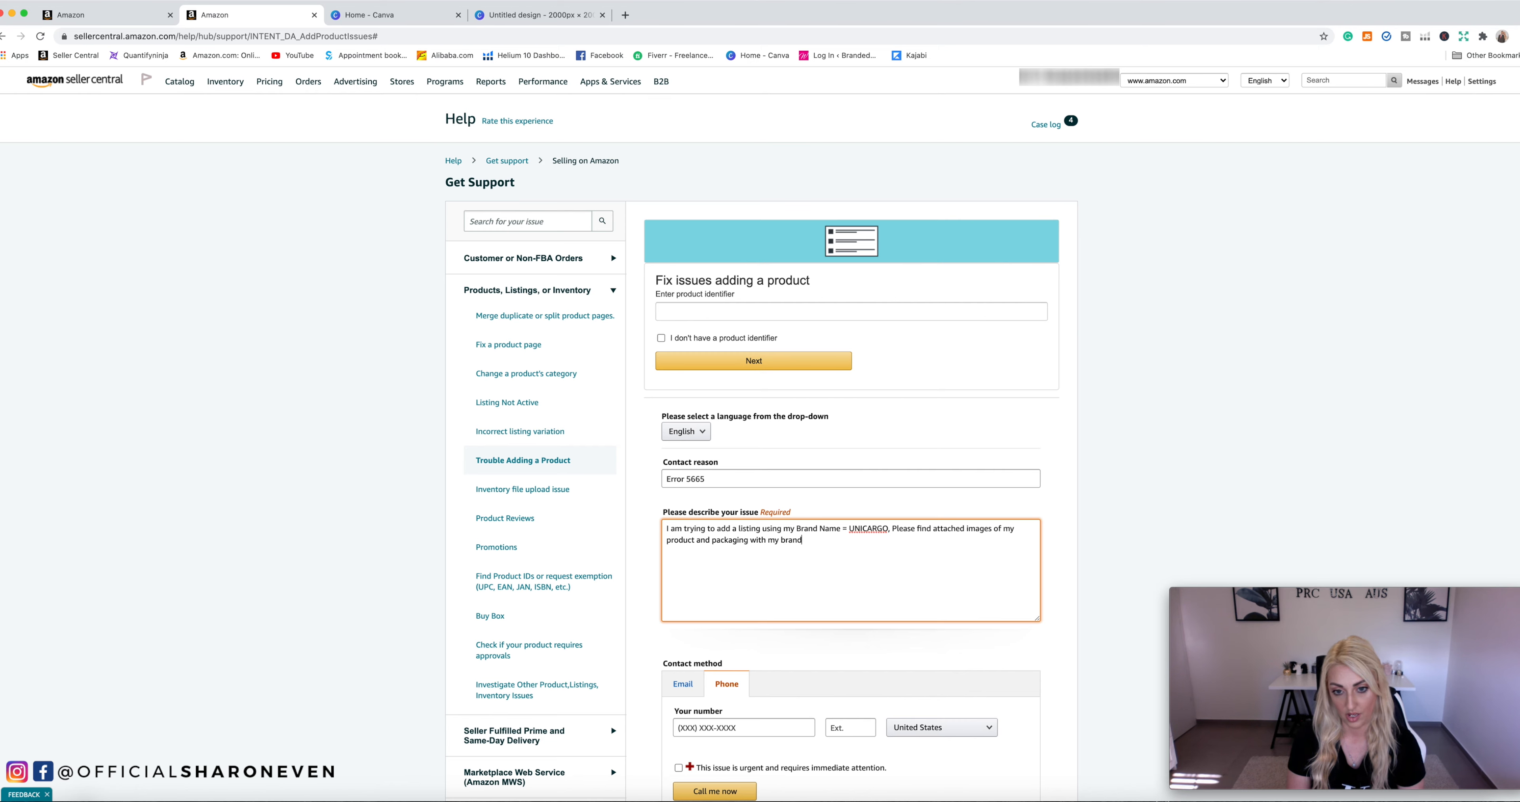
text(ing on it.)
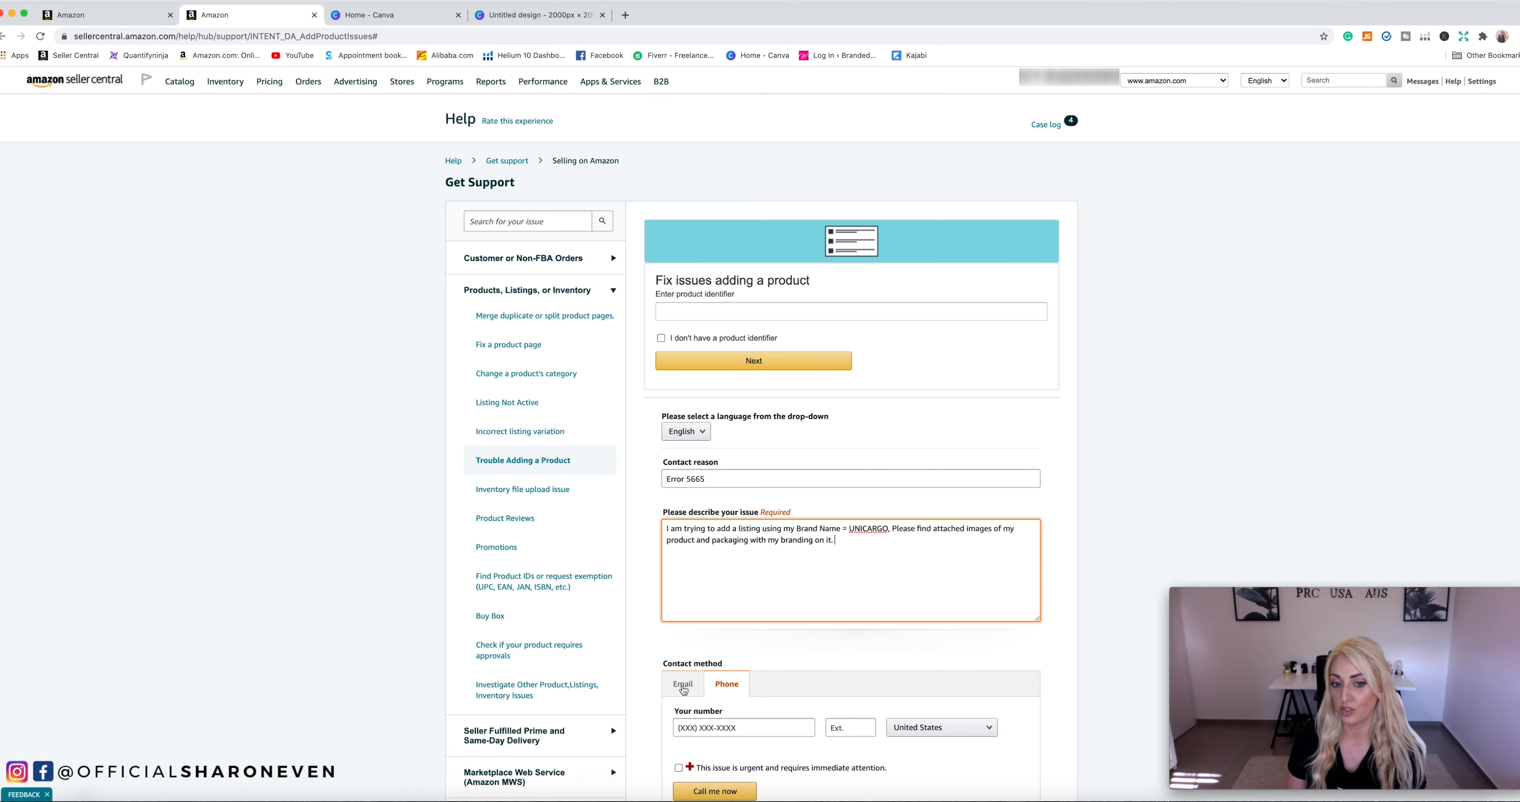
Set the contact method to Email, keeping United States as the callback phone country
click(683, 684)
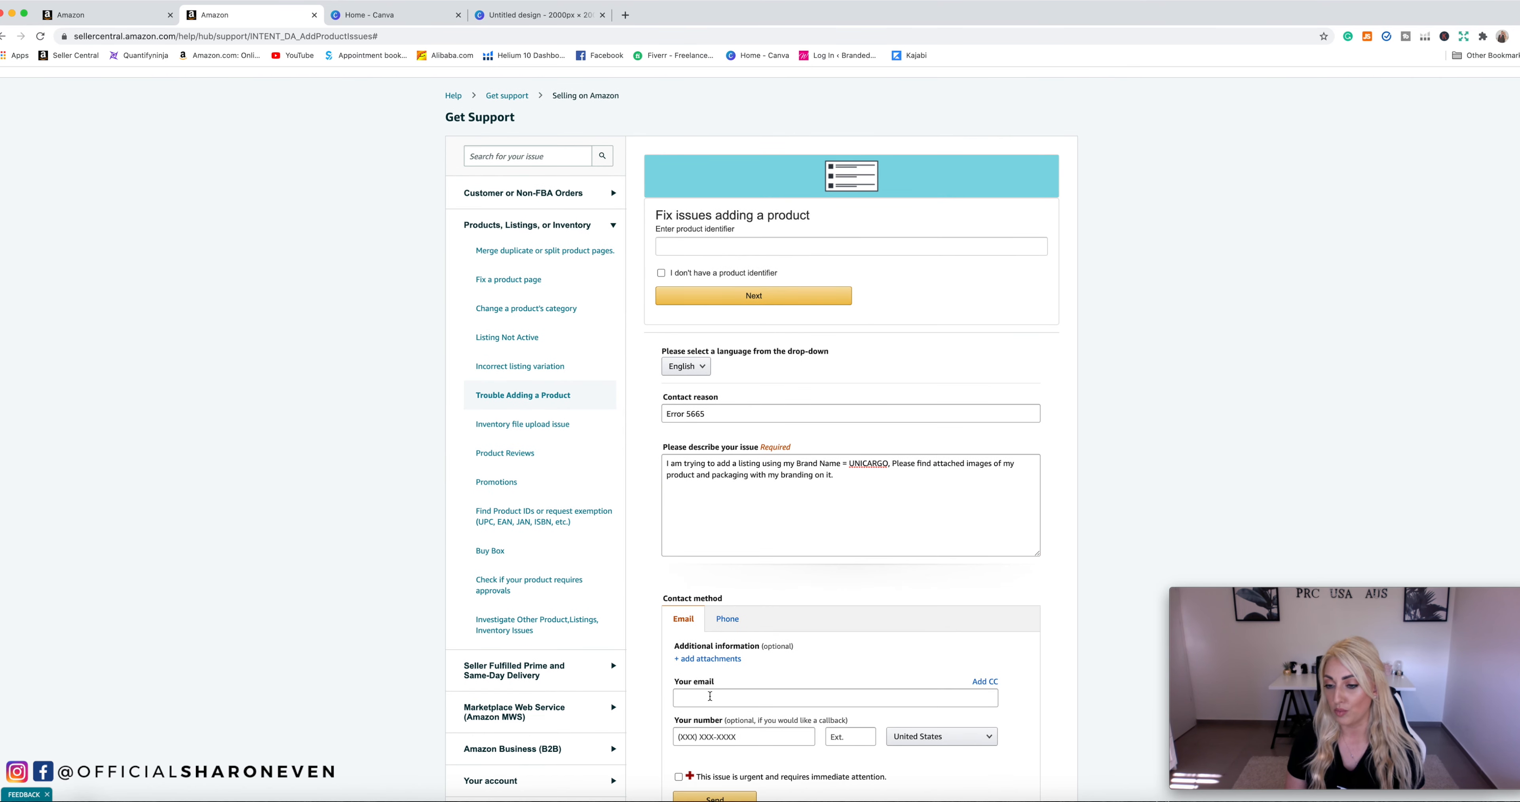
scroll(down, 3)
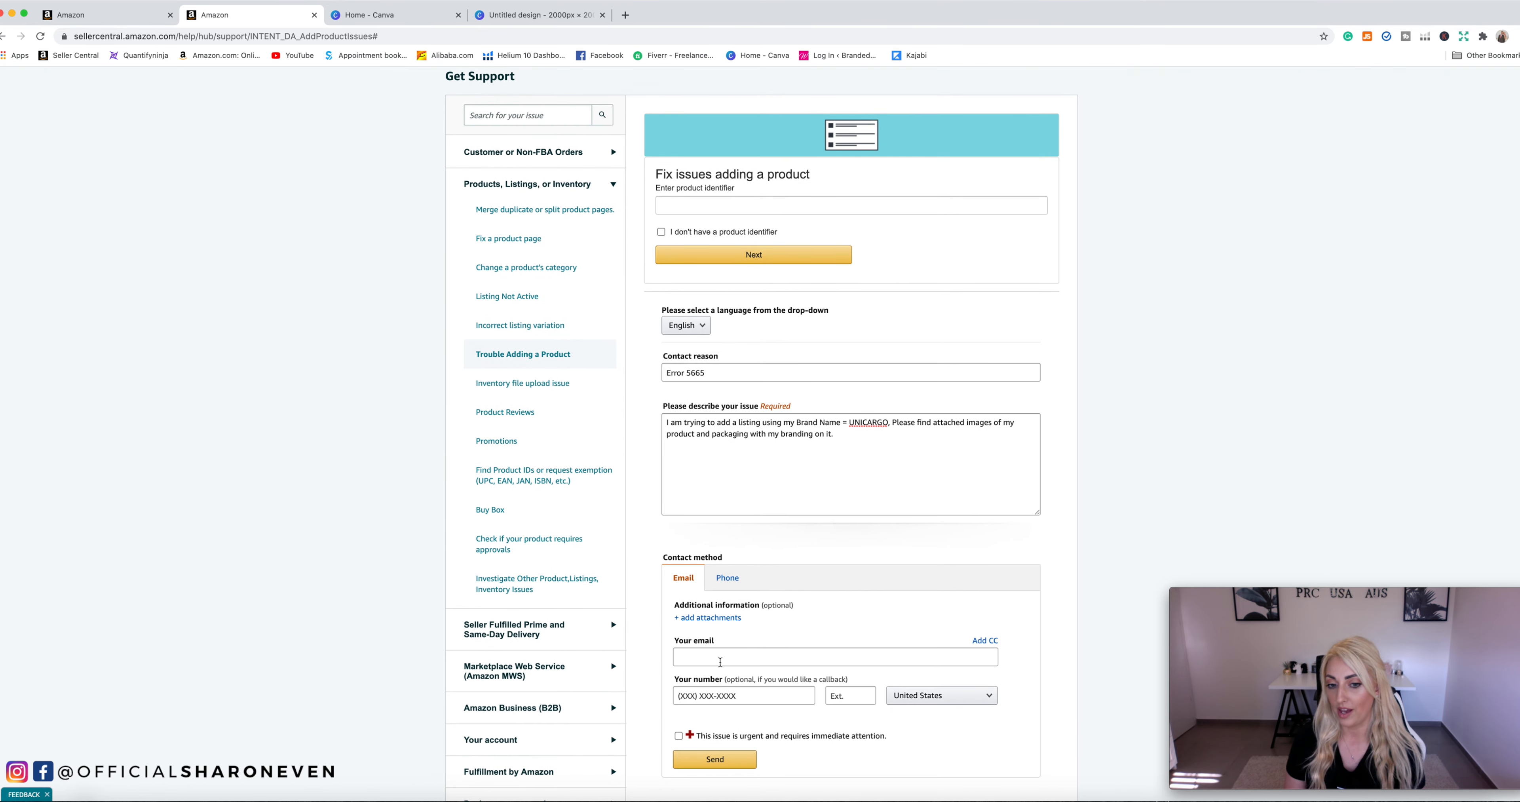
mouse_move(705, 656)
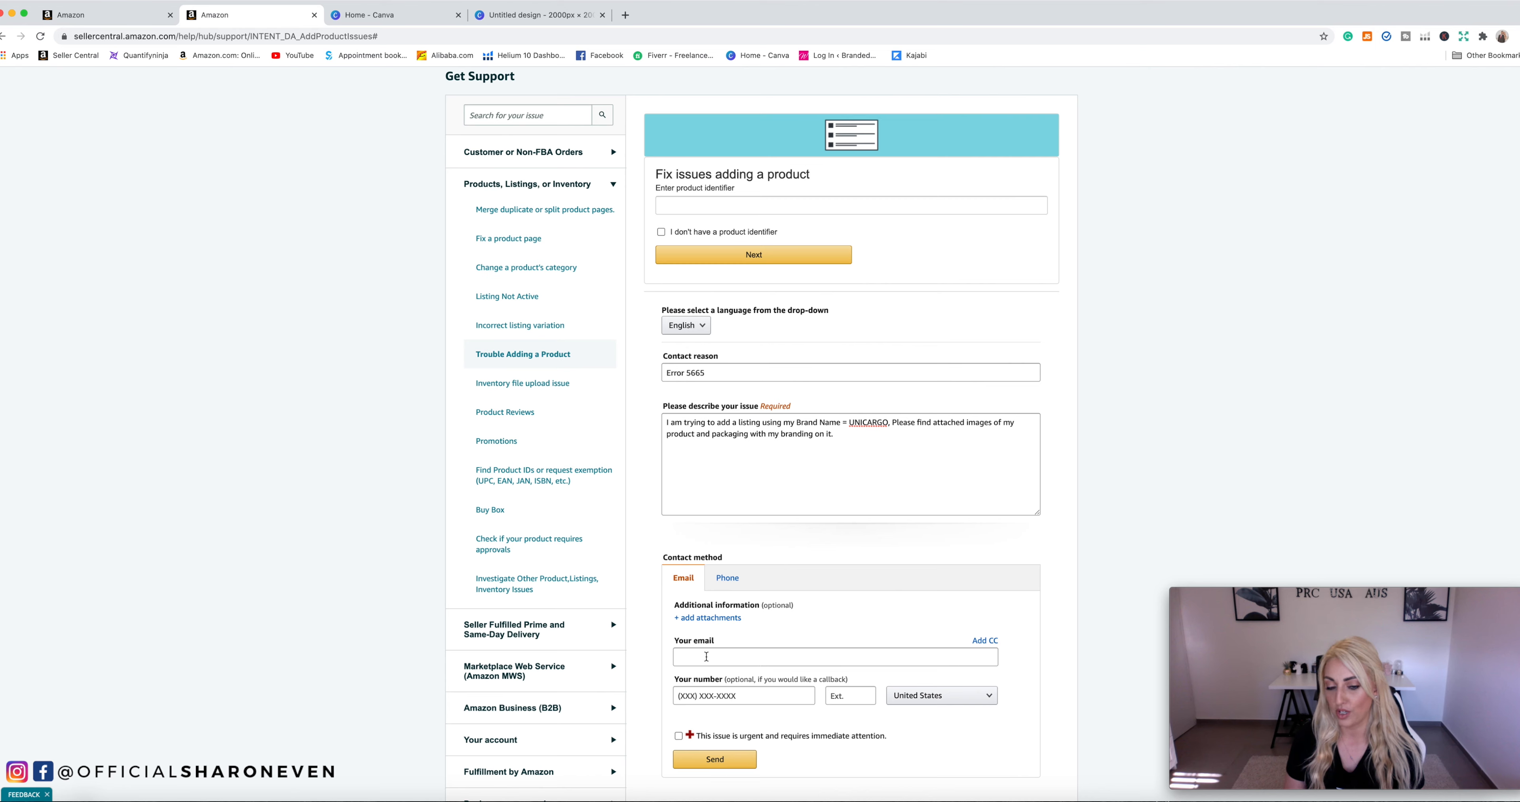
mouse_move(738, 694)
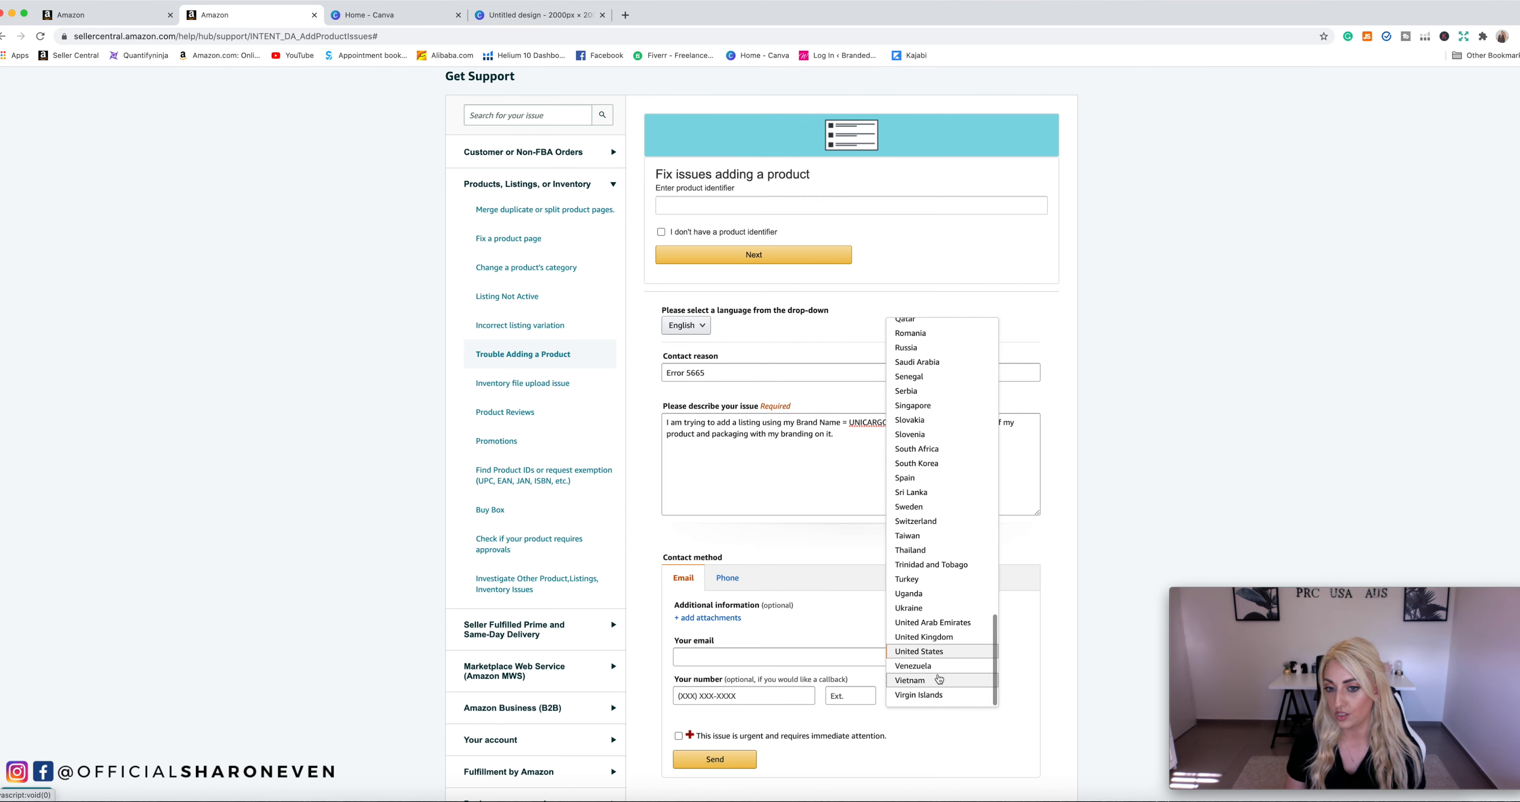
click(919, 650)
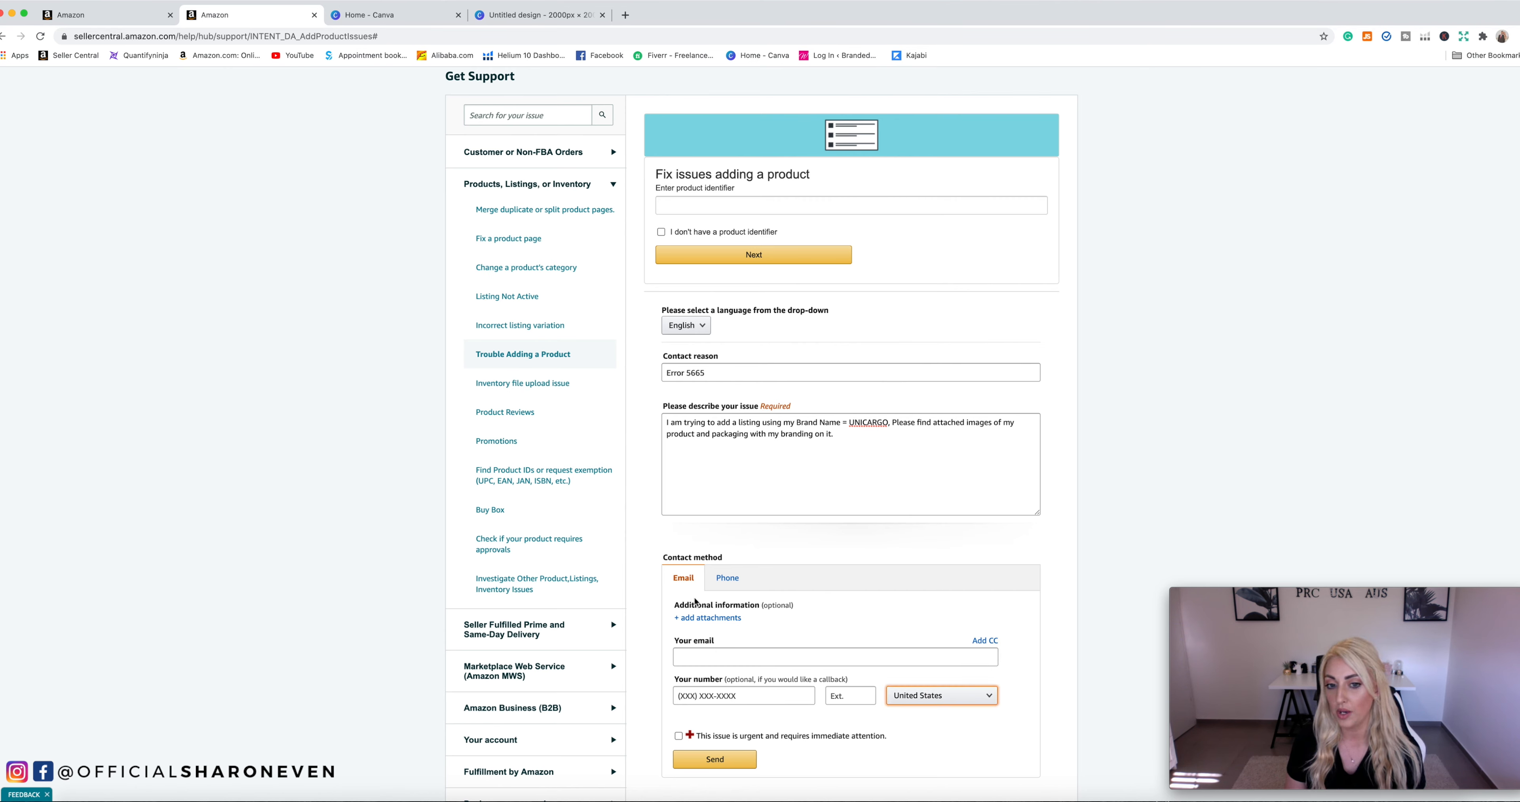
mouse_move(666, 621)
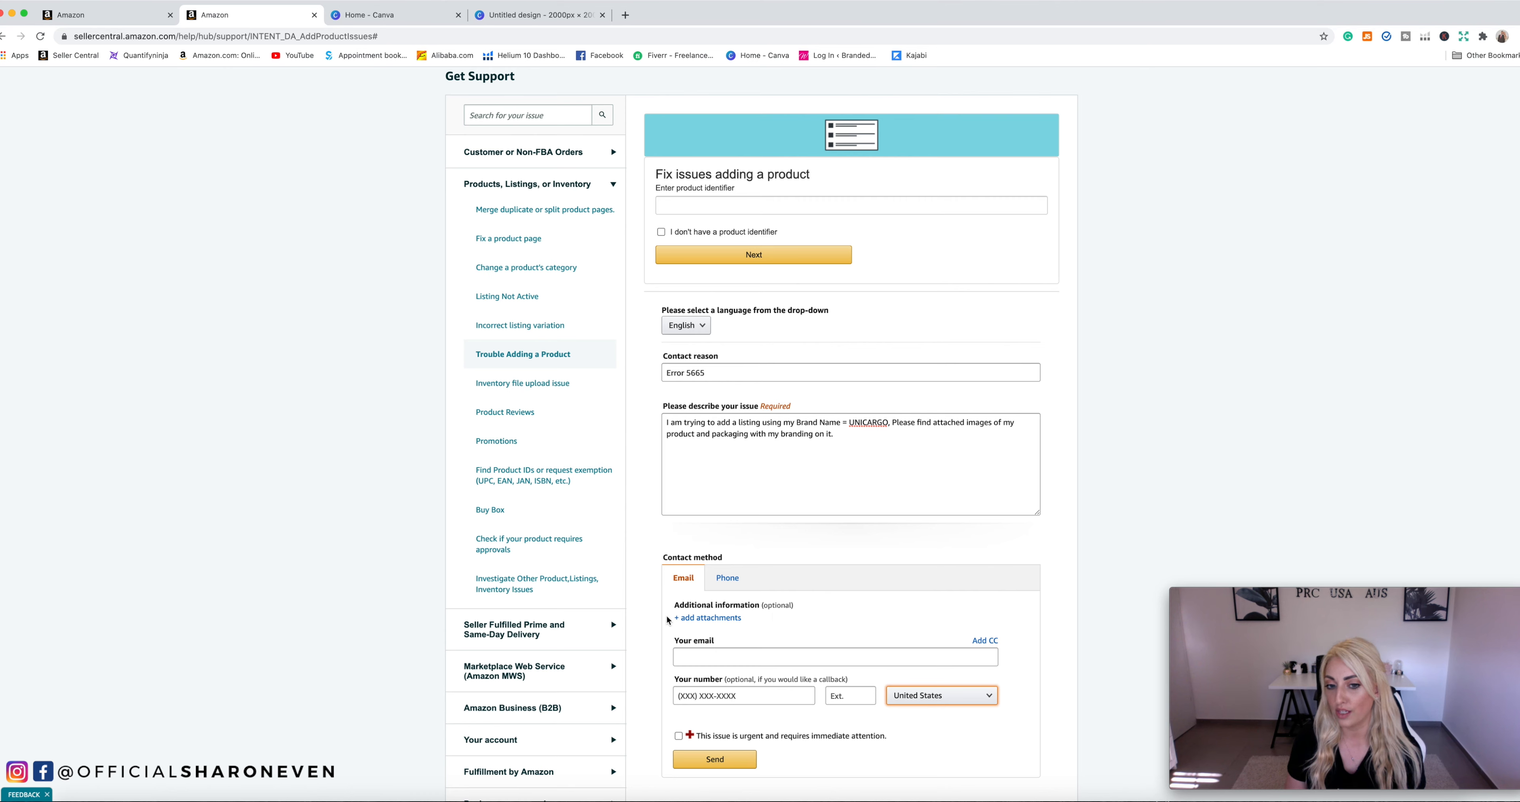
mouse_move(705, 621)
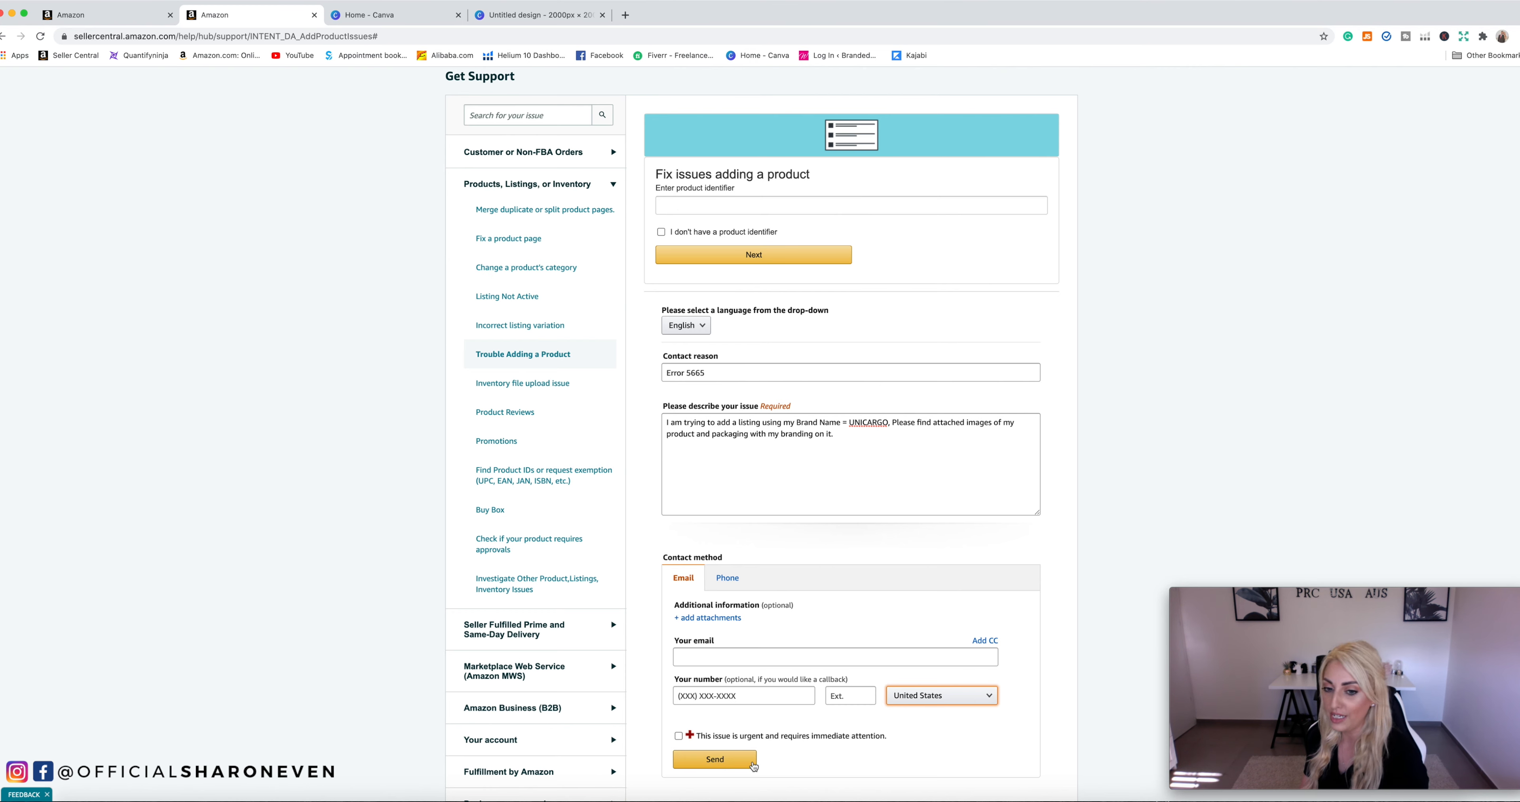
mouse_move(948, 759)
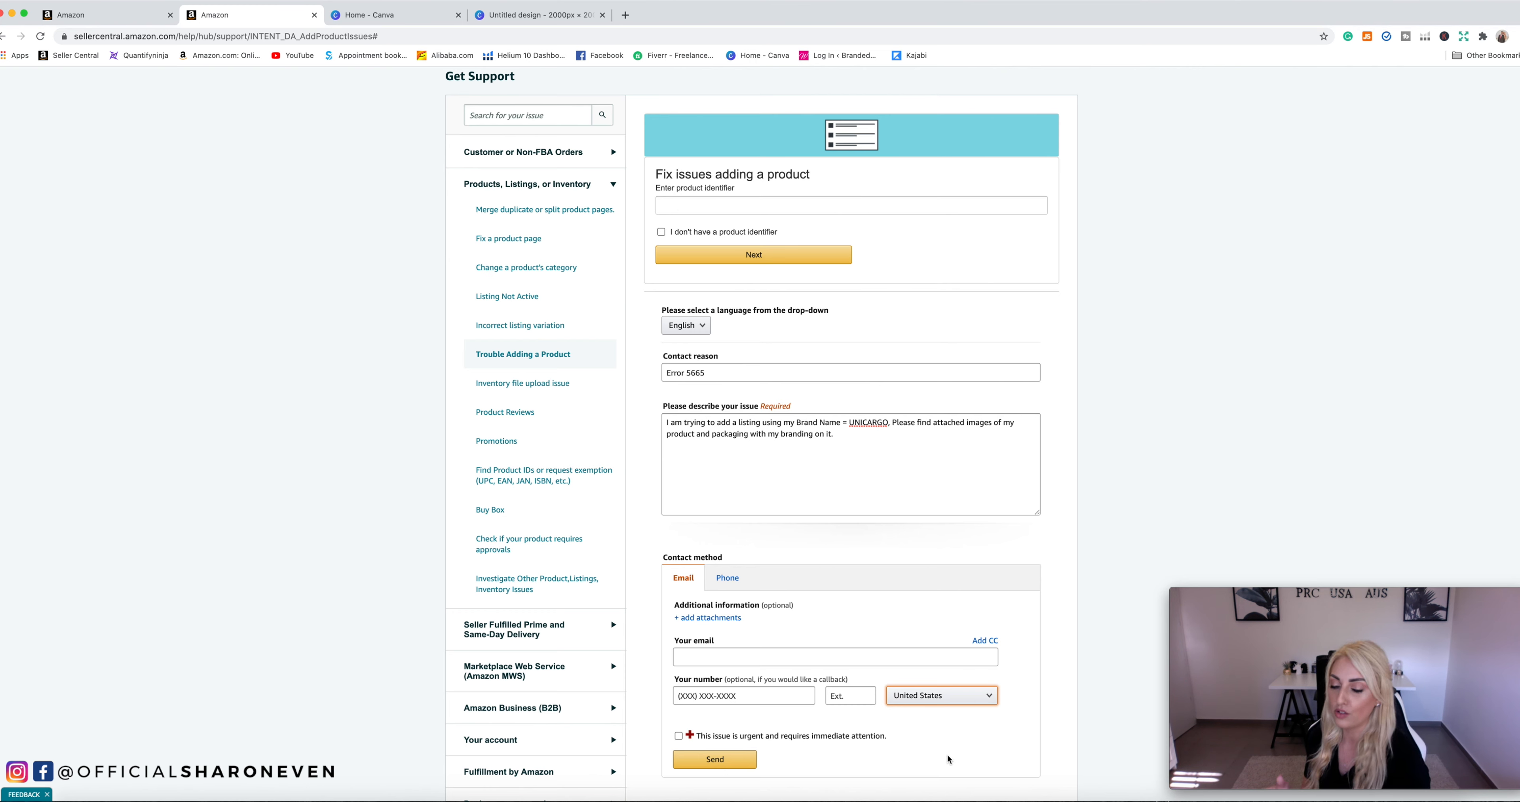